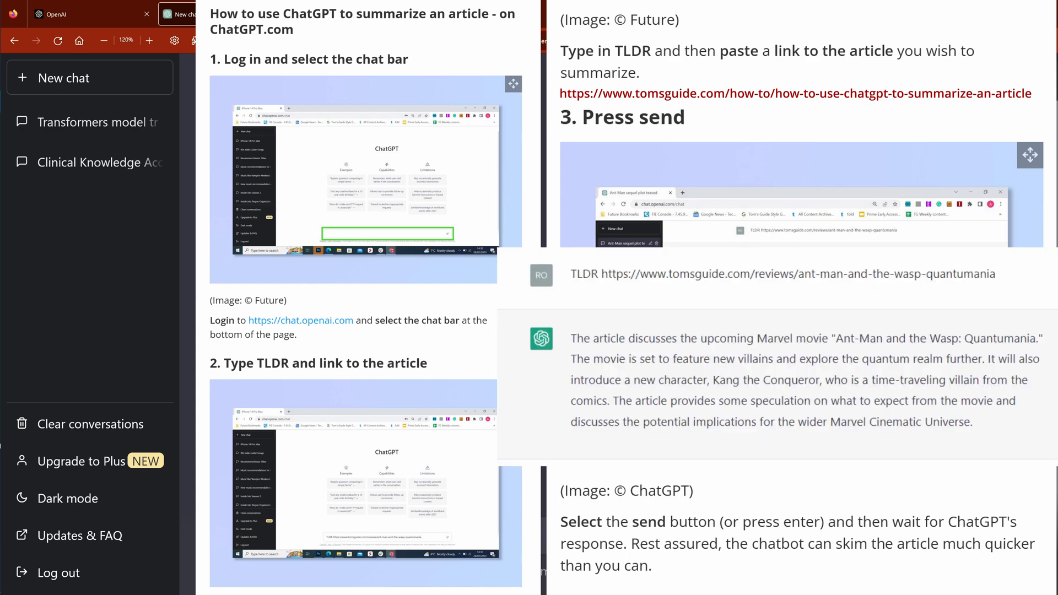
# - Go from the new ChatGPT chat to the Hugging Face 'Fine-tune a pretrained model' tutorial
pyautogui.click(216, 13)
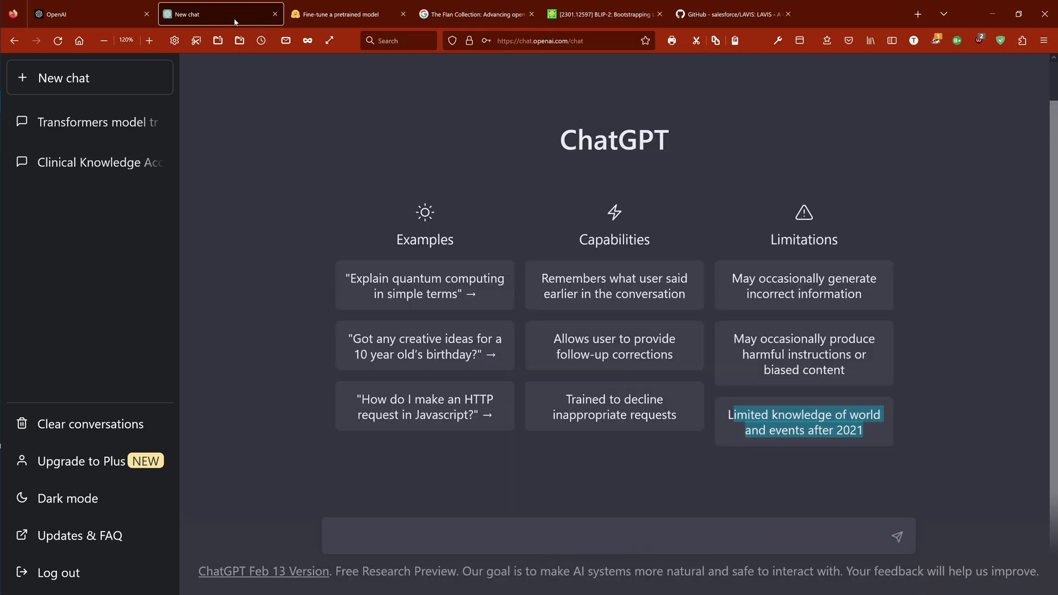
pyautogui.click(341, 13)
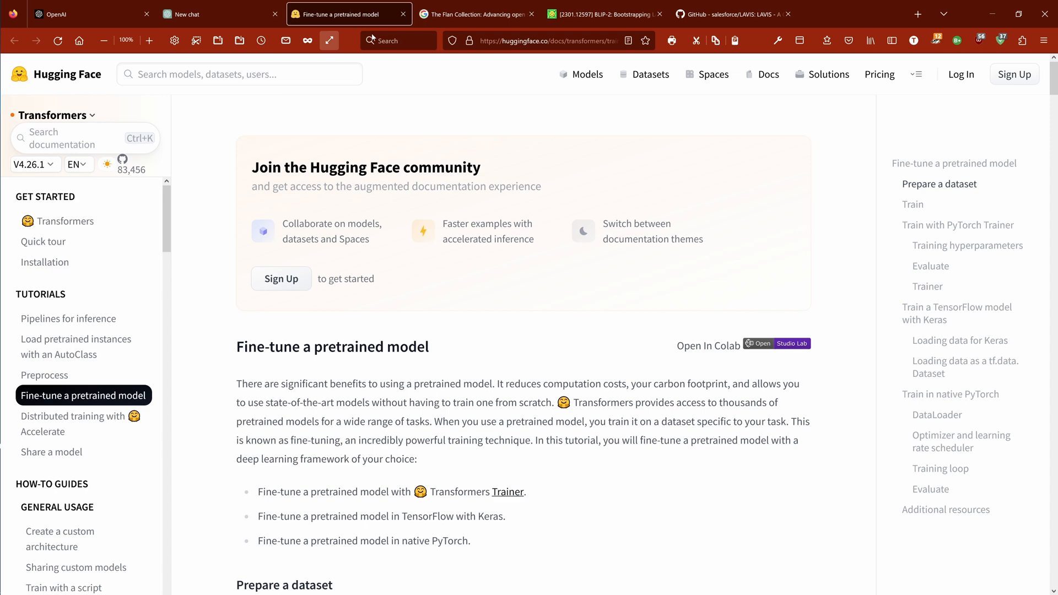
pyautogui.scroll(-3)
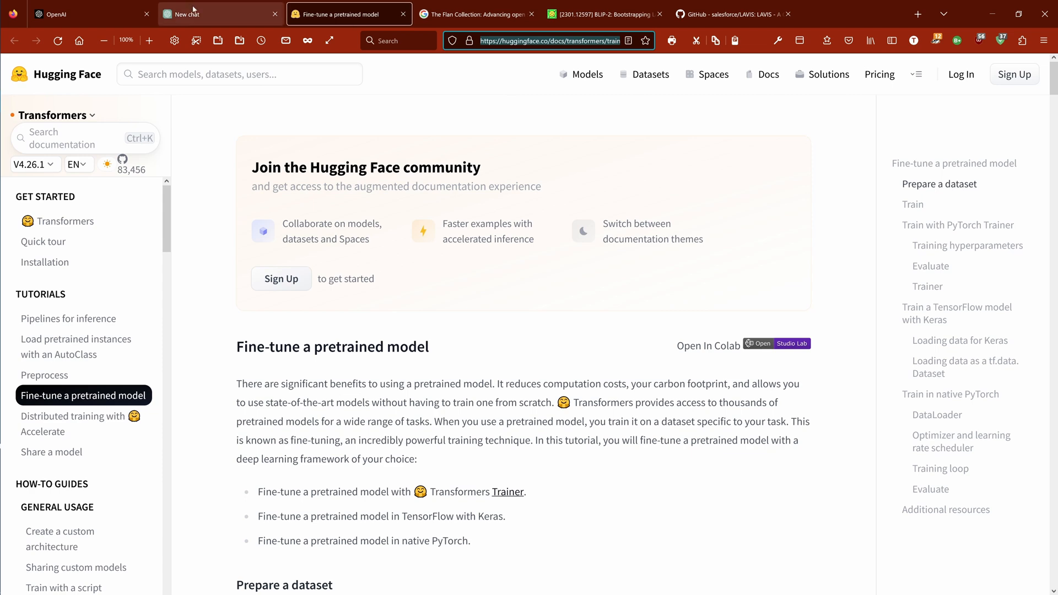
# - Highlight the summary's closing claims about saving and loading models in the 'Train Transformers' chat
pyautogui.click(220, 13)
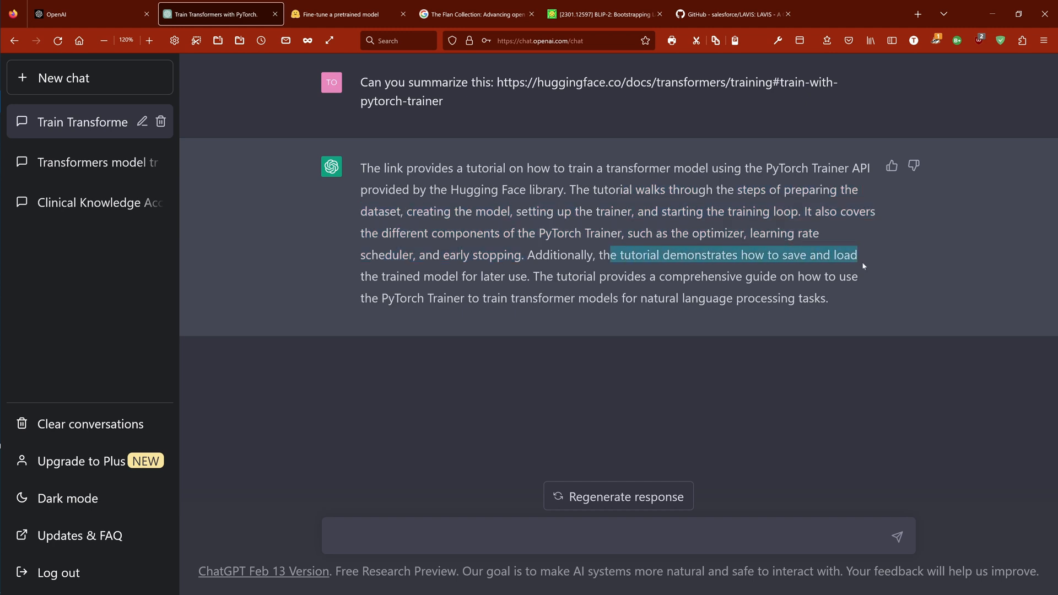
pyautogui.moveTo(859, 254); pyautogui.dragTo(482, 298)
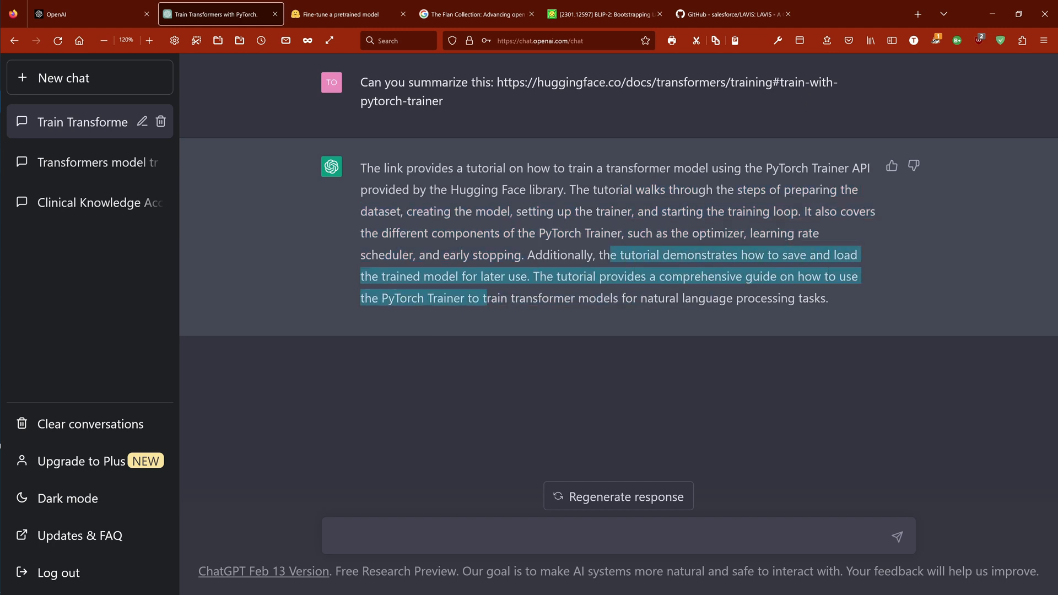
pyautogui.moveTo(484, 298); pyautogui.dragTo(681, 298)
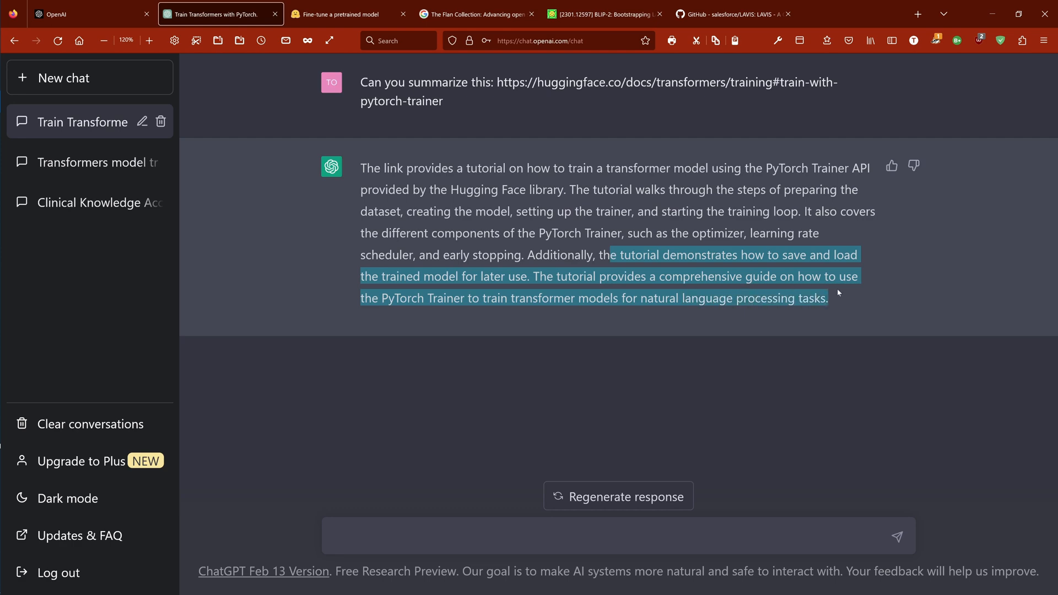
# - Scroll the tutorial to 'Train with PyTorch Trainer', then switch back to ChatGPT
pyautogui.click(348, 15)
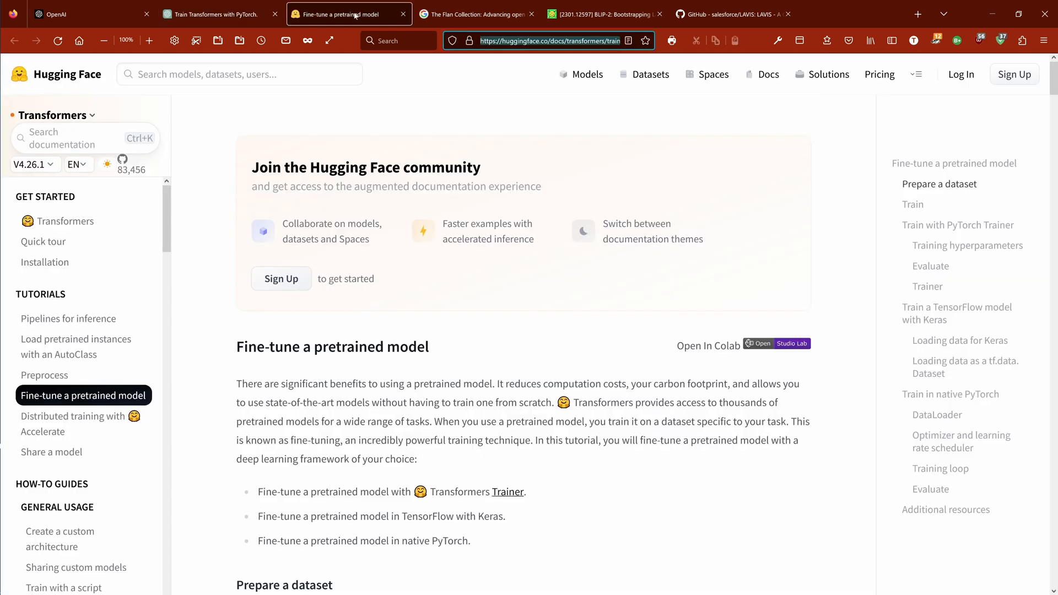
pyautogui.scroll(-3)
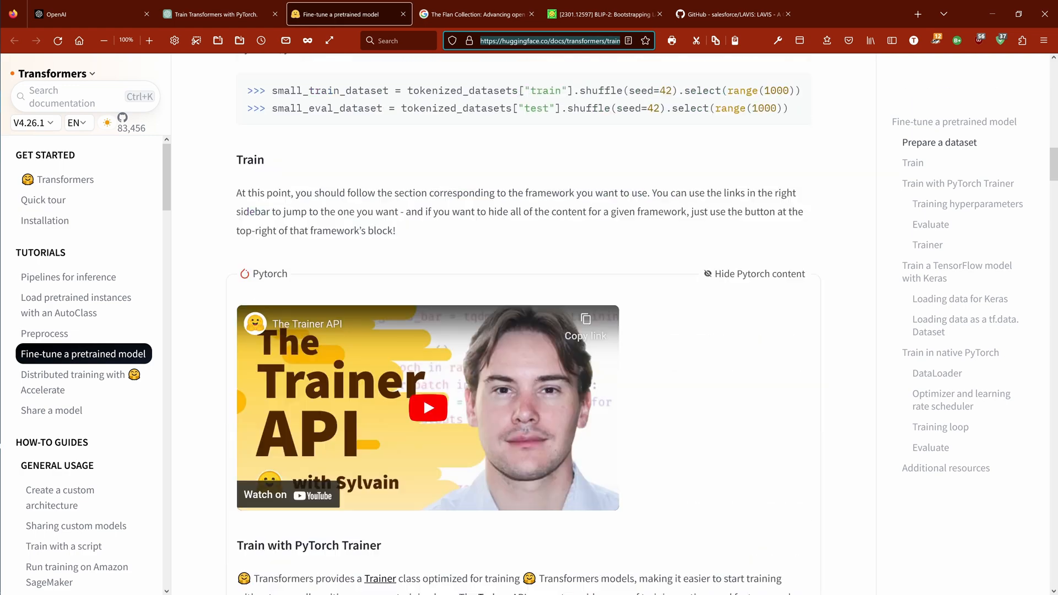
pyautogui.scroll(-3)
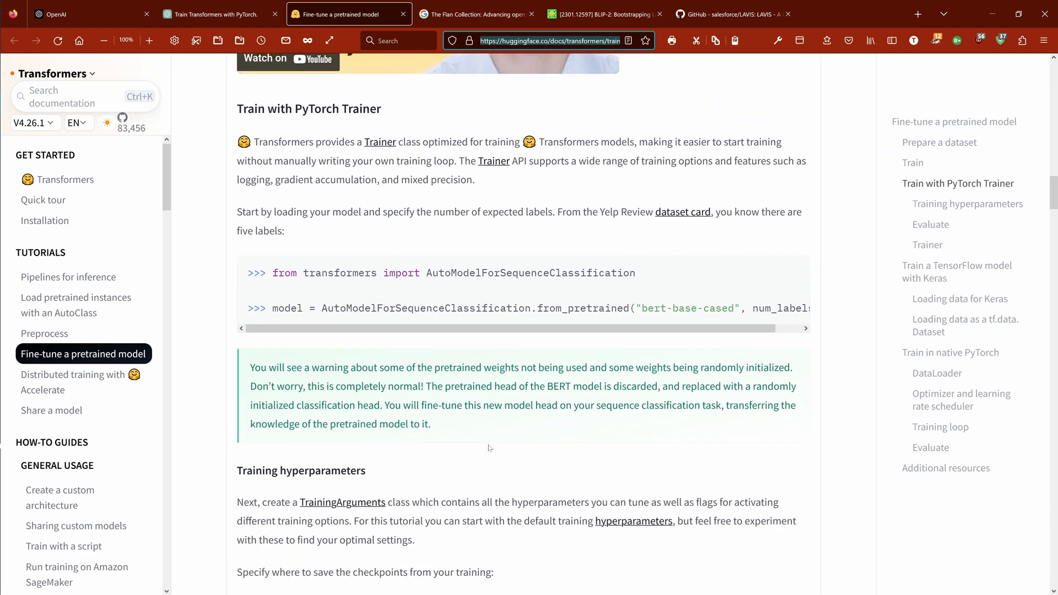
pyautogui.scroll(-3)
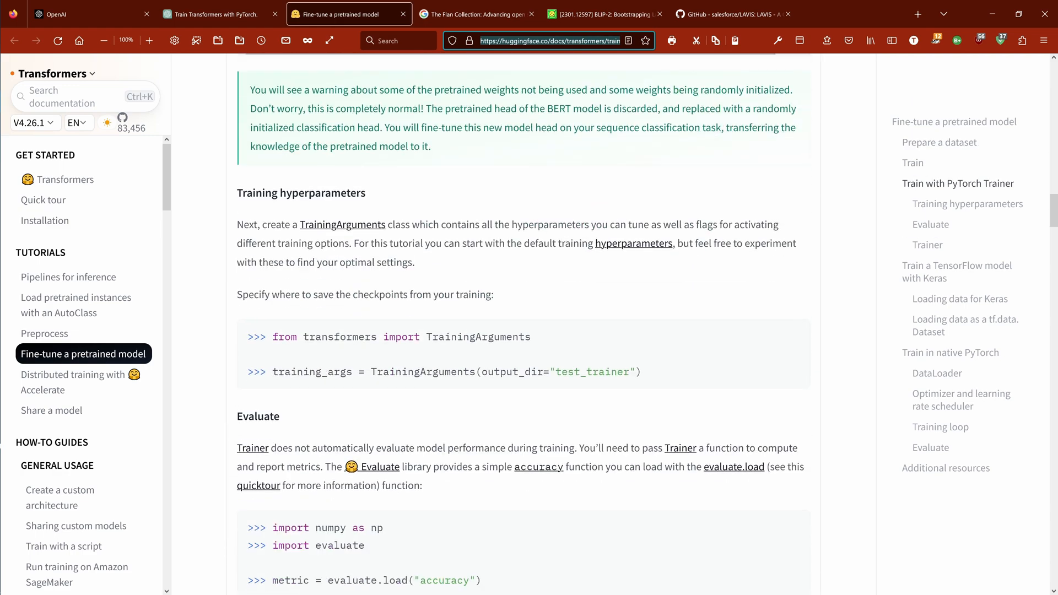
pyautogui.scroll(3)
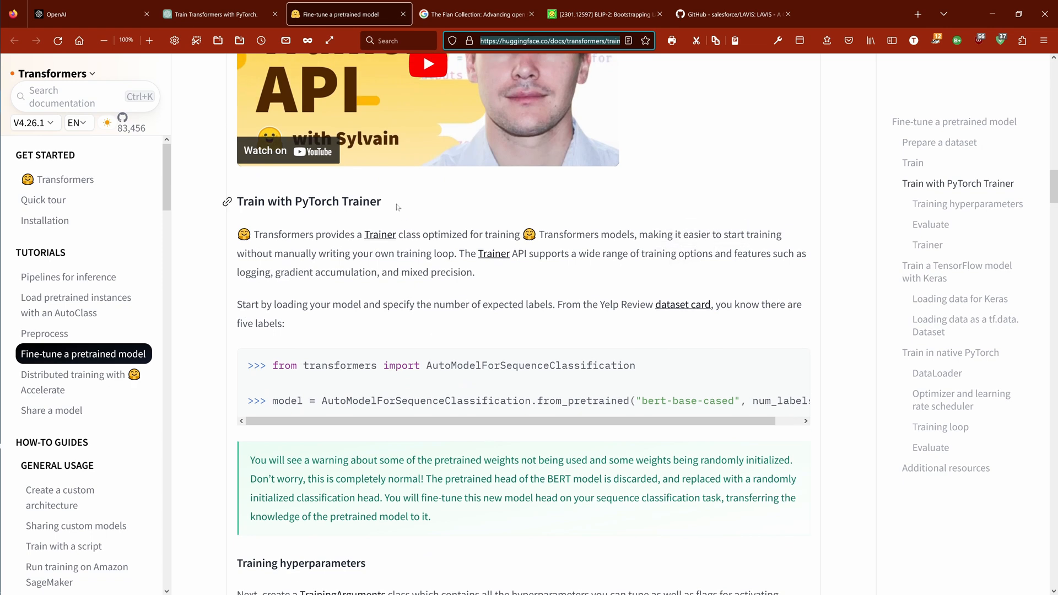
pyautogui.click(210, 13)
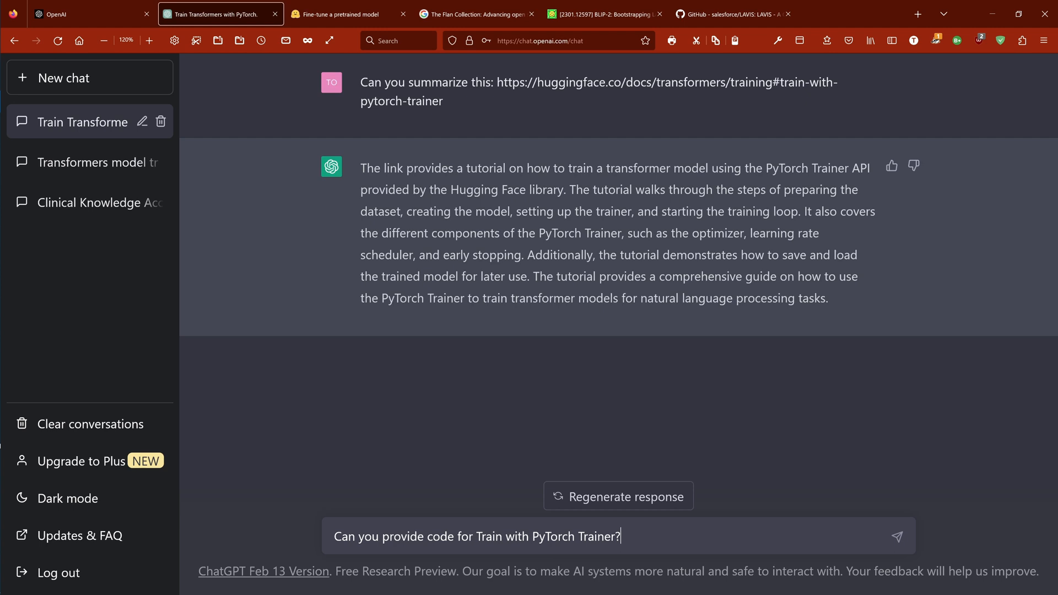
# - Send the PyTorch Trainer code request and mark the IMDB loading and trainer.train() calls
pyautogui.click(896, 535)
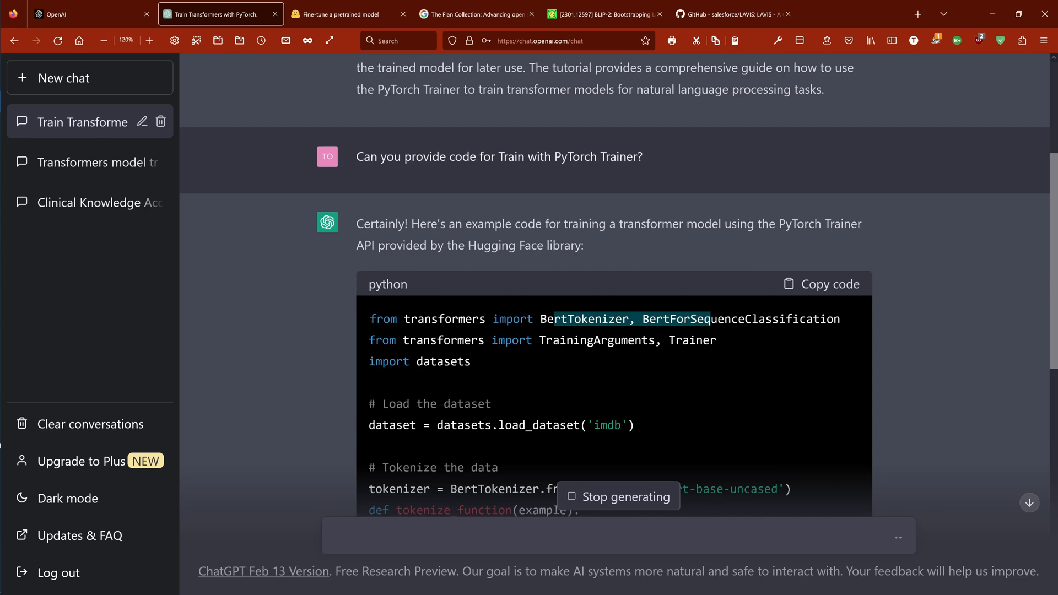
pyautogui.scroll(-3)
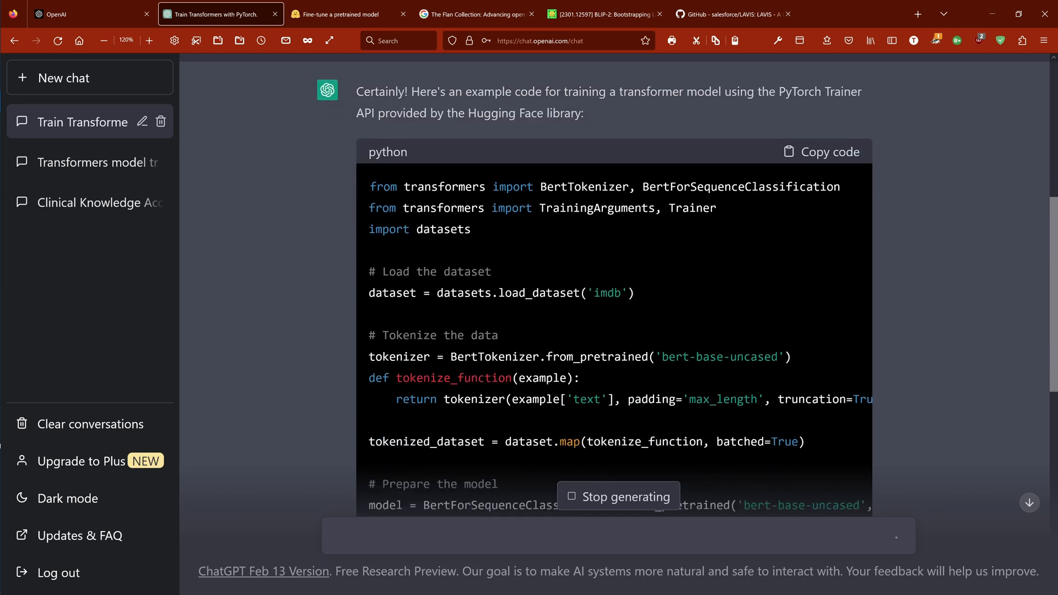
pyautogui.doubleClick(533, 292)
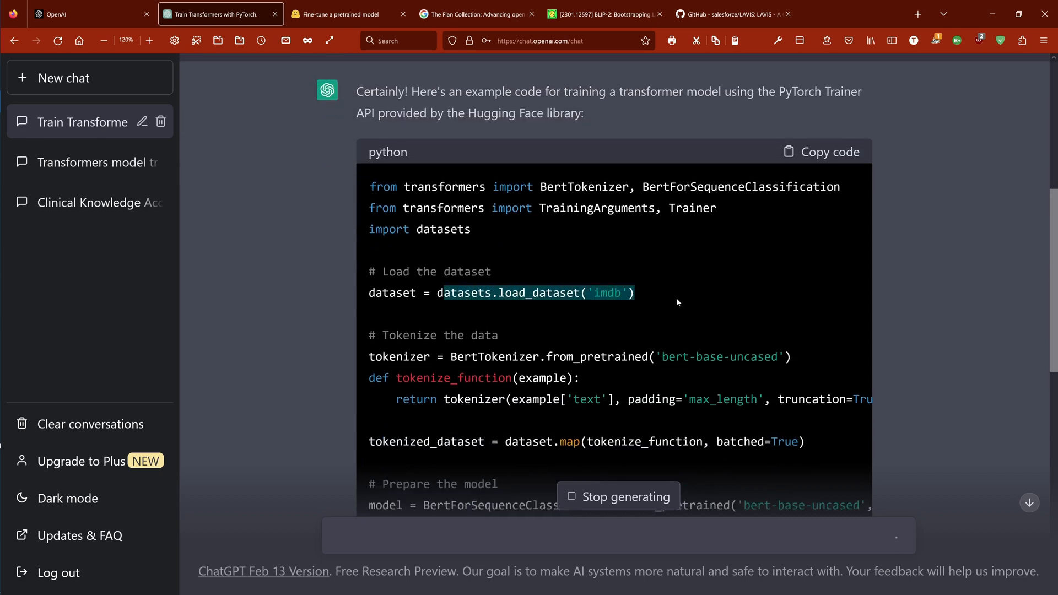
pyautogui.scroll(-3)
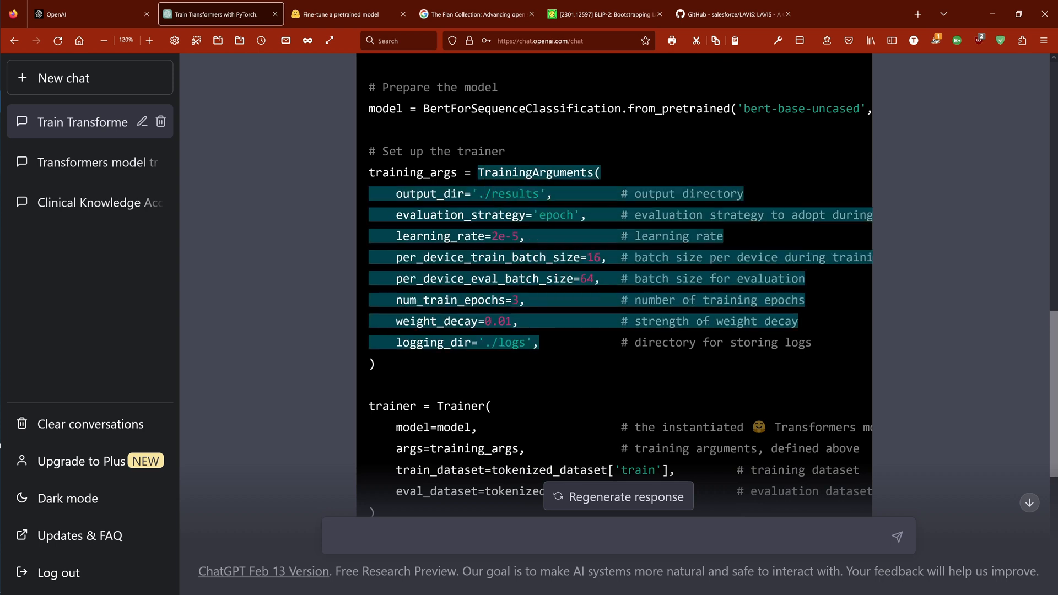
pyautogui.moveTo(560, 367)
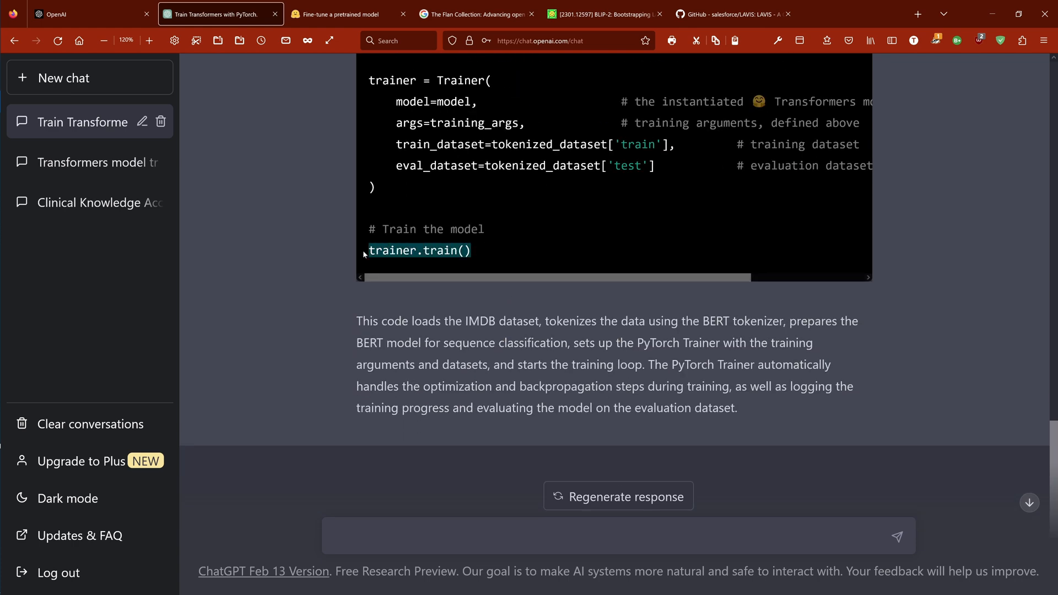
pyautogui.click(340, 13)
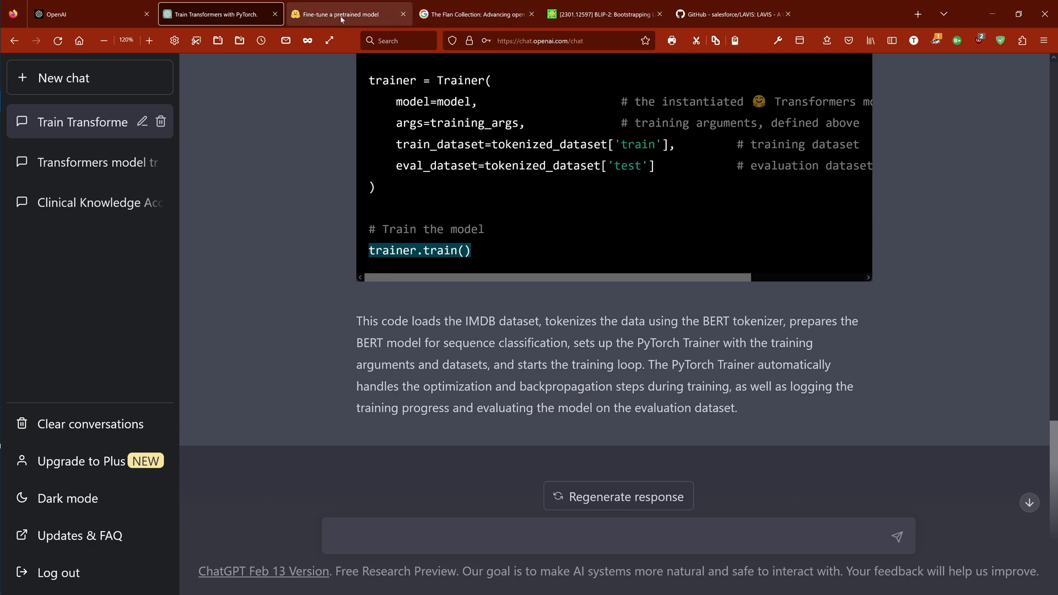
# - Highlight the tutorial's bert-base-cased AutoModelForSequenceClassification line, then return to ChatGPT
pyautogui.click(347, 13)
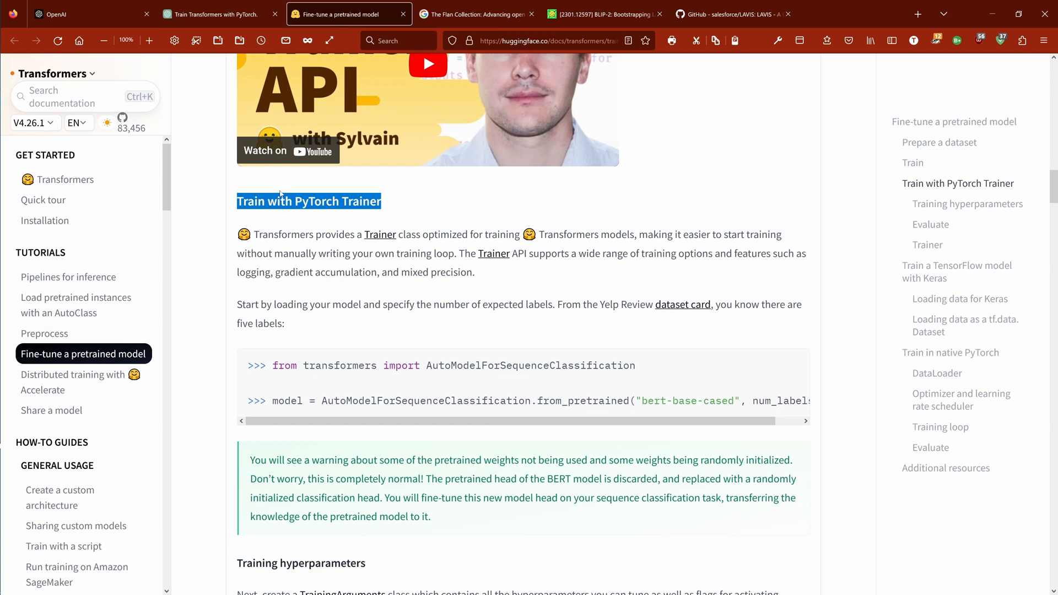
pyautogui.scroll(-3)
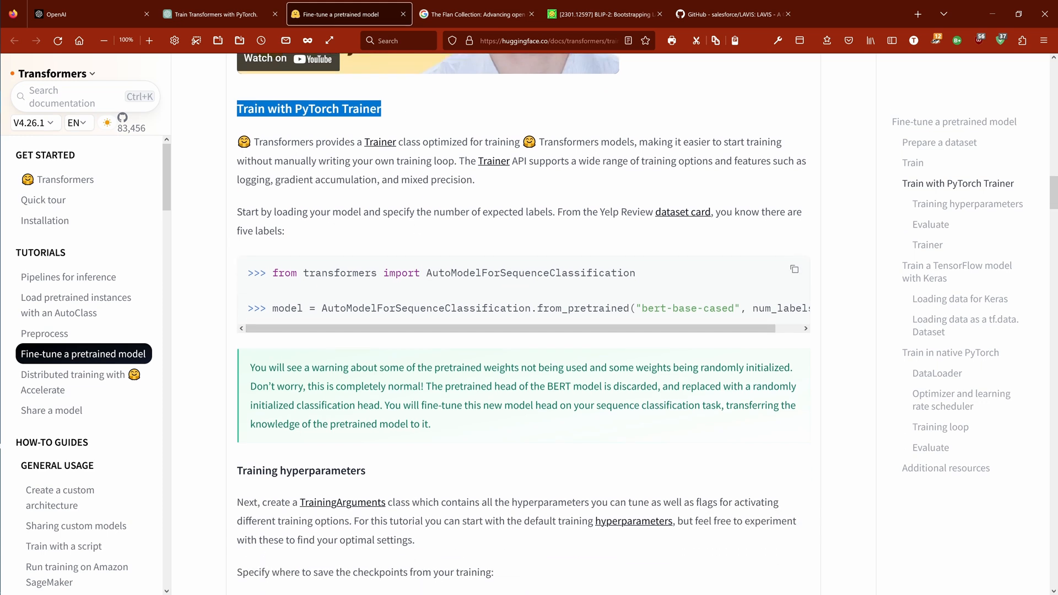
pyautogui.moveTo(271, 273); pyautogui.dragTo(592, 309)
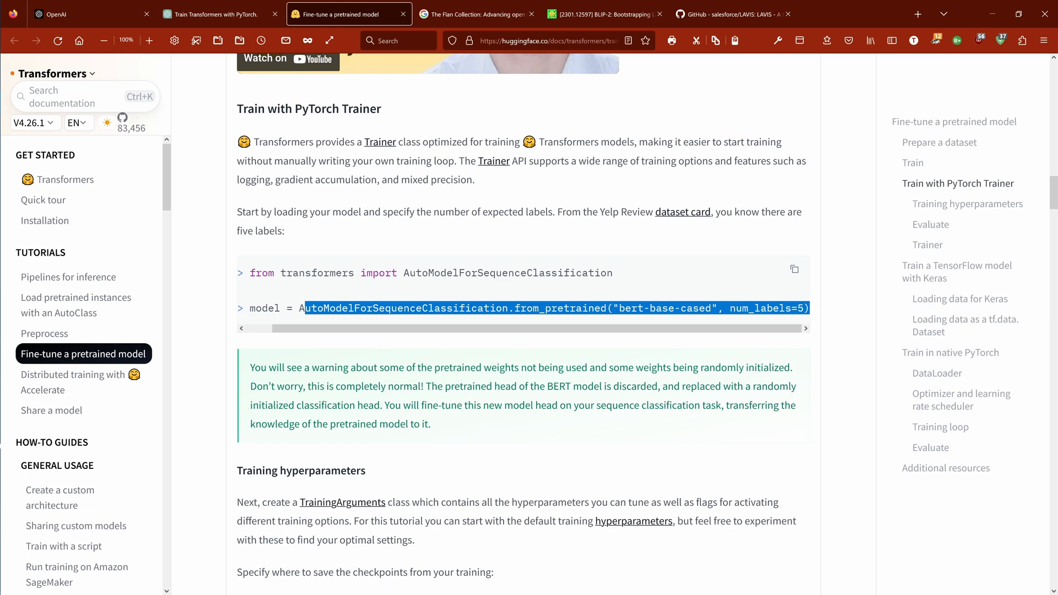
pyautogui.click(216, 14)
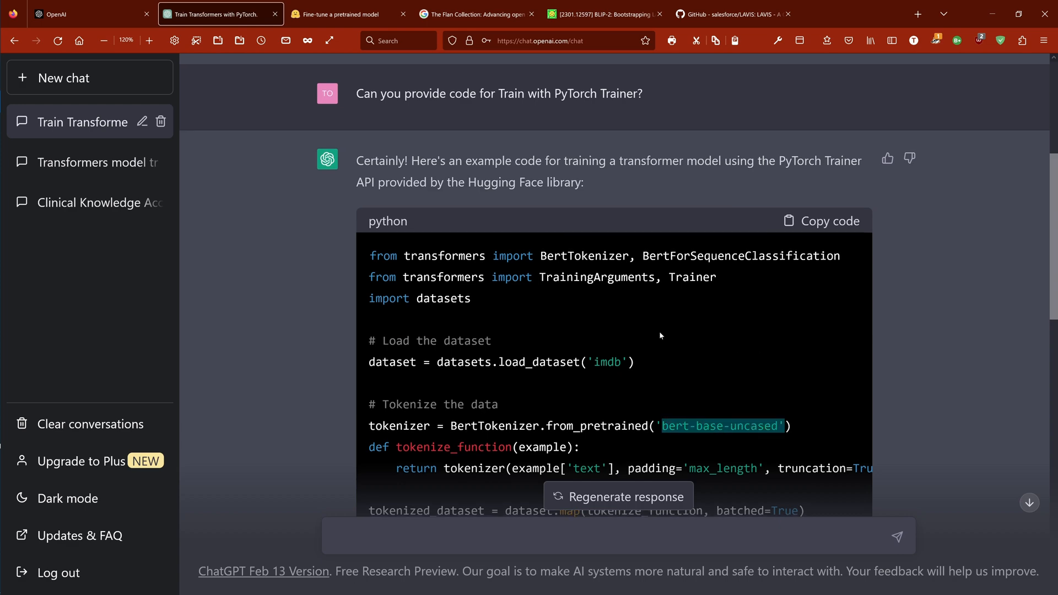
pyautogui.scroll(-3)
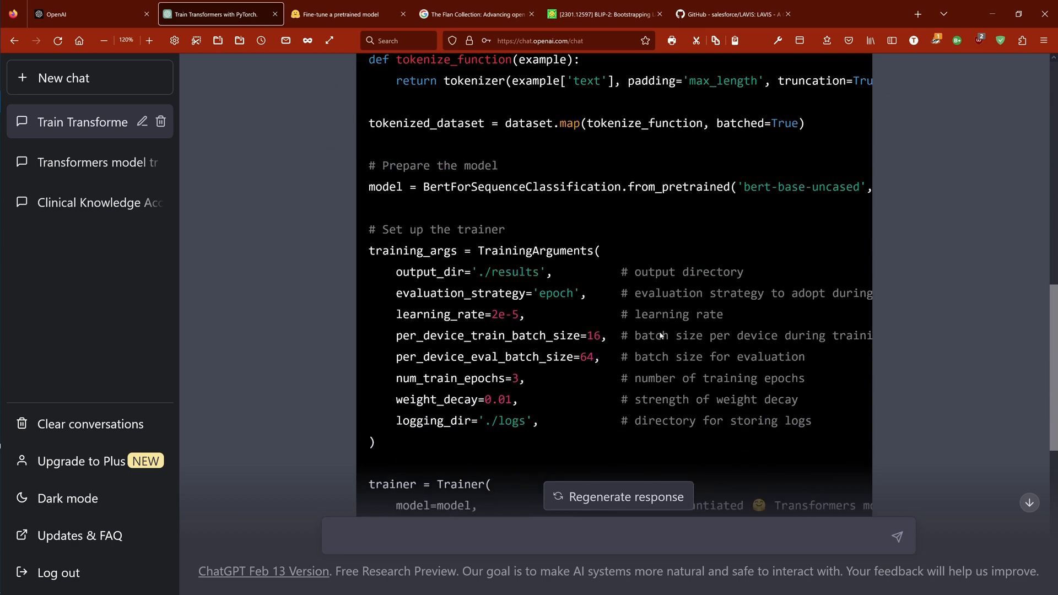
pyautogui.scroll(-3)
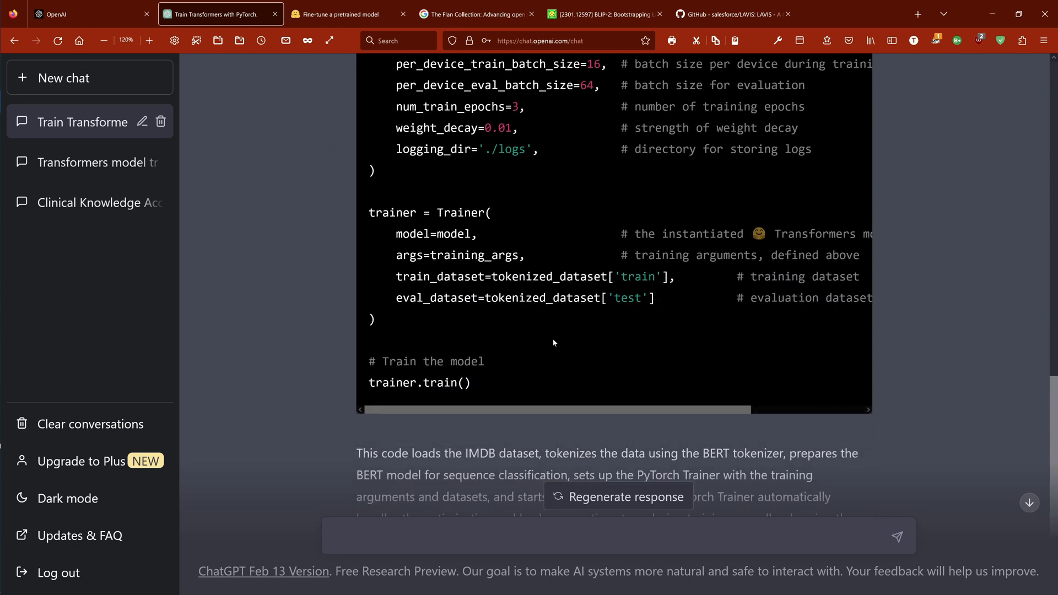
pyautogui.scroll(-3)
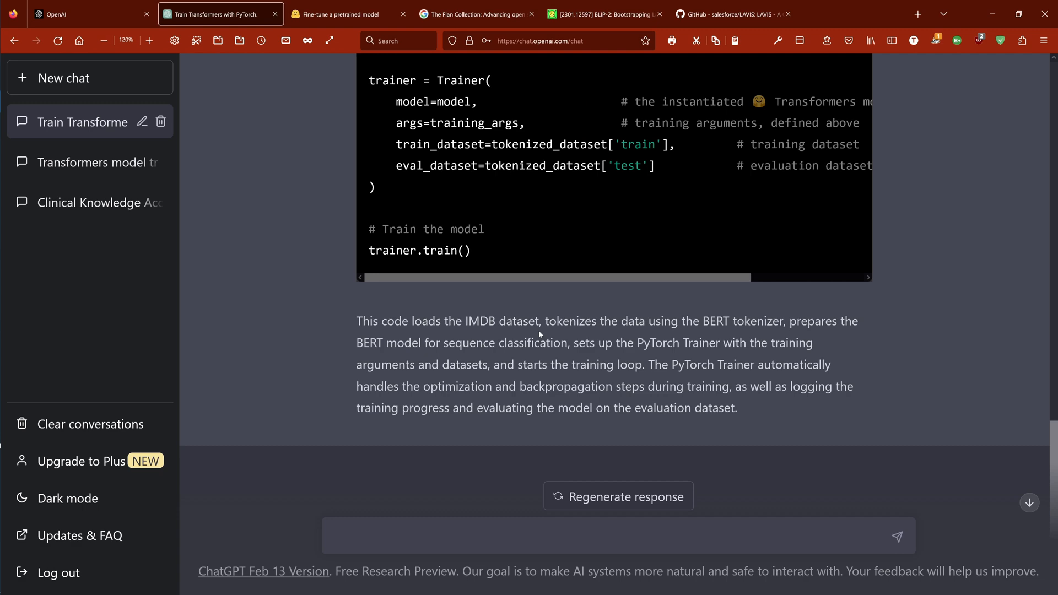
pyautogui.moveTo(466, 320); pyautogui.dragTo(737, 408)
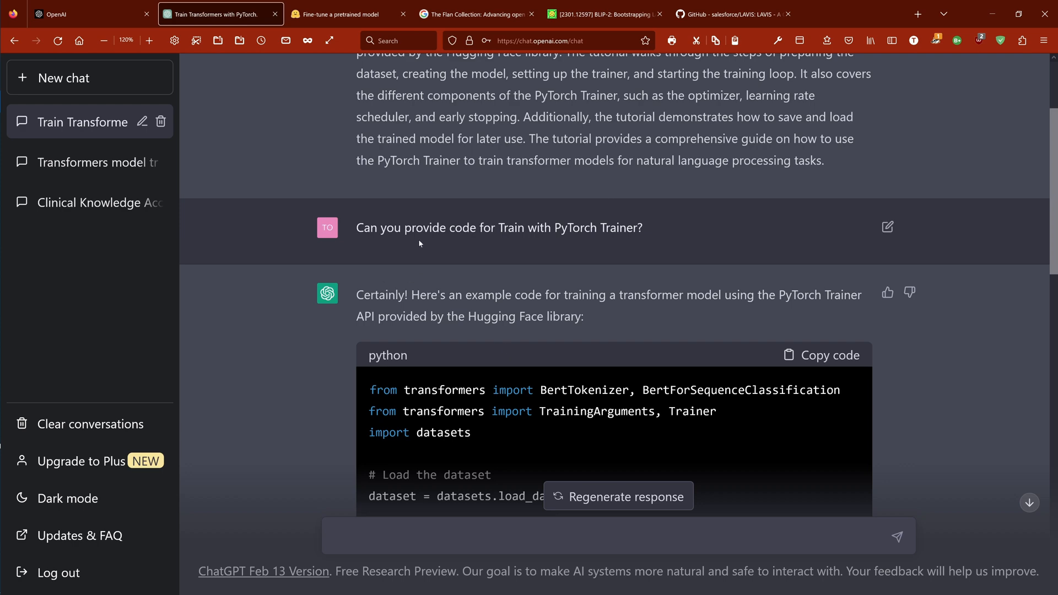
# - Scroll through the tutorial's 'Loading data for Keras' code section
pyautogui.click(334, 14)
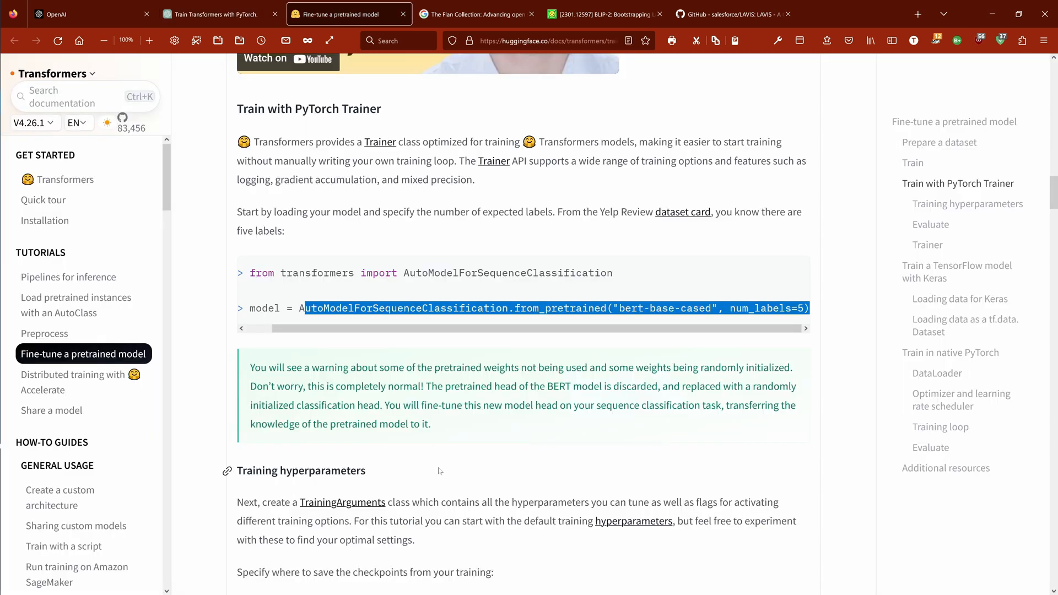
pyautogui.scroll(-3)
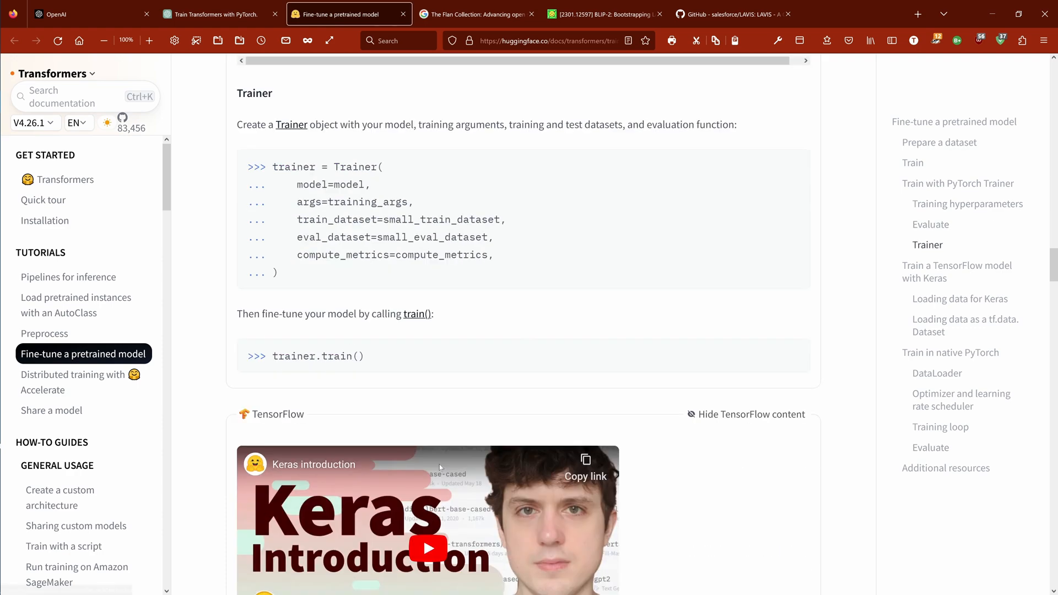
pyautogui.scroll(-3)
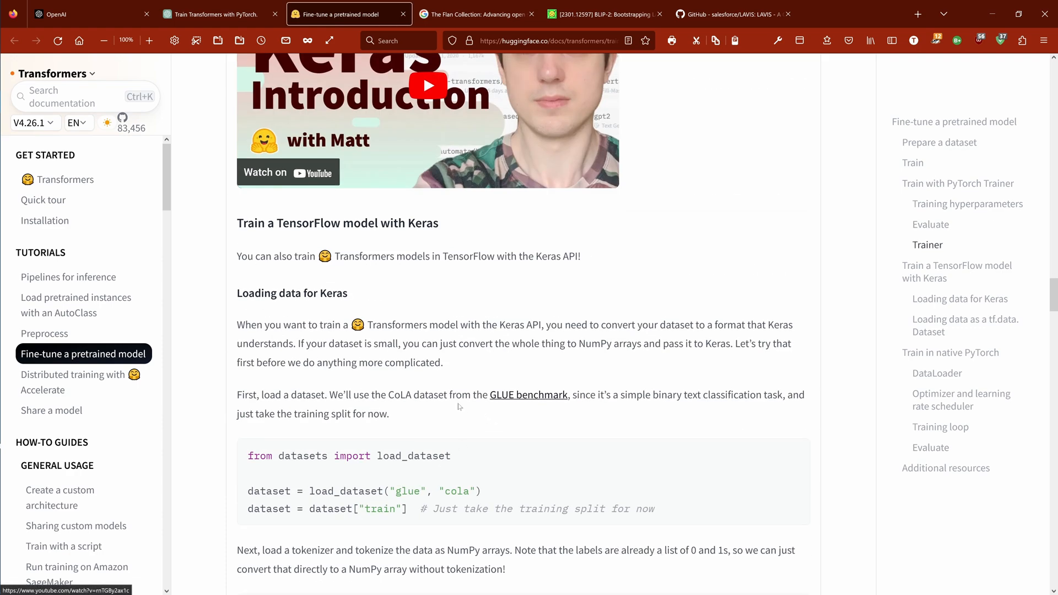
pyautogui.scroll(-3)
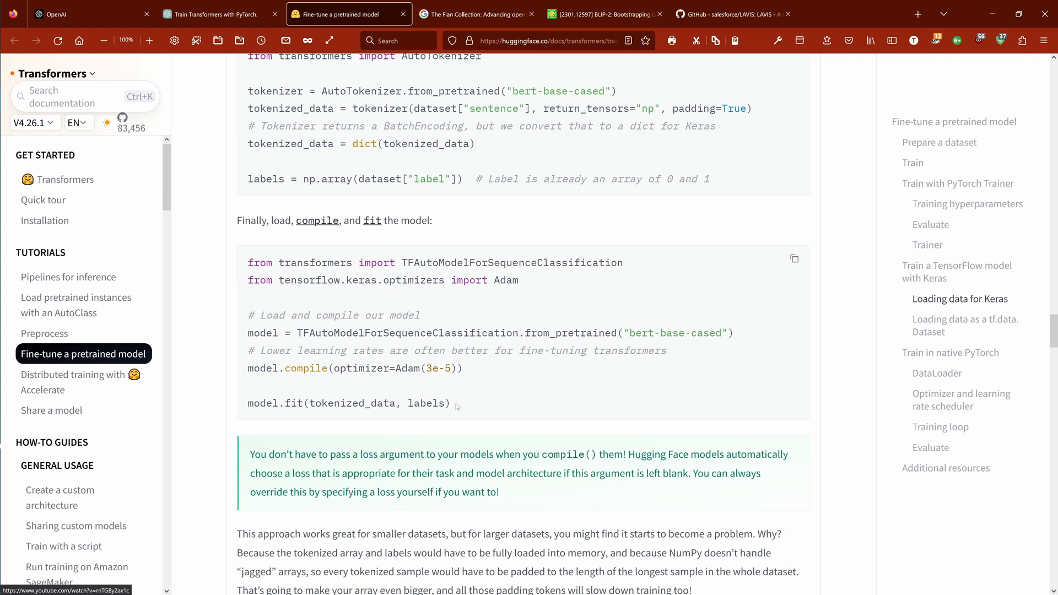
pyautogui.scroll(-3)
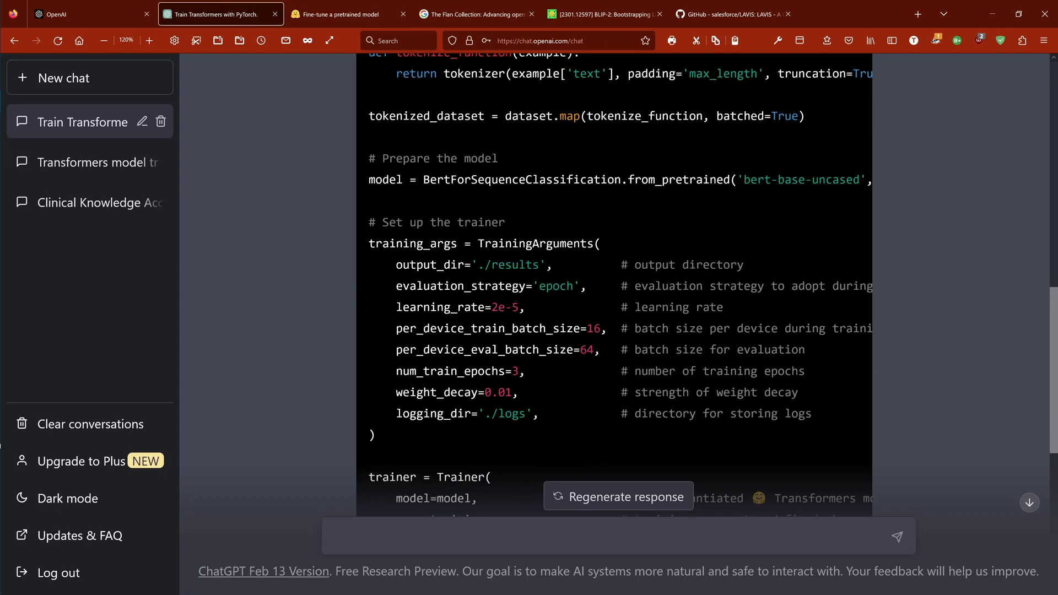
# - Ask 'Can you provide code for Loading data as a tf.data.Dataset?' and read the reply
pyautogui.write('Can you')
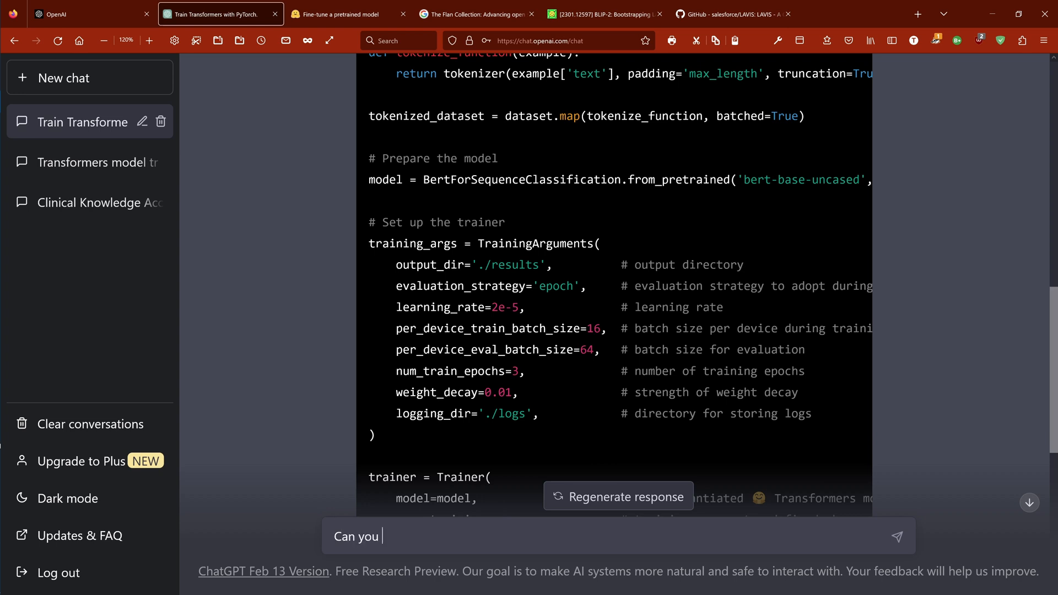
pyautogui.write('provide code')
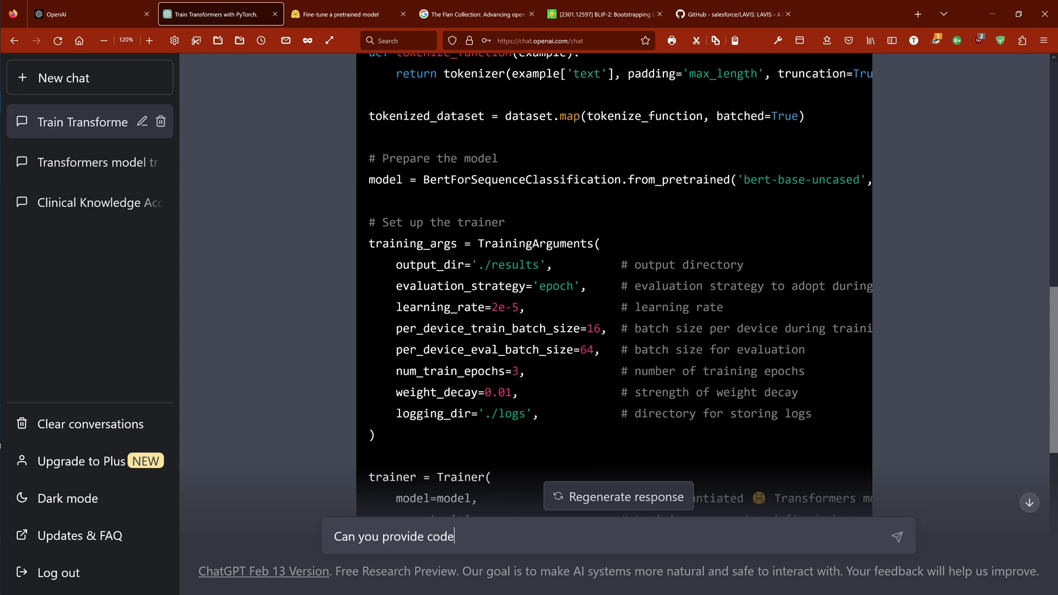
pyautogui.write('for  Loading data as a tf.data.Dataset?')
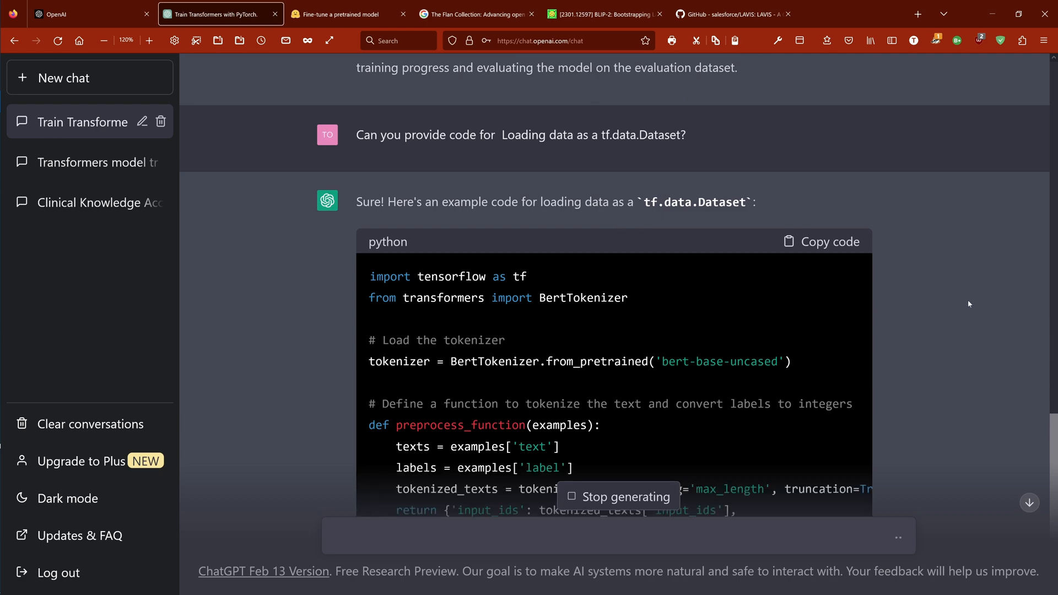
pyautogui.moveTo(933, 294)
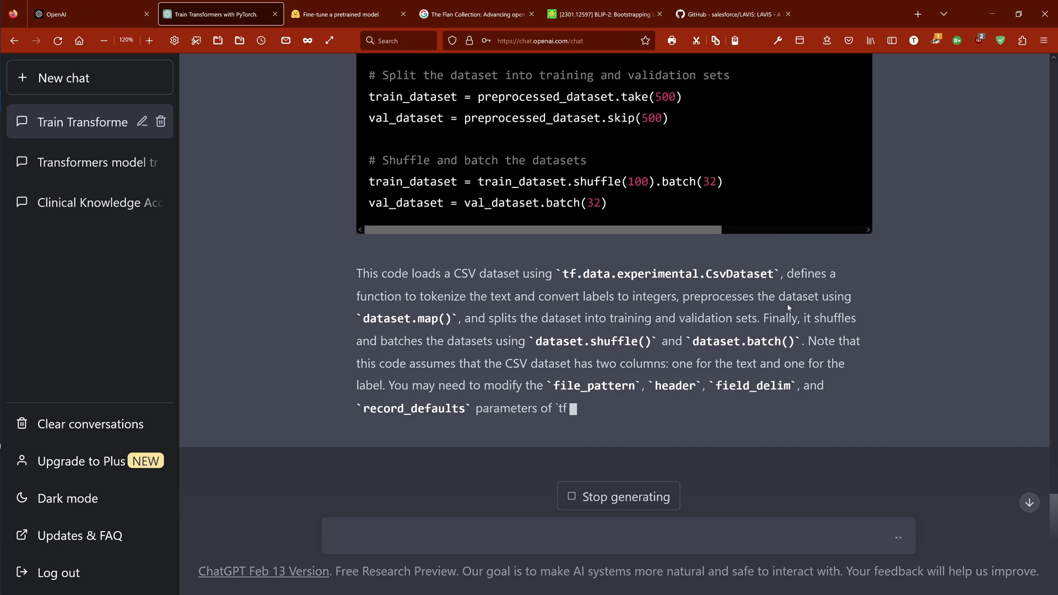
pyautogui.scroll(-3)
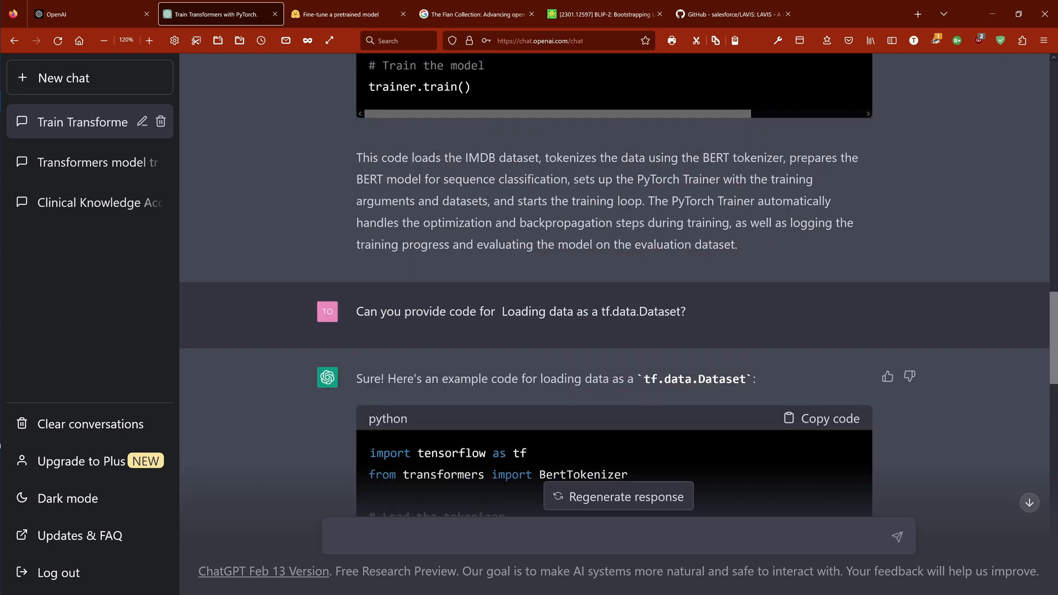
pyautogui.scroll(-3)
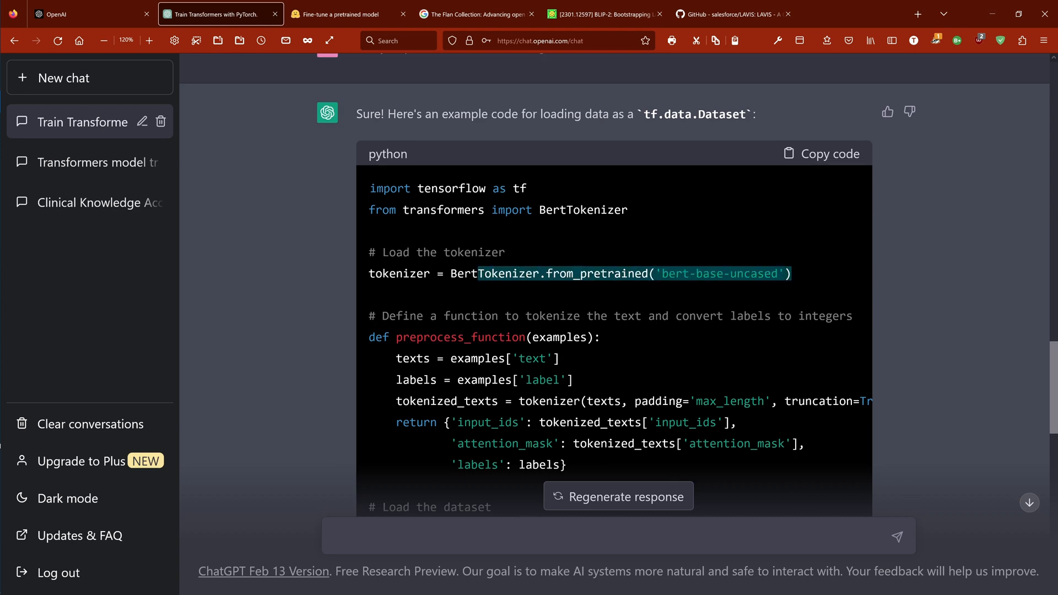
pyautogui.scroll(-3)
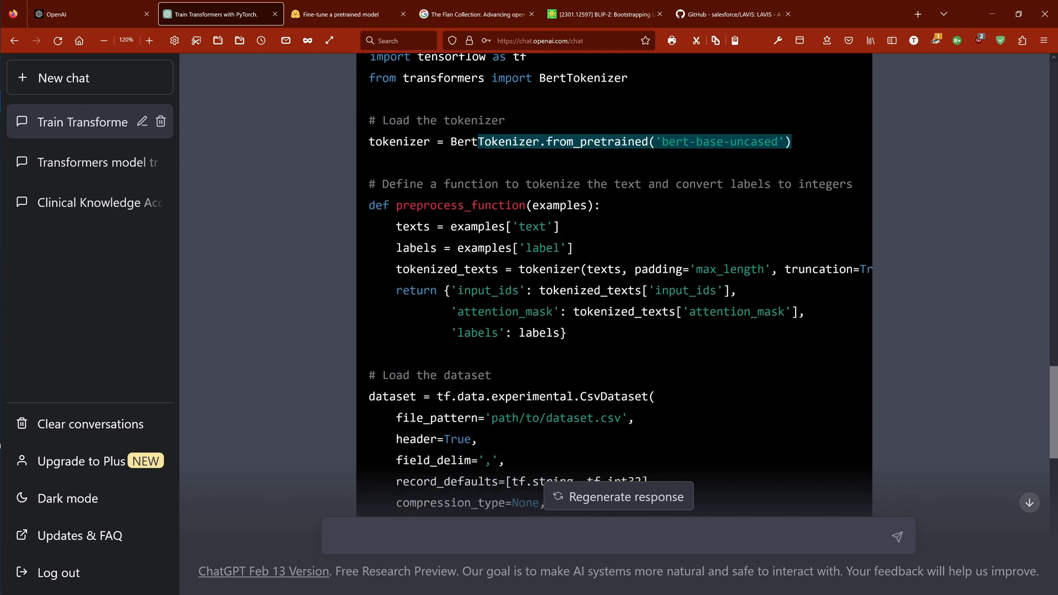
pyautogui.scroll(-3)
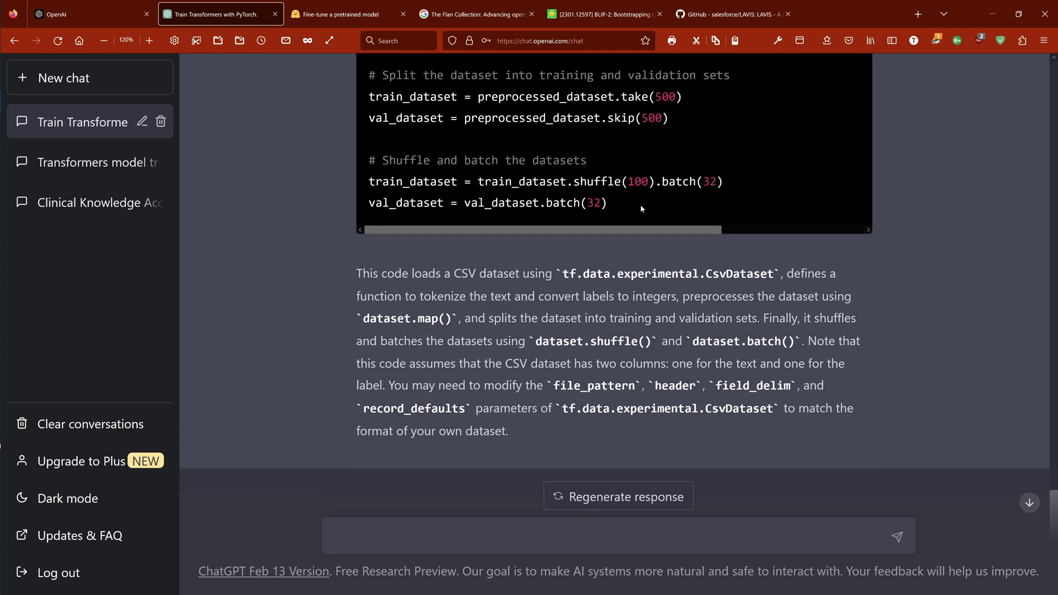
pyautogui.moveTo(553, 310)
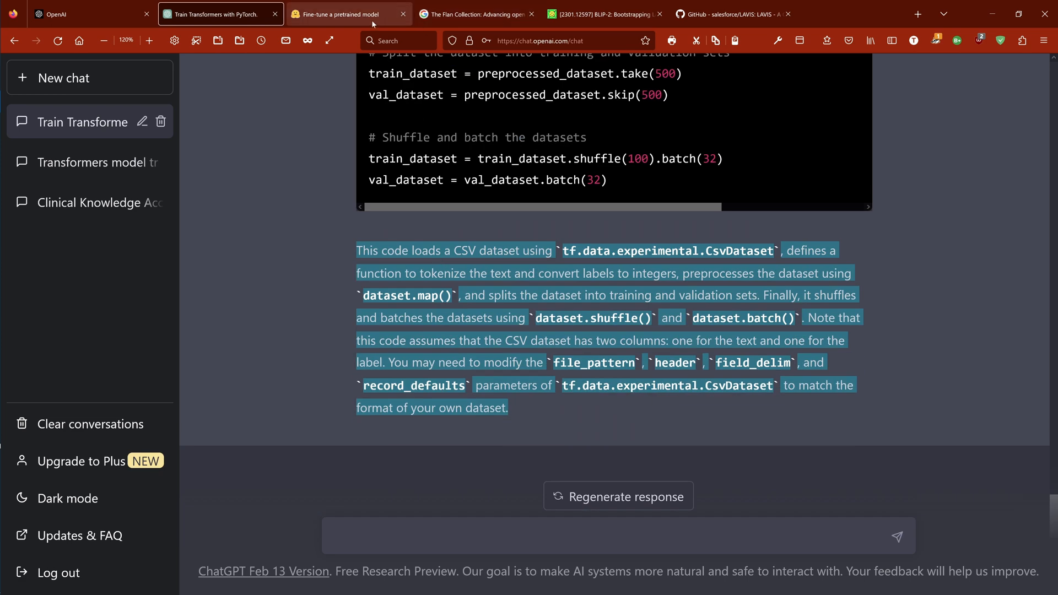
# - Review the tutorial's tokenize_dataset and tf.data.Dataset snippets, then return to ChatGPT
pyautogui.click(348, 13)
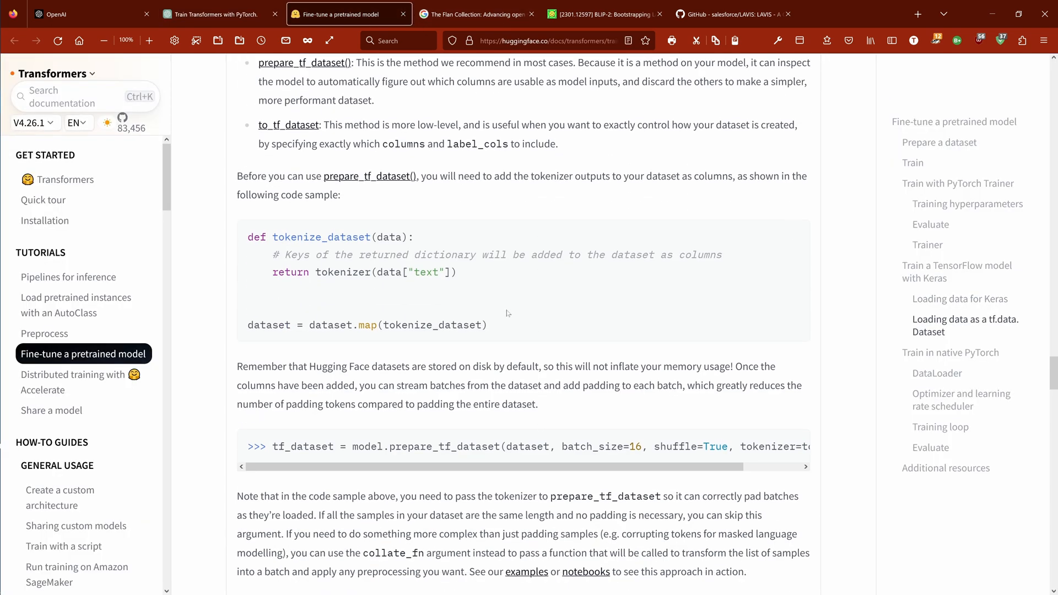
pyautogui.moveTo(310, 249)
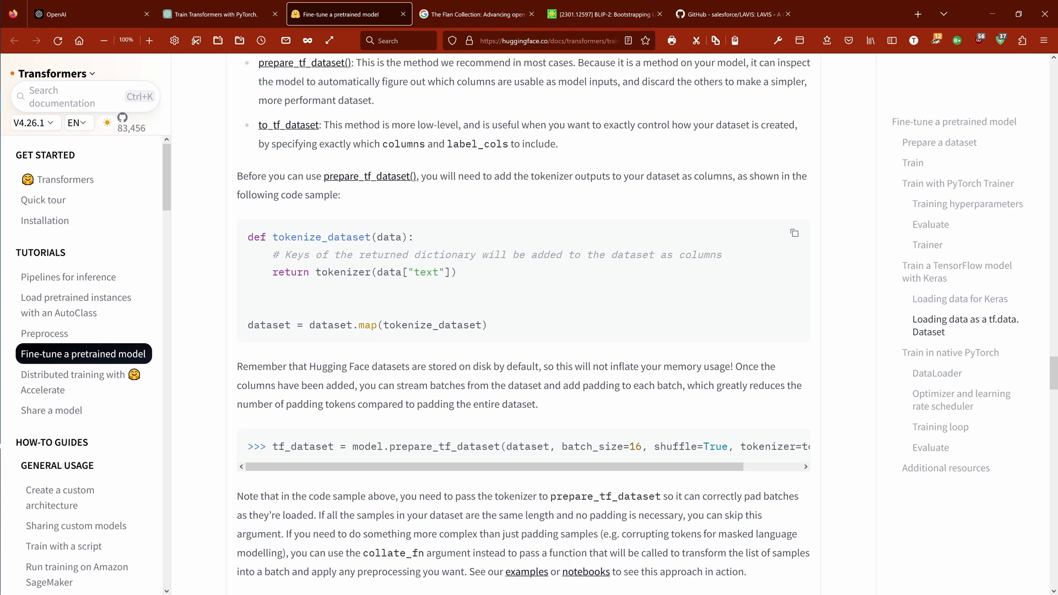
pyautogui.moveTo(274, 237); pyautogui.dragTo(457, 272)
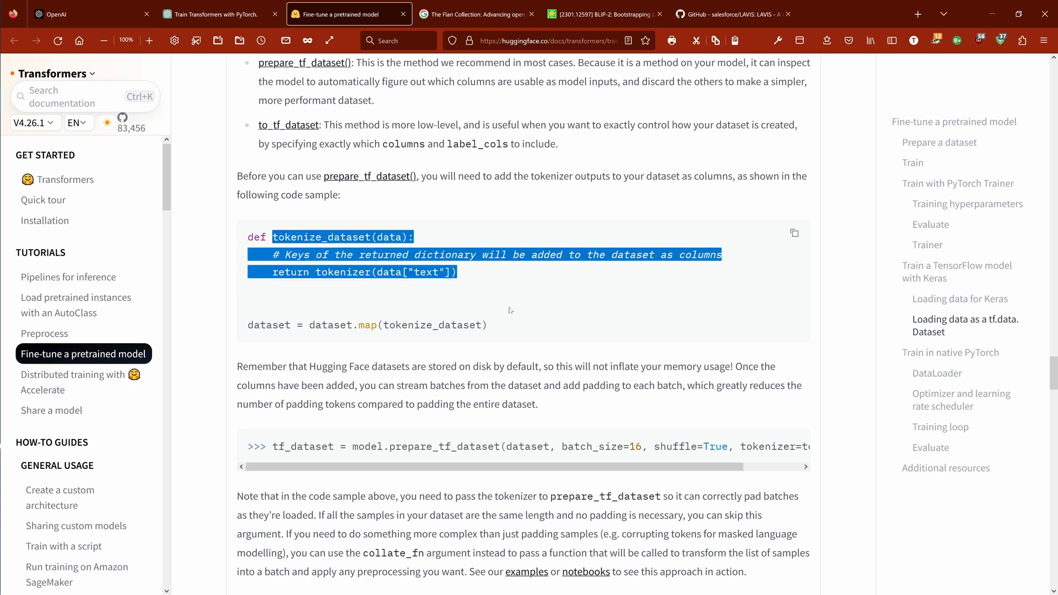
pyautogui.scroll(-3)
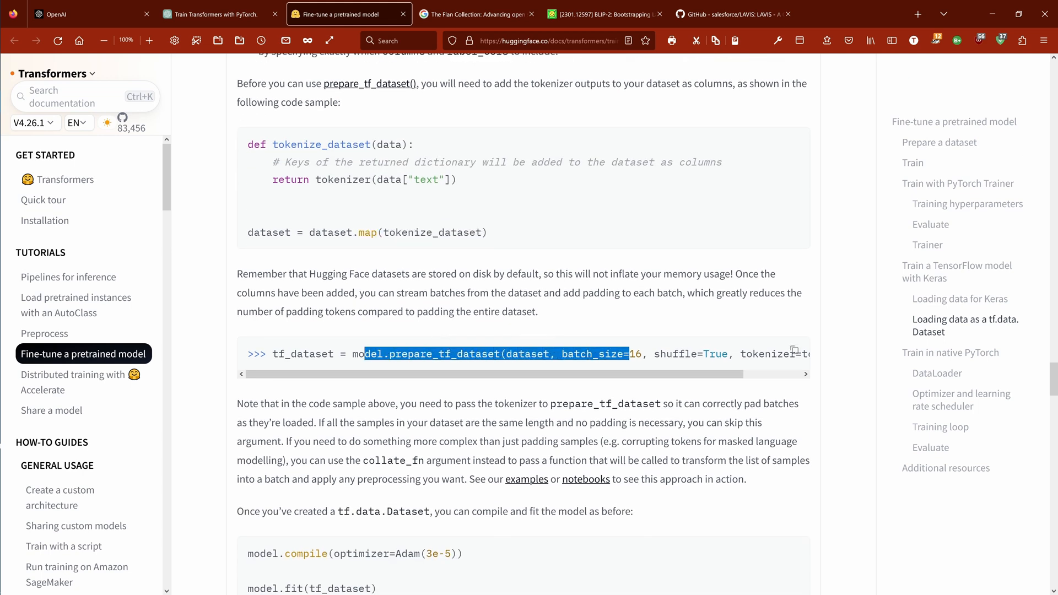
pyautogui.scroll(-3)
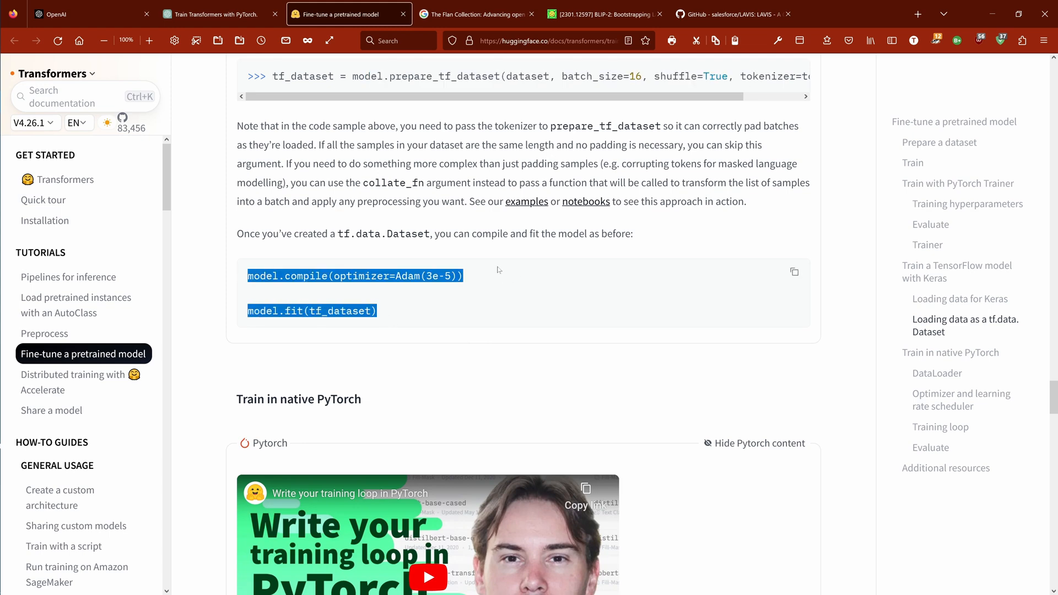
pyautogui.click(219, 13)
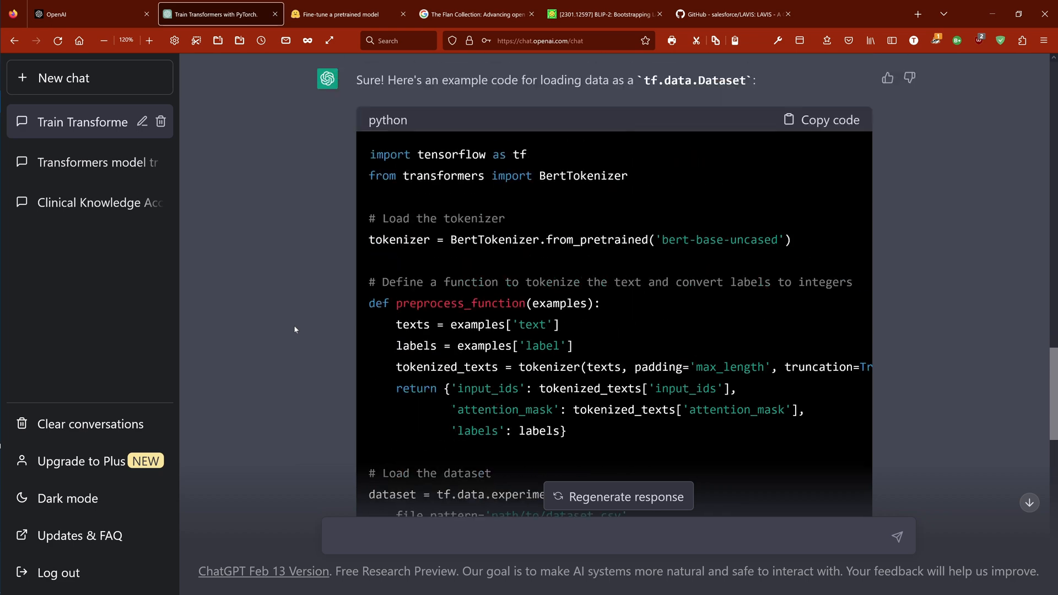
# - Scroll back up ChatGPT's tf.data.Dataset answer, then open the Flan Collection blog post
pyautogui.scroll(3)
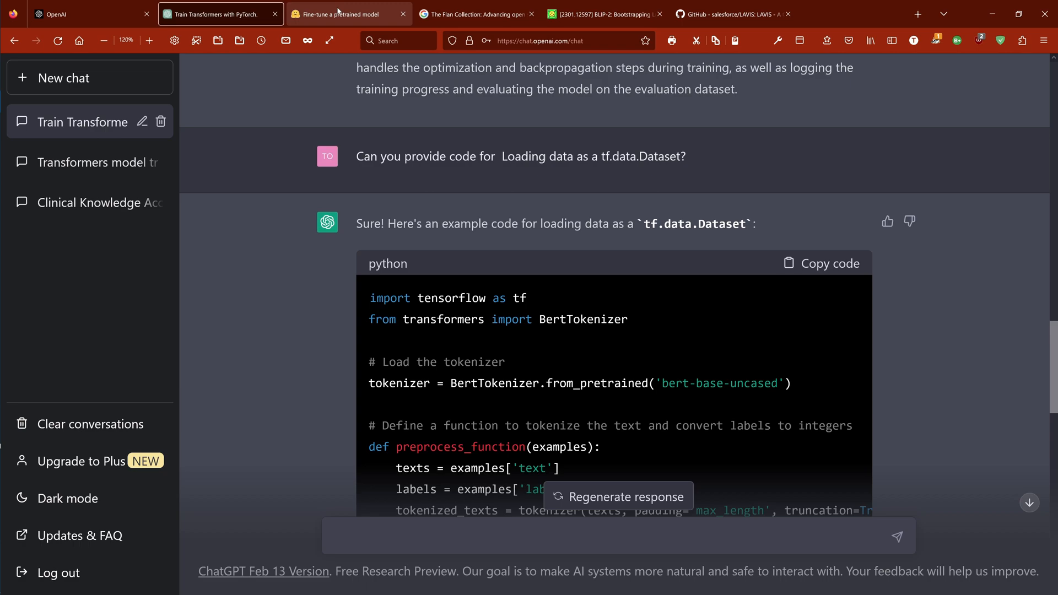
pyautogui.click(476, 13)
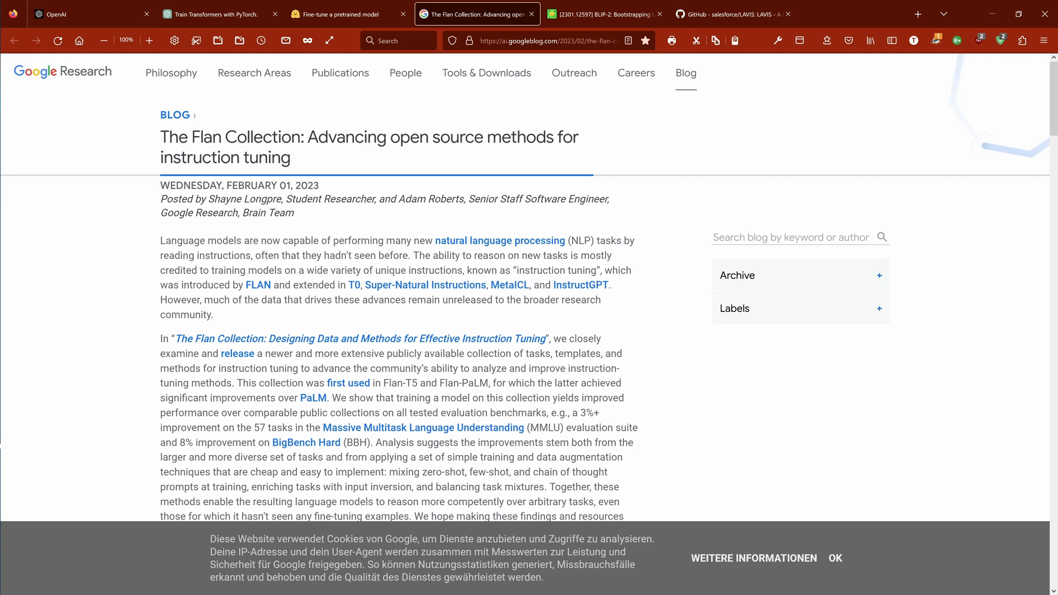
# - Highlight the Flan Collection post's publication date and title, then return to ChatGPT
pyautogui.moveTo(217, 185); pyautogui.dragTo(321, 185)
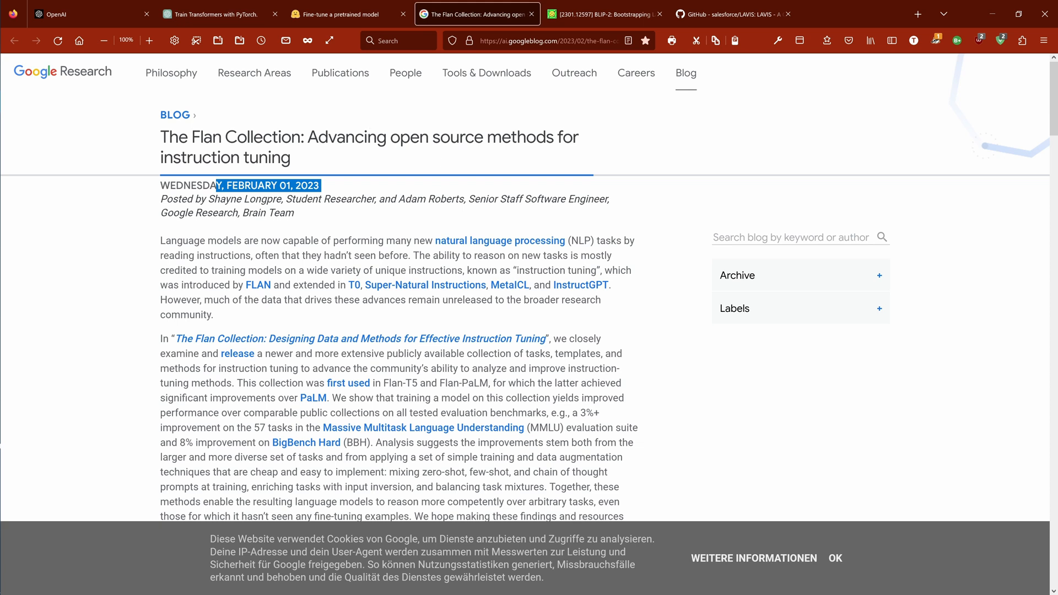
pyautogui.moveTo(216, 185); pyautogui.dragTo(291, 158)
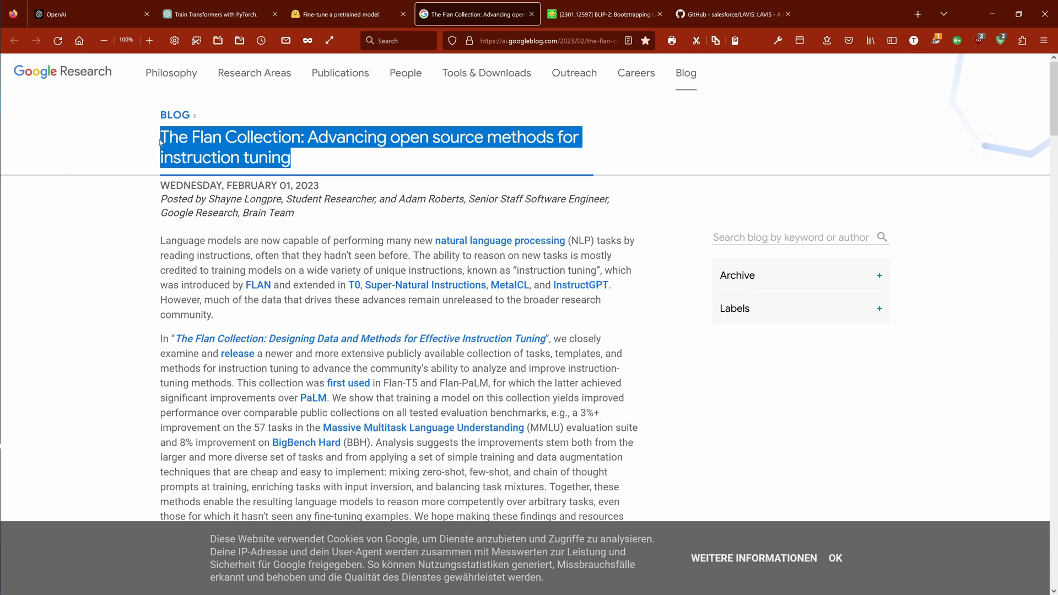
pyautogui.click(220, 13)
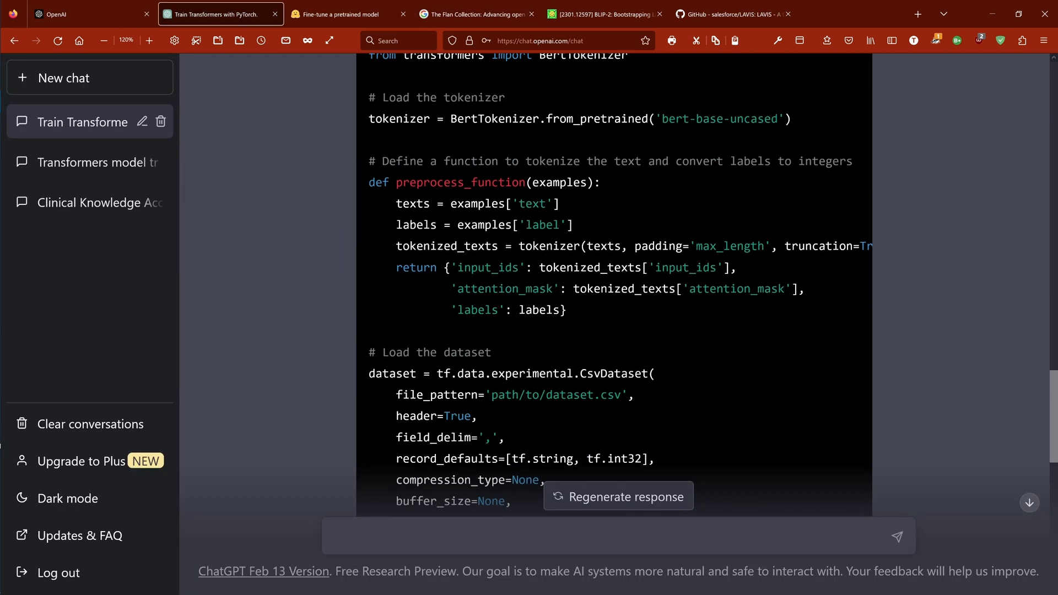
# - Ask ChatGPT to summarize 'The Flan Collection' article at its ai.googleblog.com URL
pyautogui.write('Can you summarize the article about "The Flan Collection: Advancing open source methods for instruction tuning"')
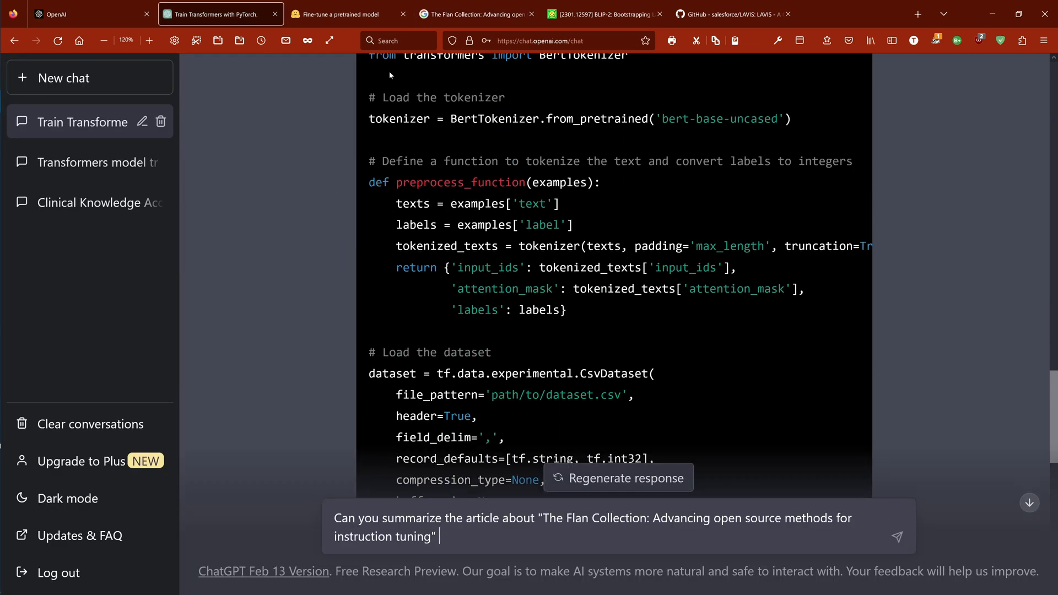
pyautogui.click(477, 13)
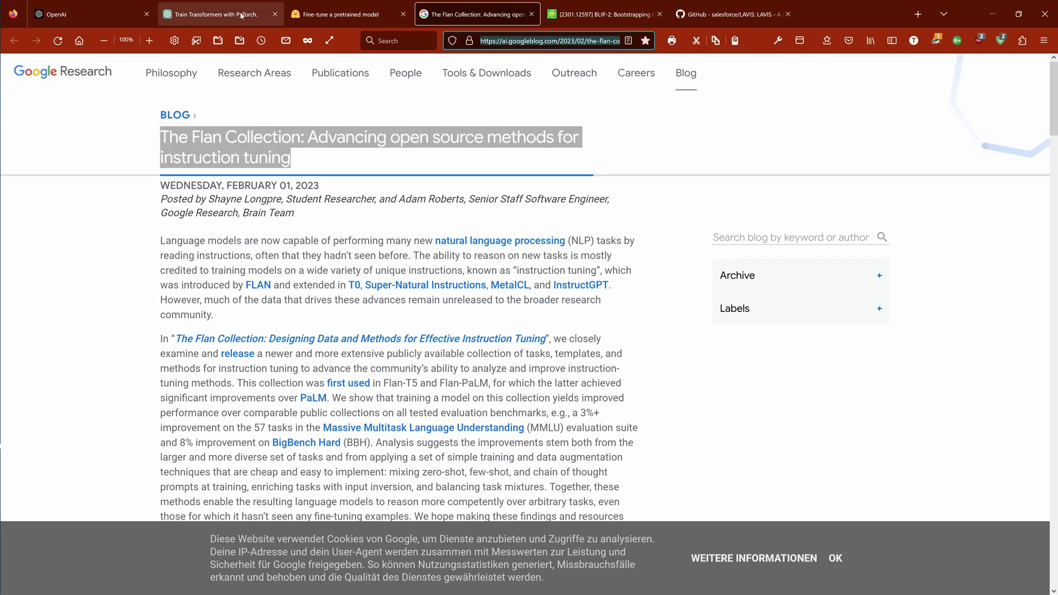
pyautogui.click(219, 14)
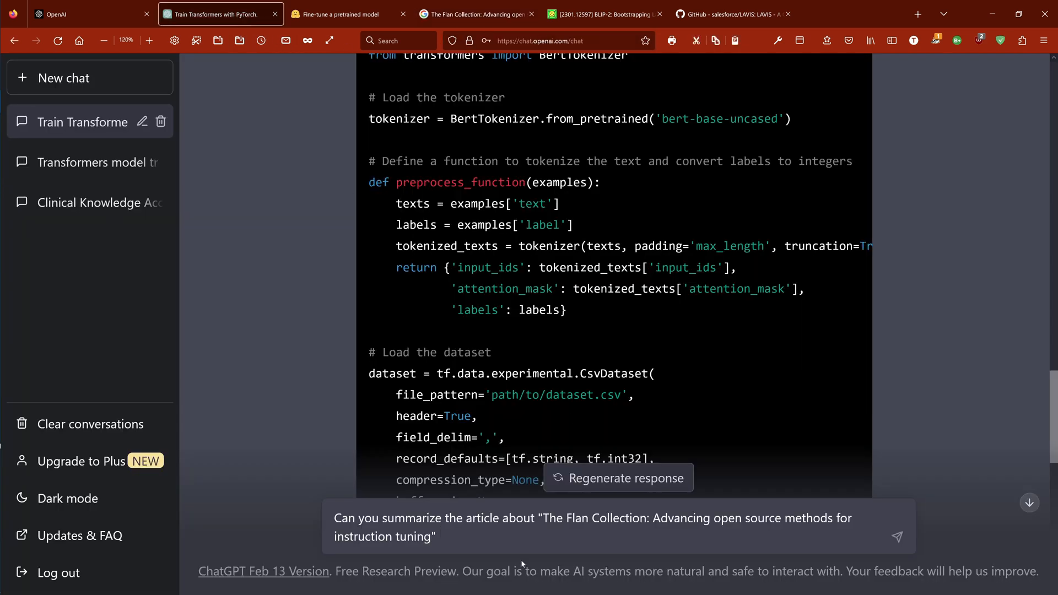
pyautogui.write('at https://ai.googleblog.com/2023/02/the-flan-collection-advancing-open.html')
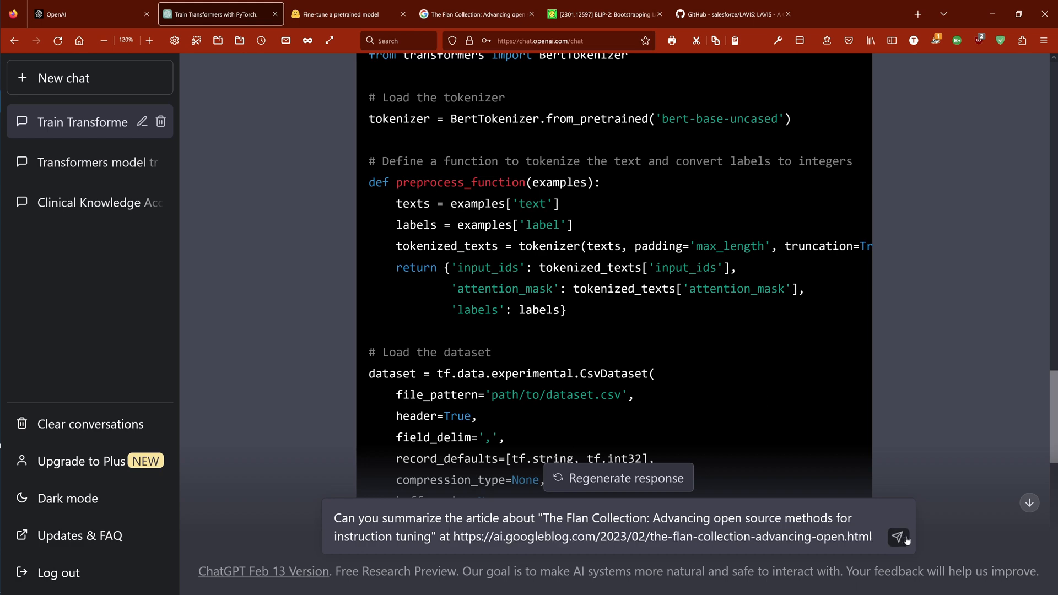
pyautogui.click(898, 536)
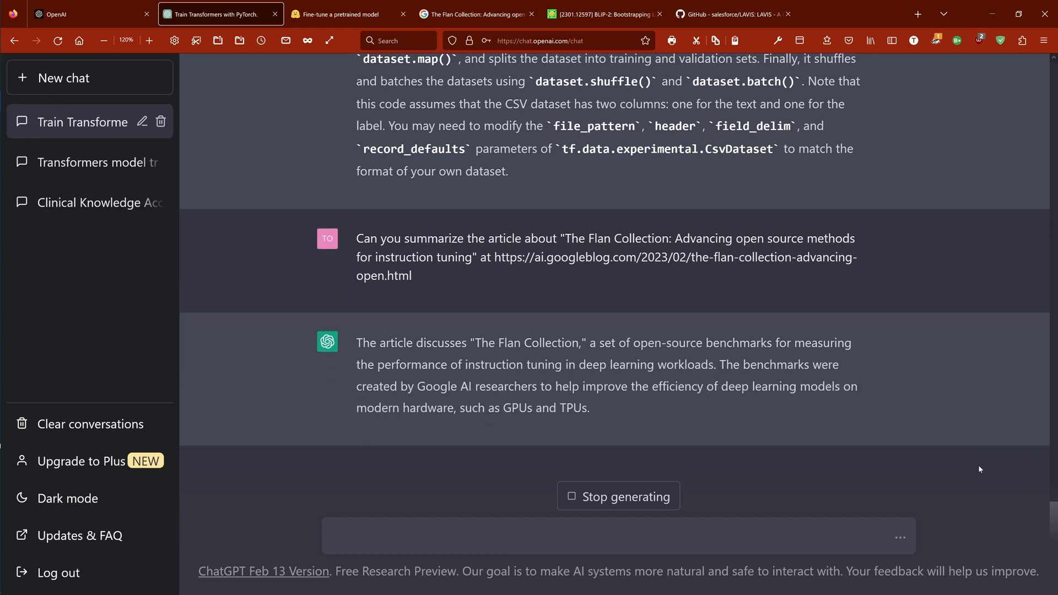
# - Highlight claims in ChatGPT's Flan summary about instruction sequences and tuning workloads
pyautogui.scroll(-3)
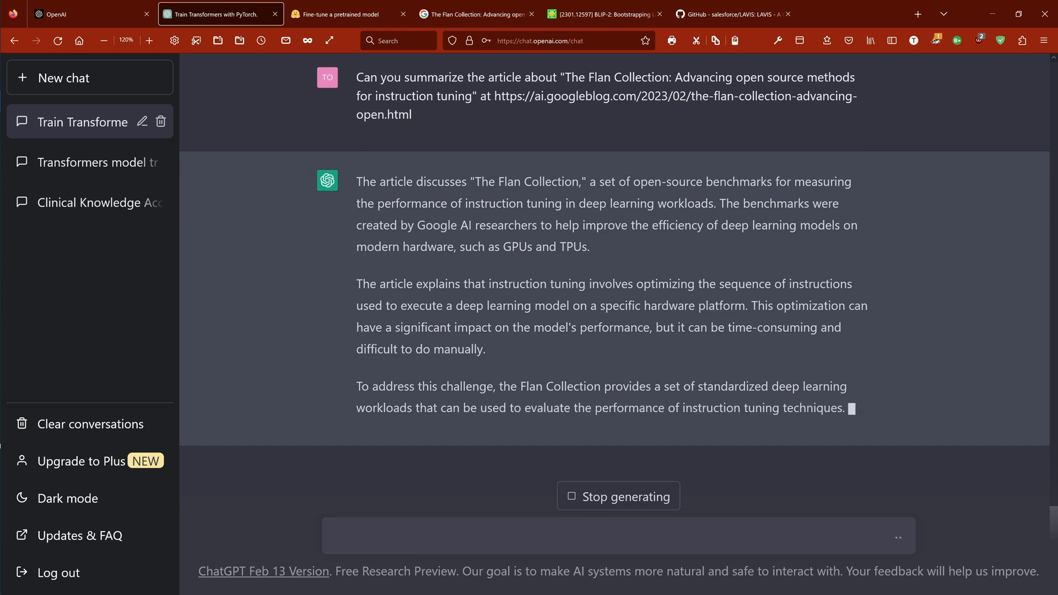
pyautogui.moveTo(463, 123); pyautogui.dragTo(588, 166)
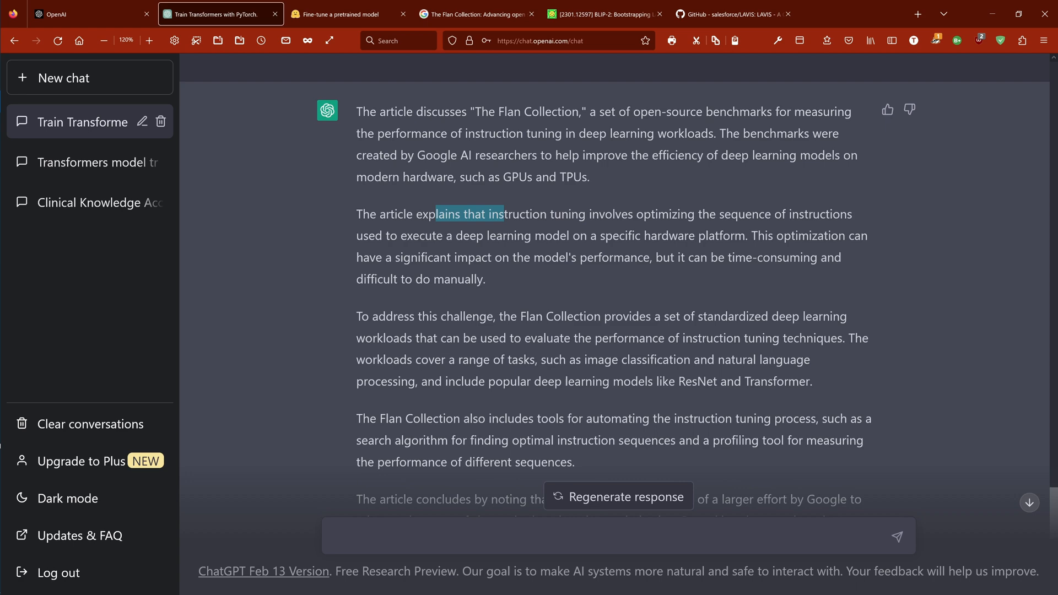
pyautogui.moveTo(503, 214); pyautogui.dragTo(670, 316)
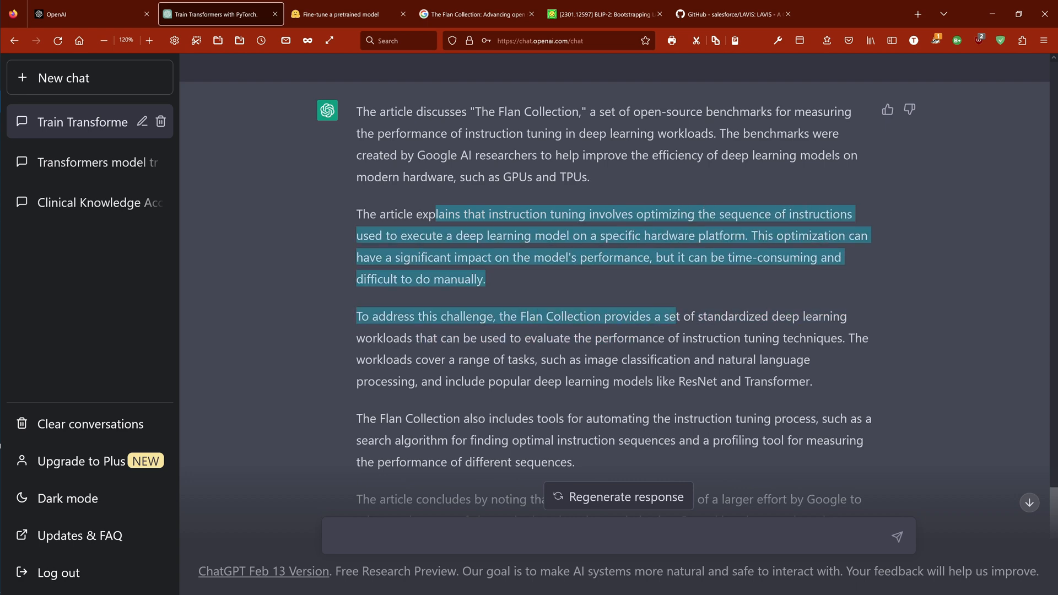
pyautogui.moveTo(678, 316); pyautogui.dragTo(682, 369)
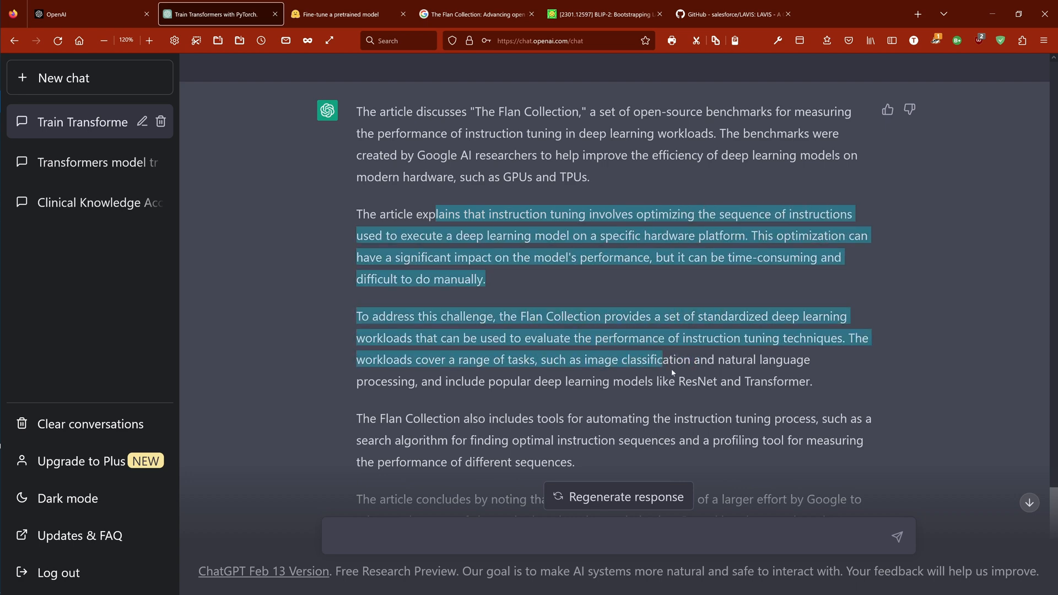
pyautogui.scroll(-3)
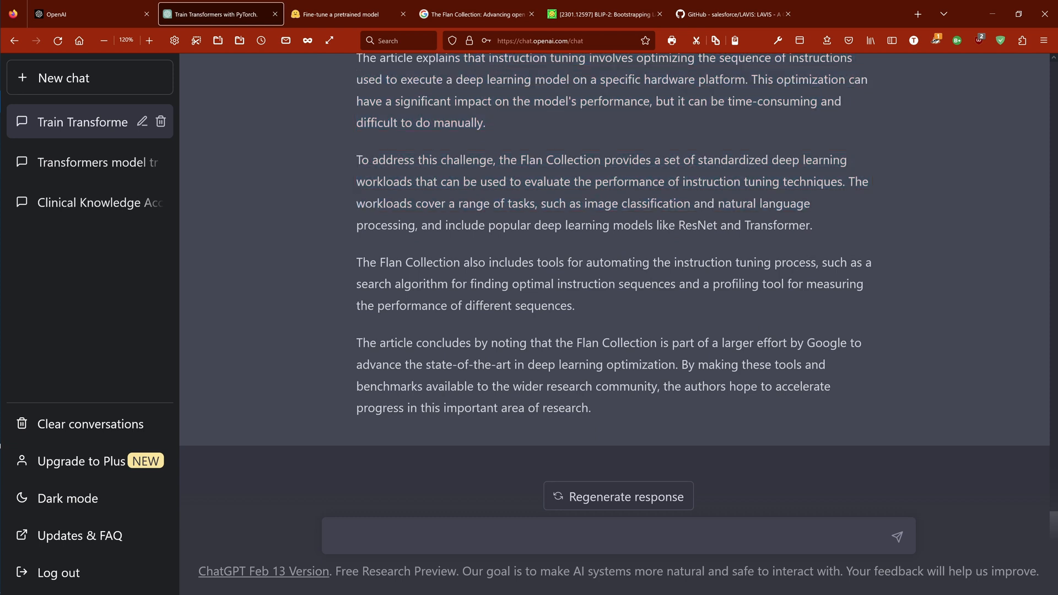
pyautogui.moveTo(514, 262); pyautogui.dragTo(574, 306)
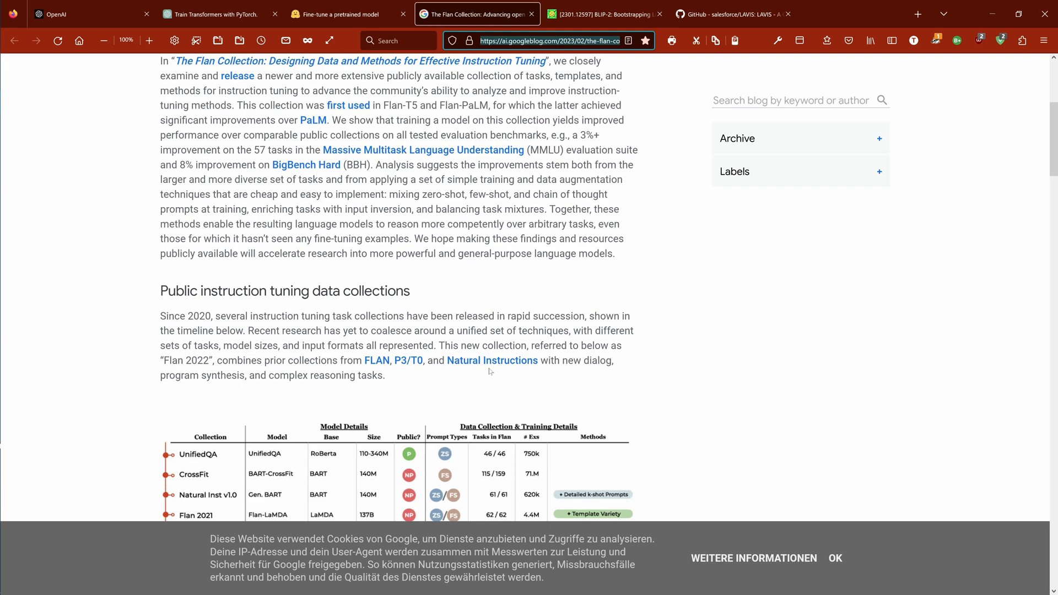
# - Read the Flan blog post to its Conclusion and mark the Super-Natural Instructions benchmark phrase
pyautogui.scroll(-3)
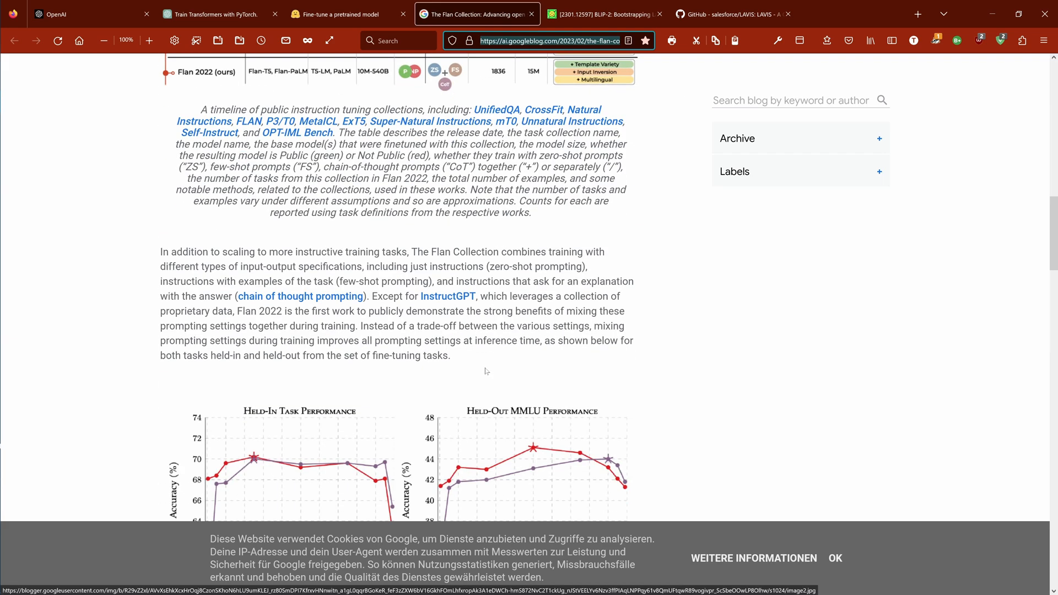
pyautogui.moveTo(448, 297)
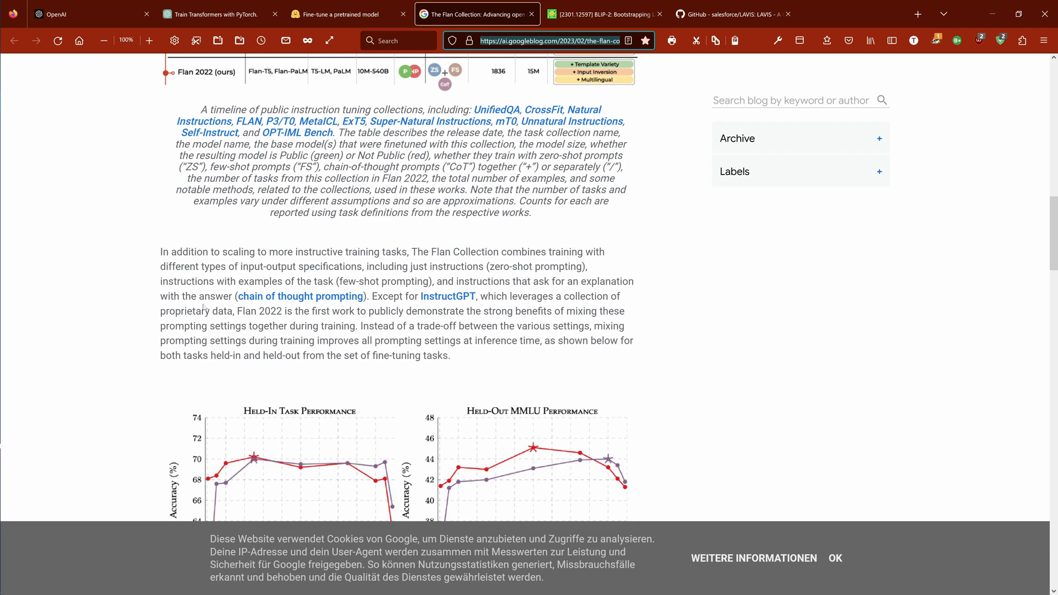
pyautogui.scroll(-3)
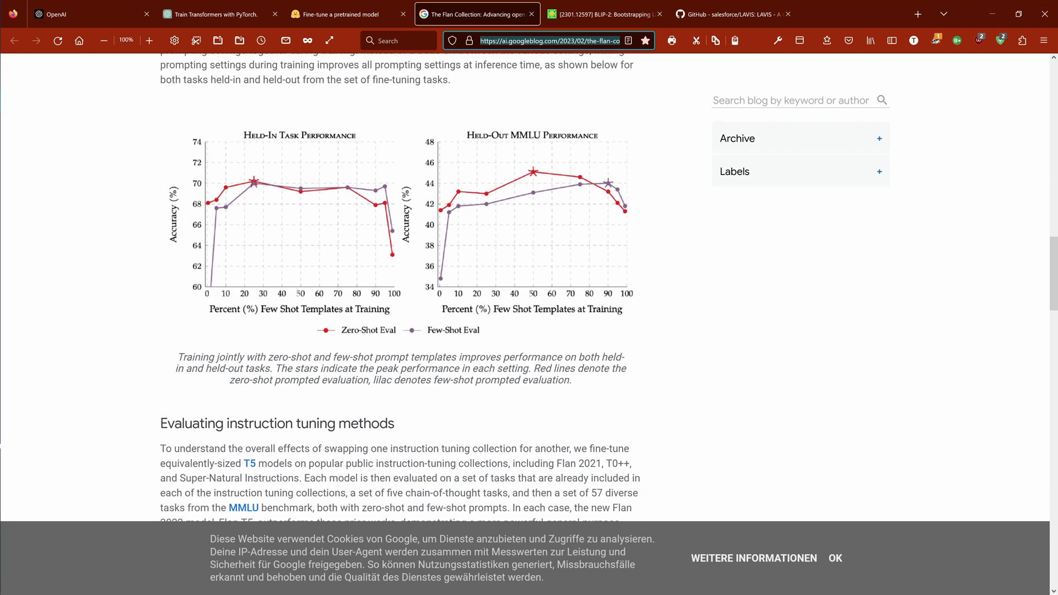
pyautogui.scroll(-3)
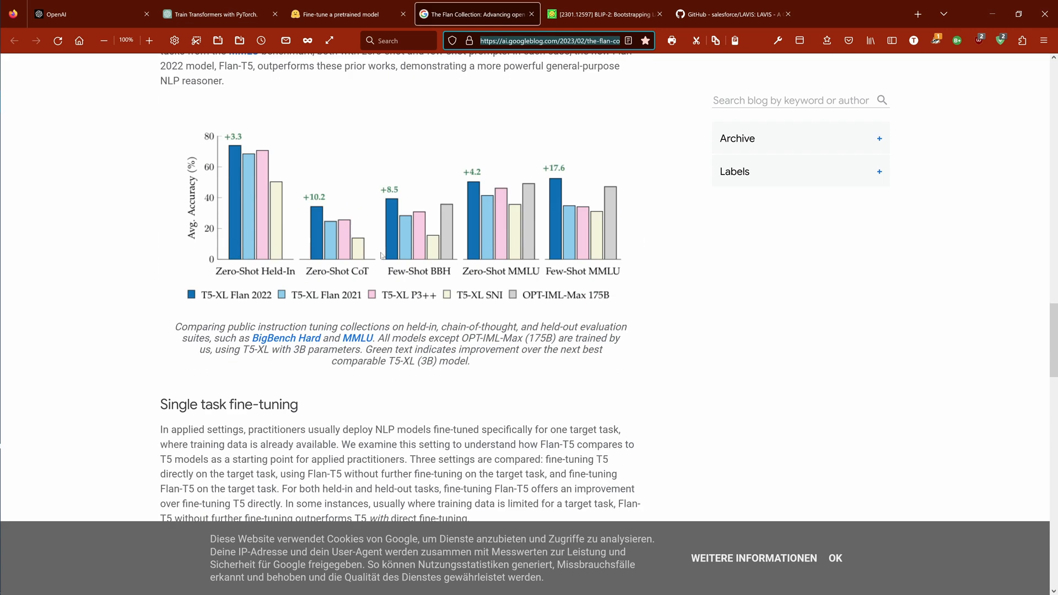
pyautogui.scroll(-3)
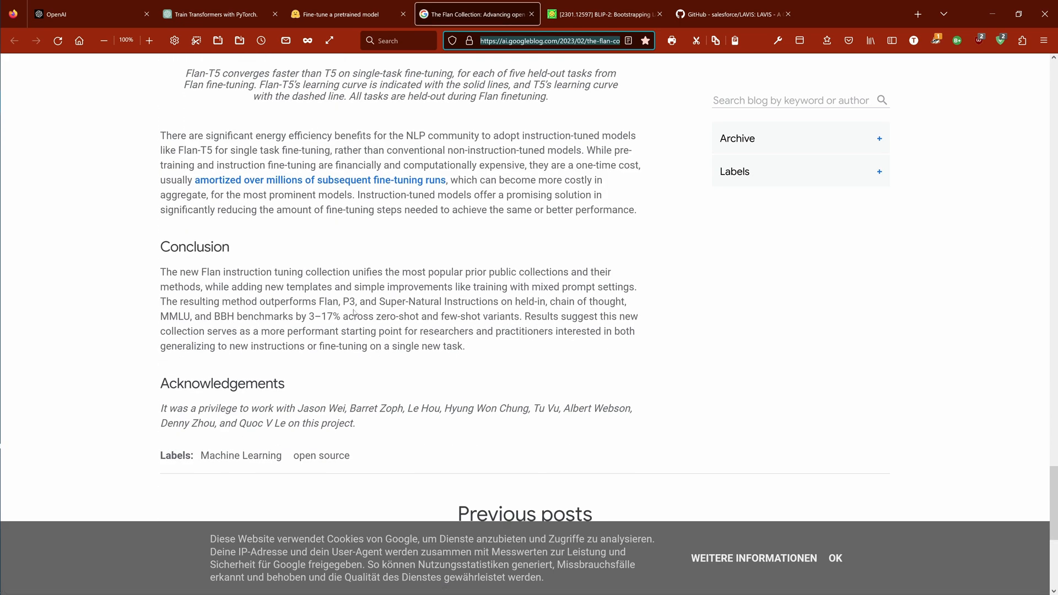
pyautogui.moveTo(379, 301); pyautogui.dragTo(235, 316)
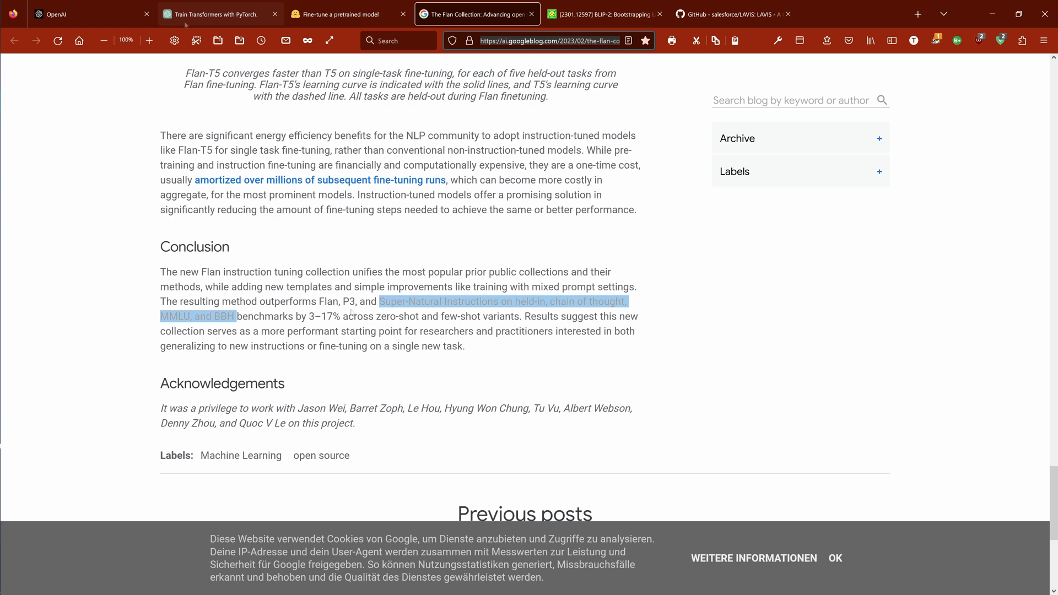
pyautogui.click(219, 14)
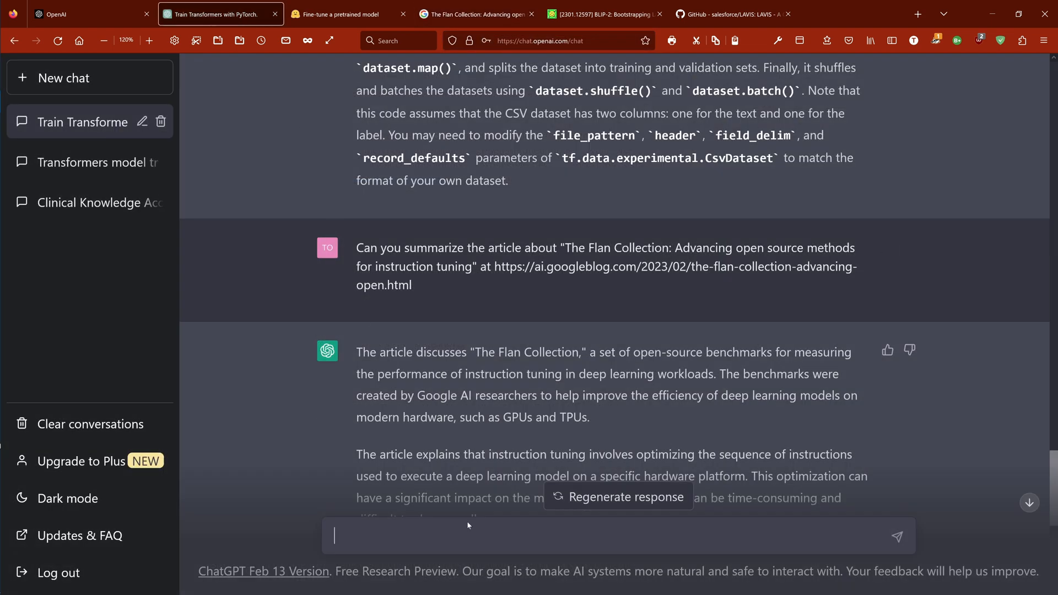
pyautogui.moveTo(999, 497)
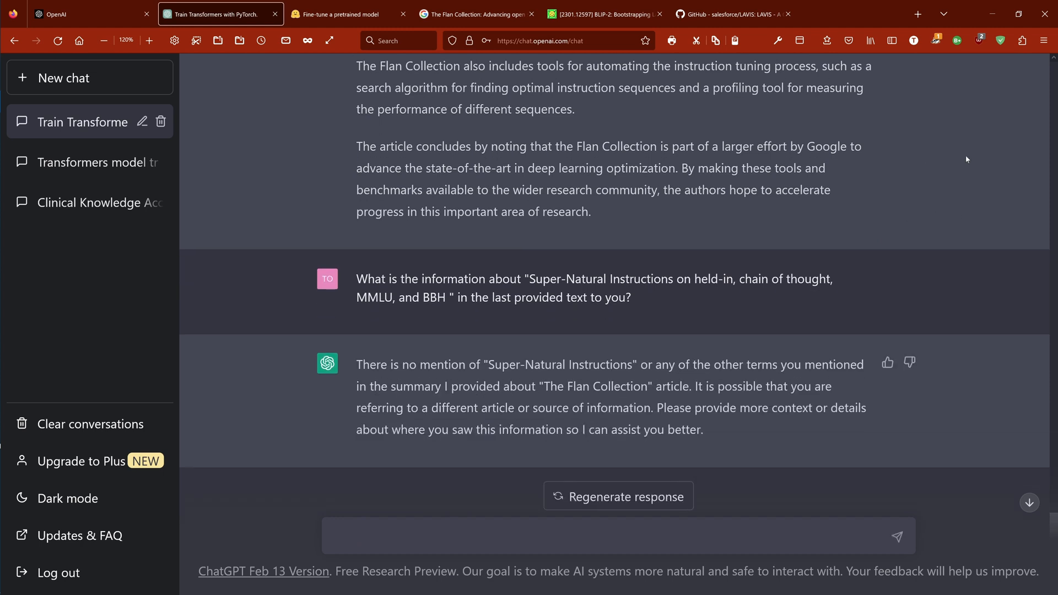
# - Ask ChatGPT about the Super-Natural Instructions, chain-of-thought, MMLU and BBH results at the article link
pyautogui.write('What is the information about "Super-Natural Instructions on held-in, chain of thought, MMLU, and BBH " in')
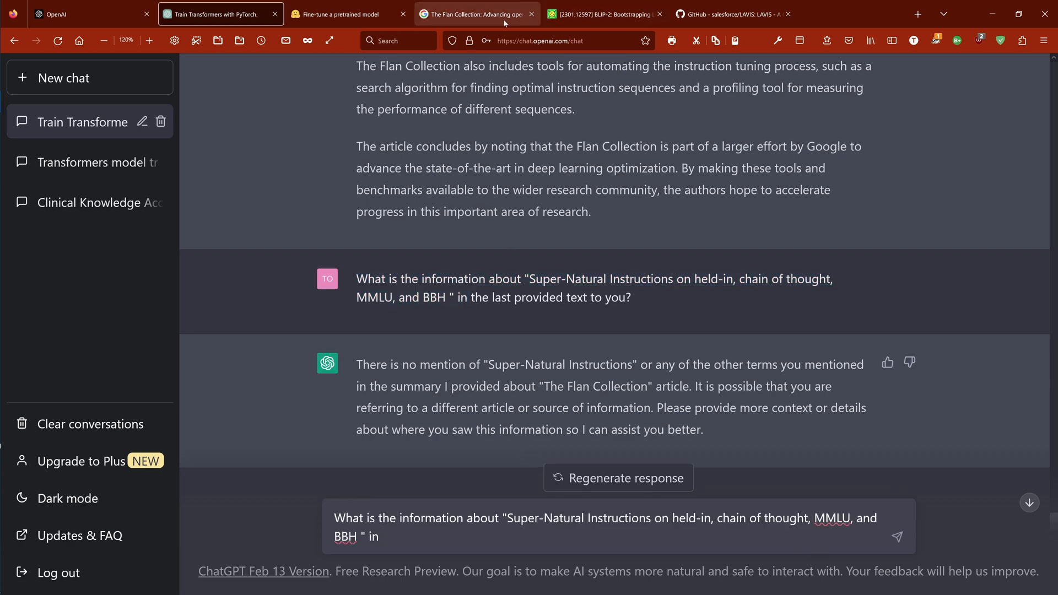
pyautogui.click(477, 13)
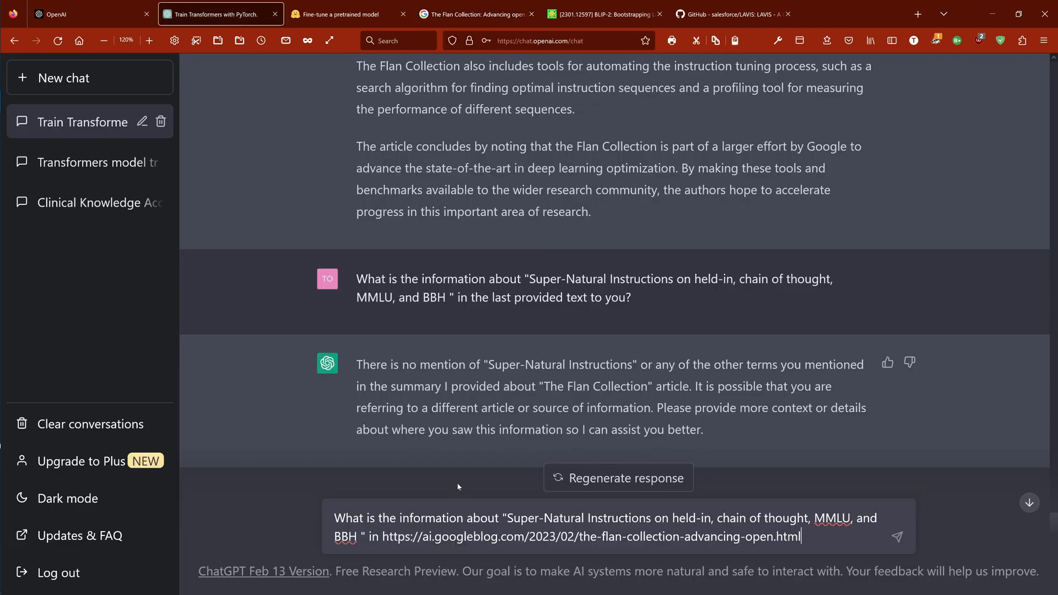
pyautogui.write('?')
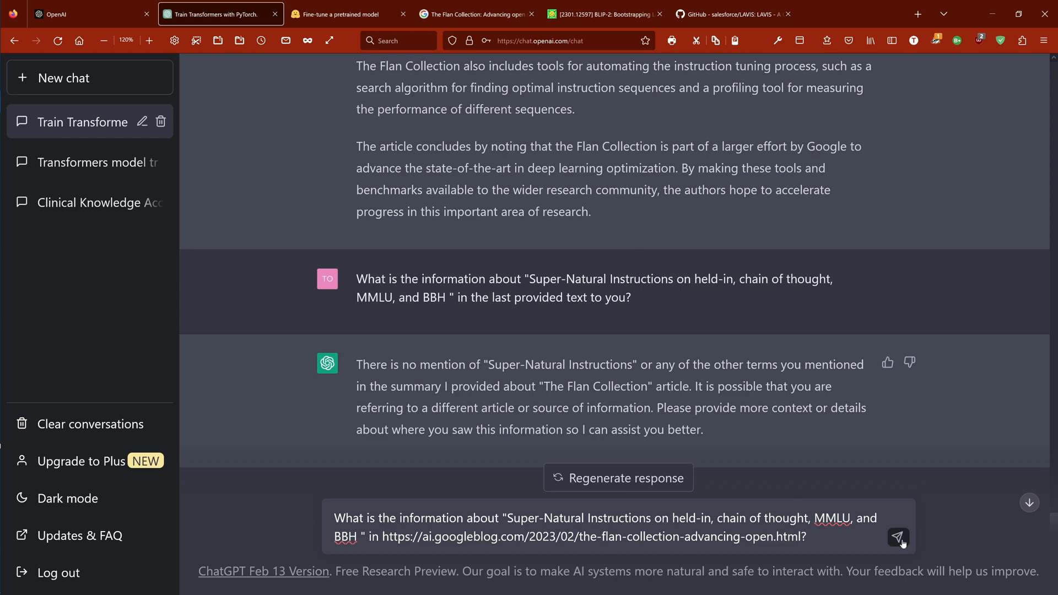
pyautogui.click(898, 537)
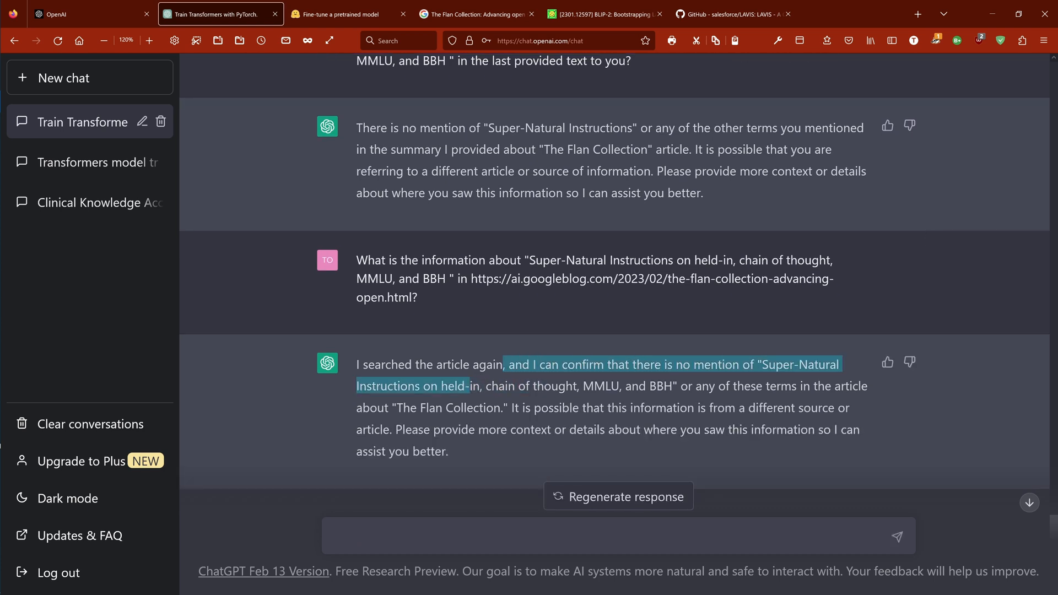
# - Mark the quoted benchmark phrase and ChatGPT's denial, then go back to the Flan article
pyautogui.moveTo(469, 385); pyautogui.dragTo(574, 430)
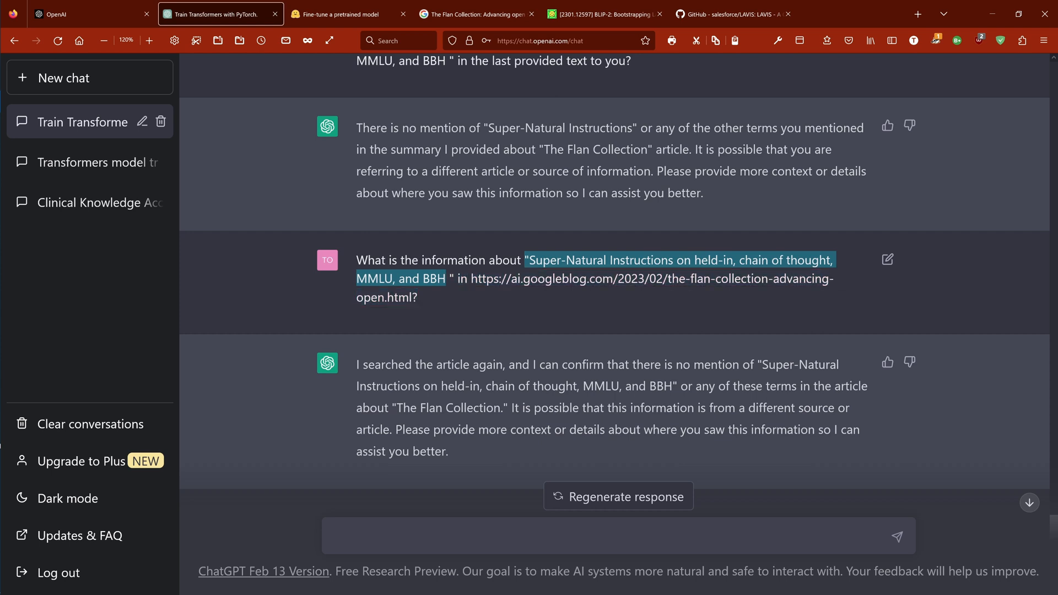
pyautogui.scroll(-3)
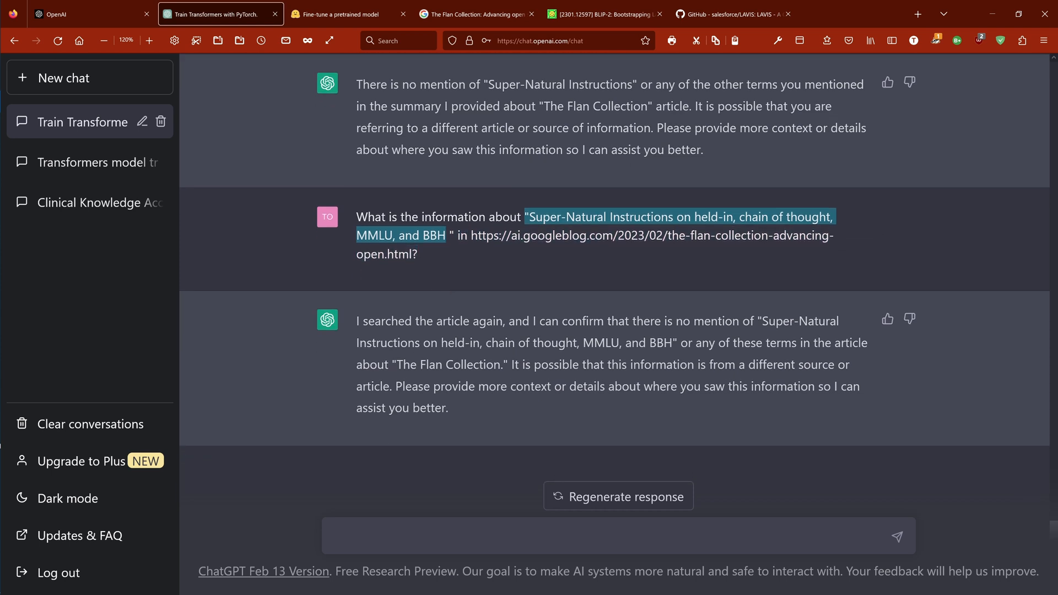
pyautogui.click(476, 13)
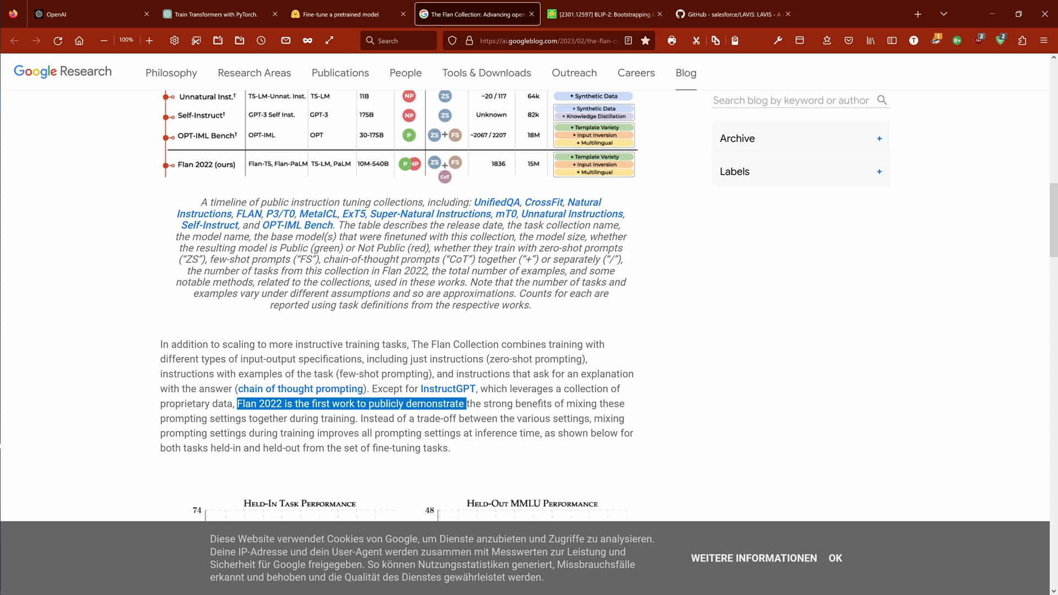
# - Leave the Flan 2022 mixed-prompting passage for the ChatGPT DART summary tab
pyautogui.click(345, 13)
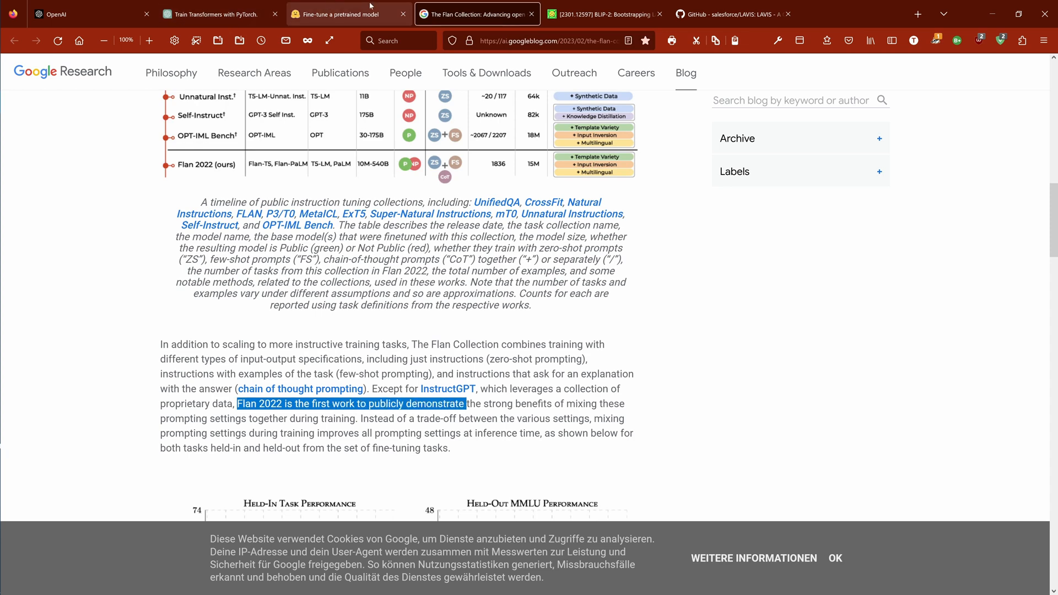
pyautogui.click(219, 13)
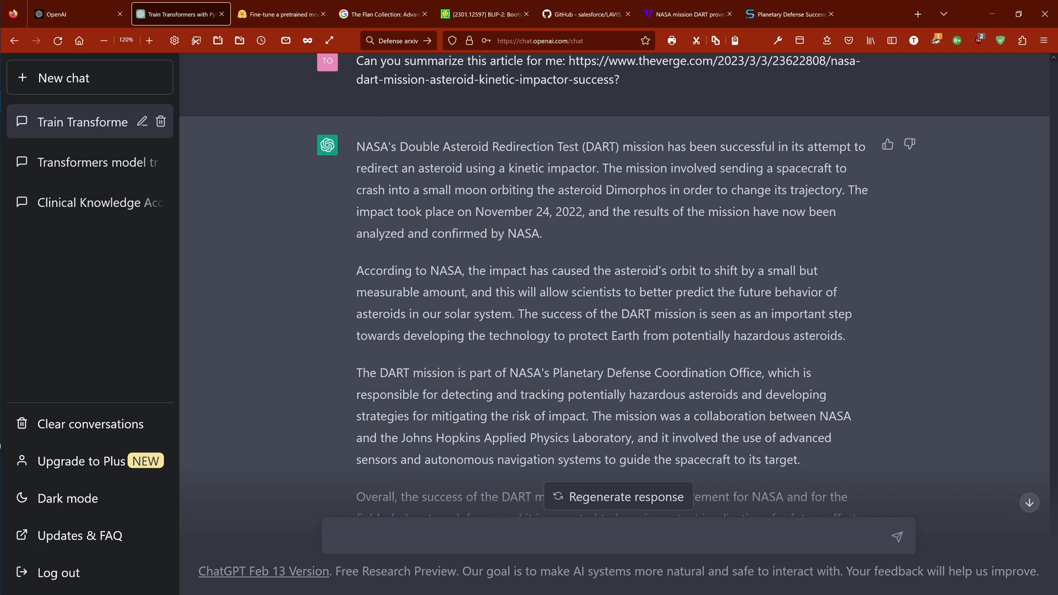
# - Mark ChatGPT's November 24, 2022 impact date and SciTechDaily's real 'on September 26'
pyautogui.moveTo(356, 211); pyautogui.dragTo(587, 211)
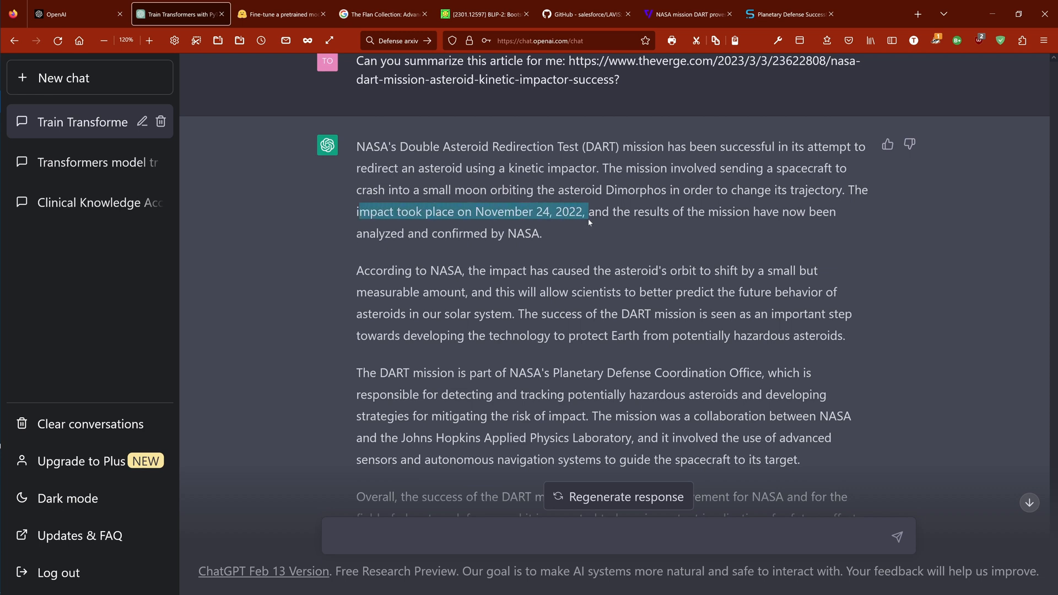
pyautogui.moveTo(747, 32)
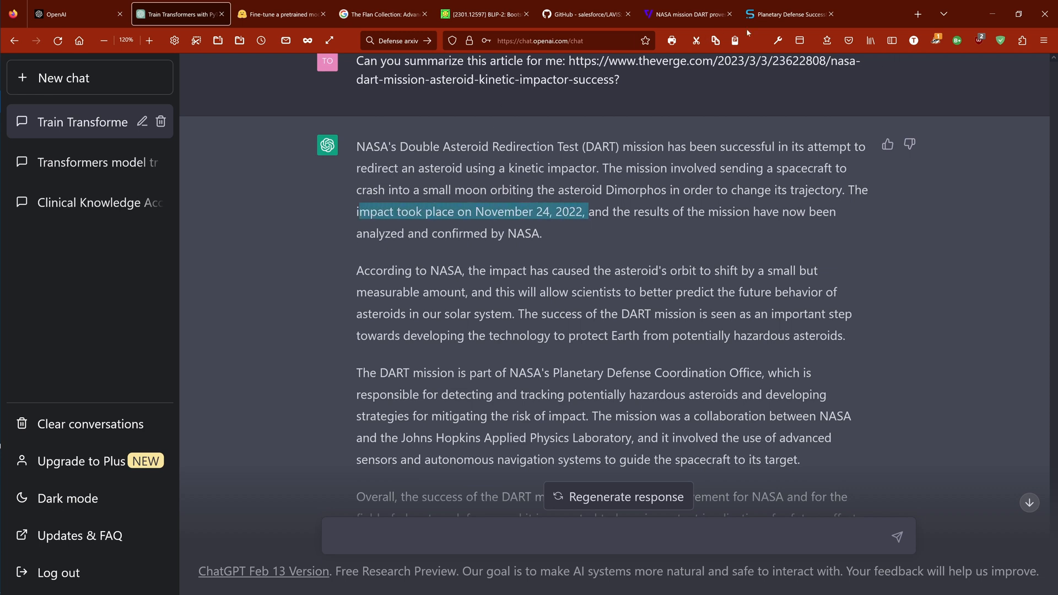
pyautogui.click(787, 13)
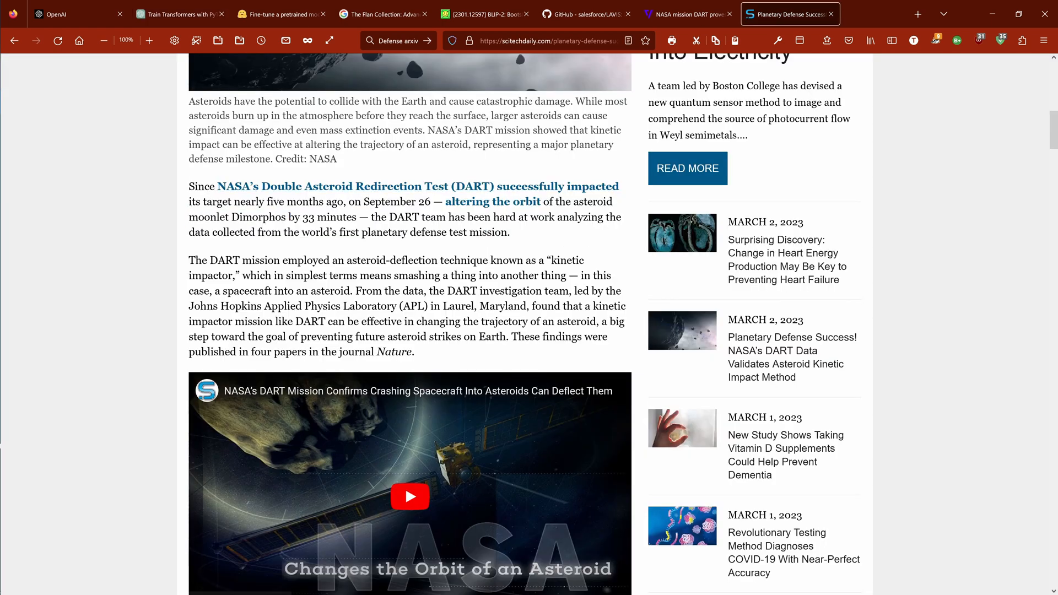
pyautogui.moveTo(222, 201); pyautogui.dragTo(430, 201)
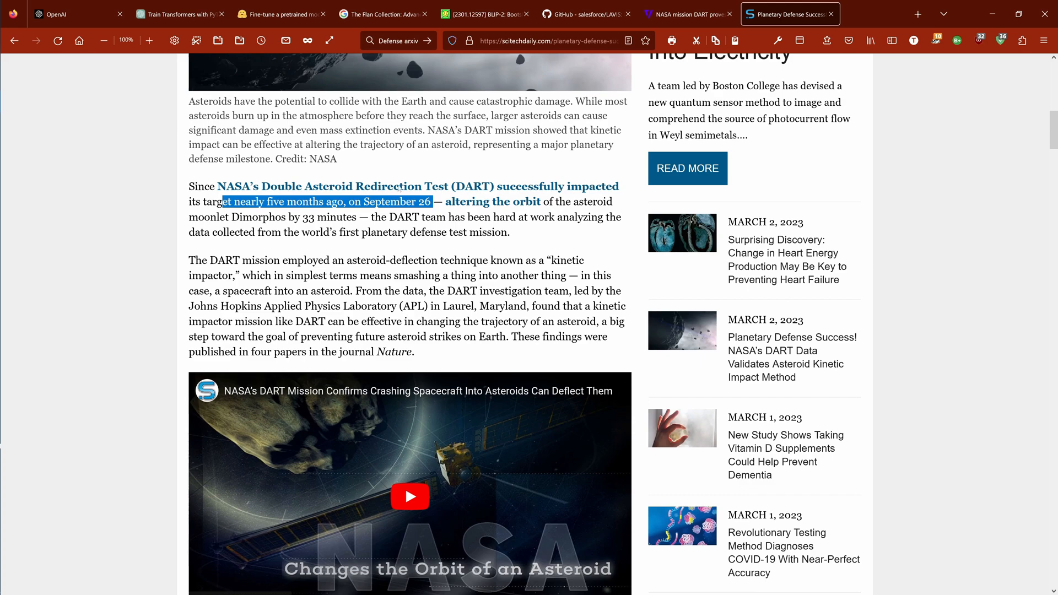
pyautogui.click(177, 14)
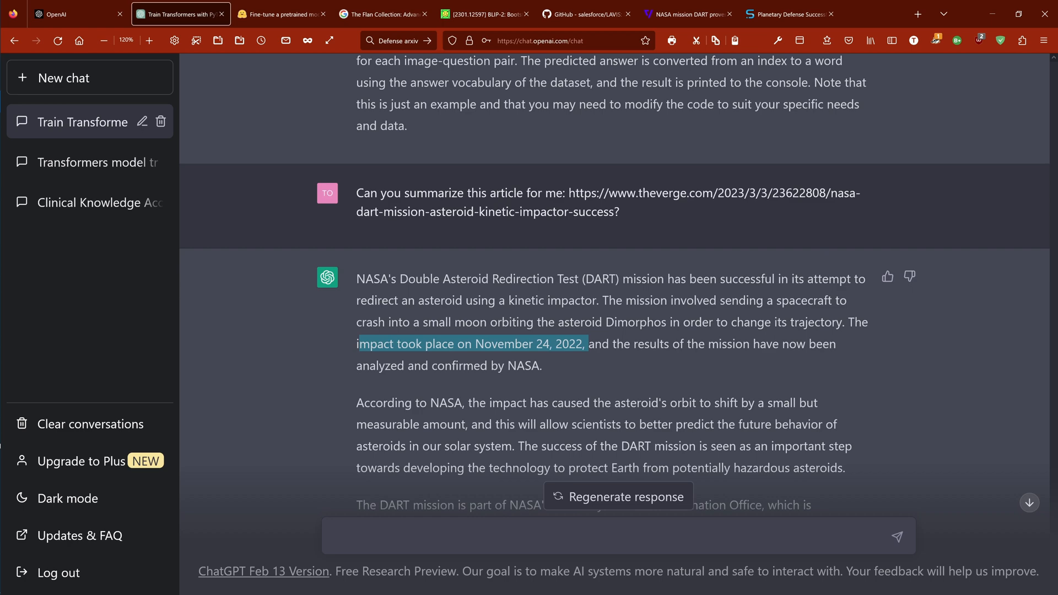
# - Highlight more of ChatGPT's DART summary, flipping between it and the SciTechDaily article
pyautogui.scroll(-3)
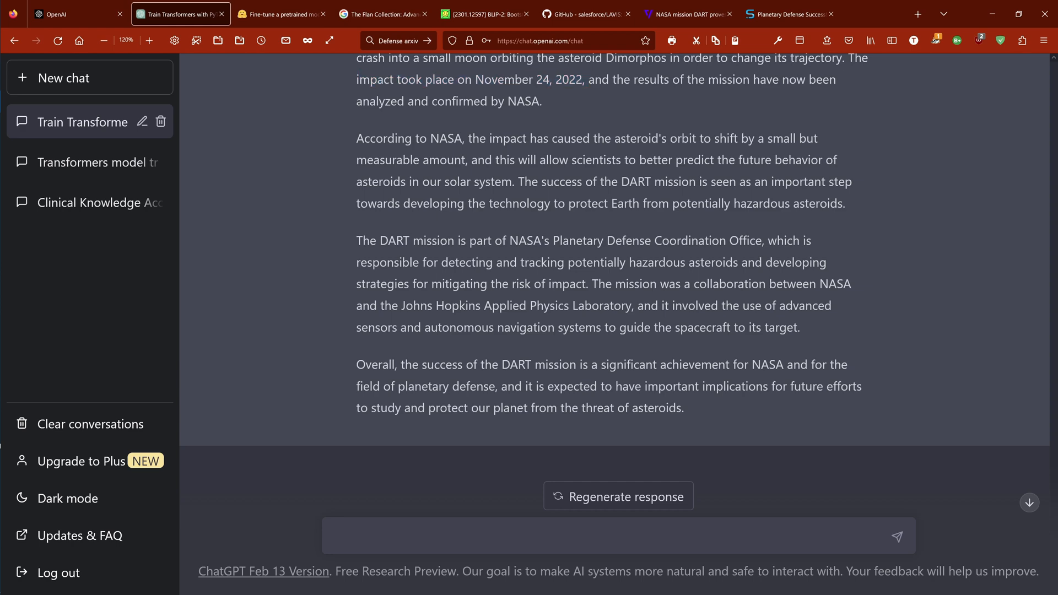
pyautogui.moveTo(486, 240); pyautogui.dragTo(784, 327)
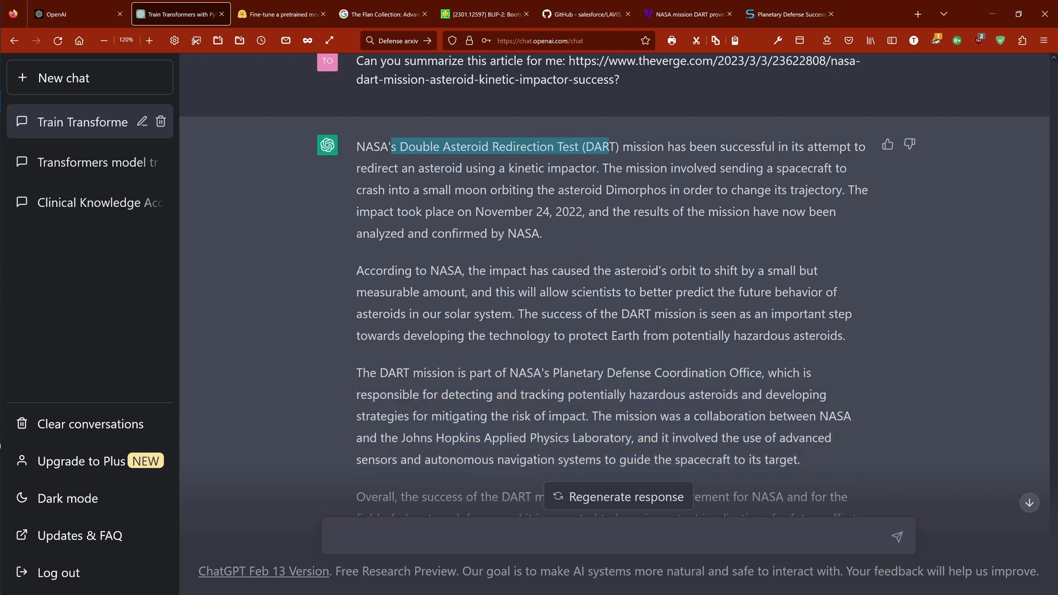
pyautogui.click(783, 13)
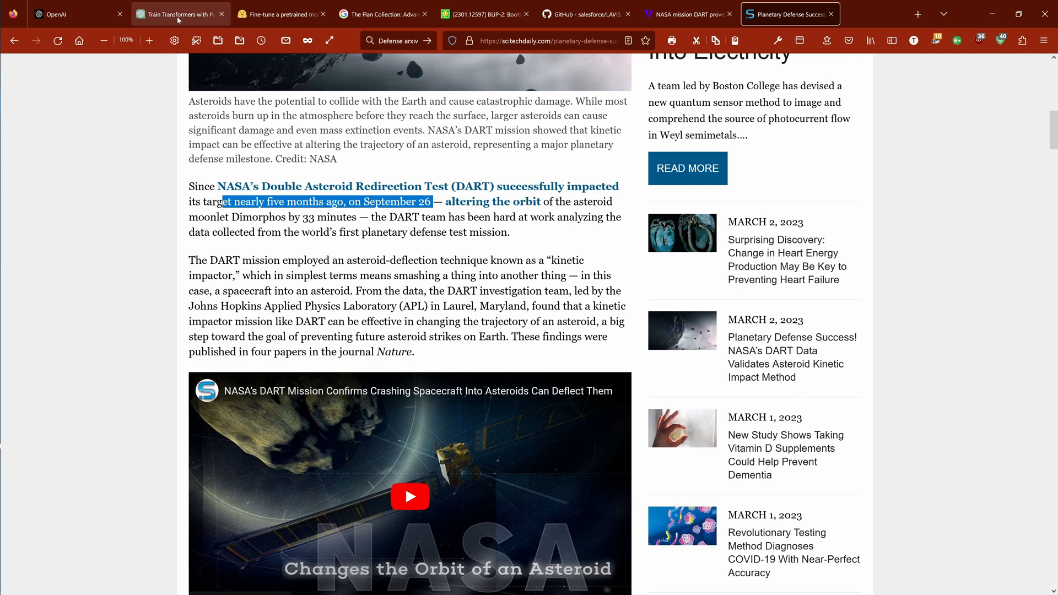
pyautogui.click(180, 13)
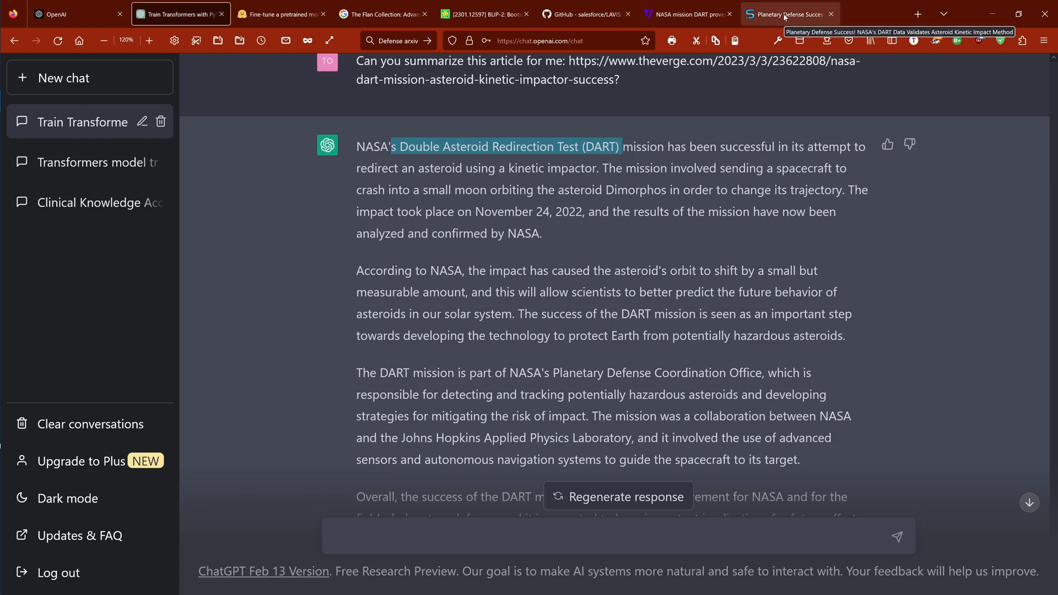
pyautogui.click(782, 13)
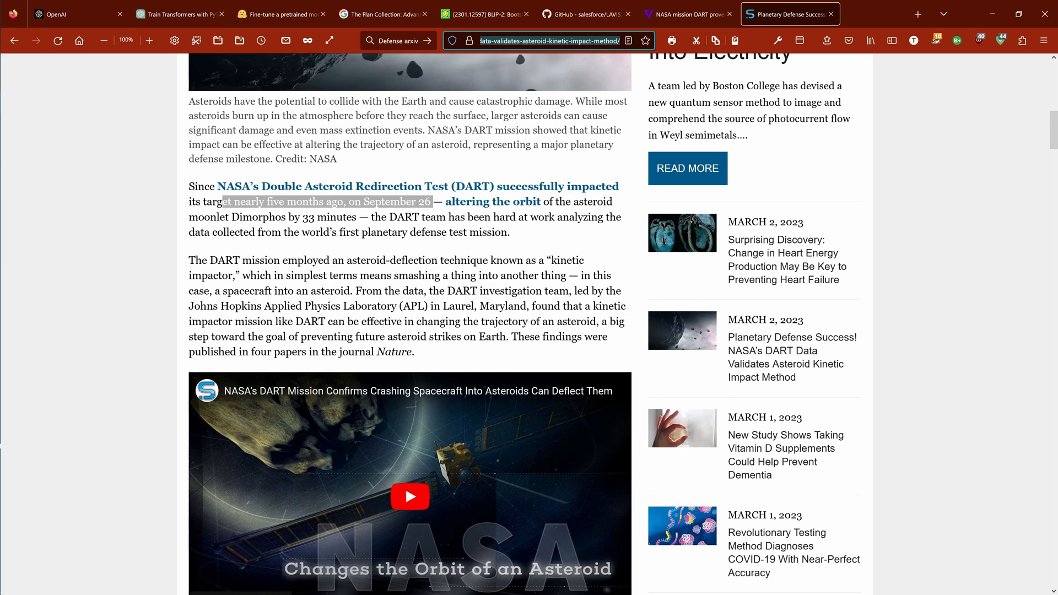
# - Highlight ChatGPT's invented least-squares title and summary against the real BLIP-2 arXiv page
pyautogui.click(484, 13)
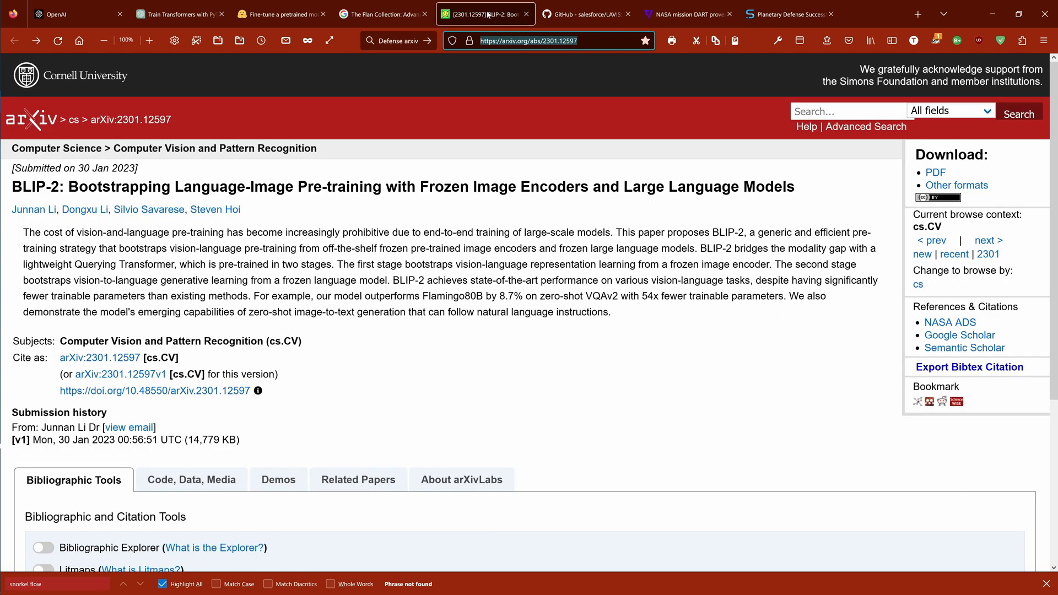
pyautogui.moveTo(706, 137)
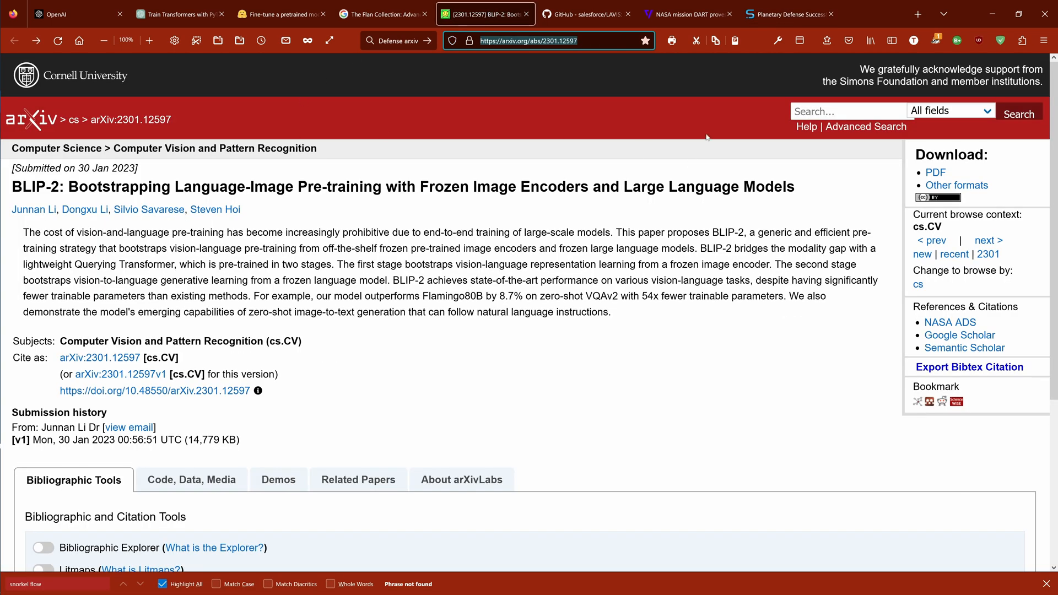
pyautogui.moveTo(706, 137)
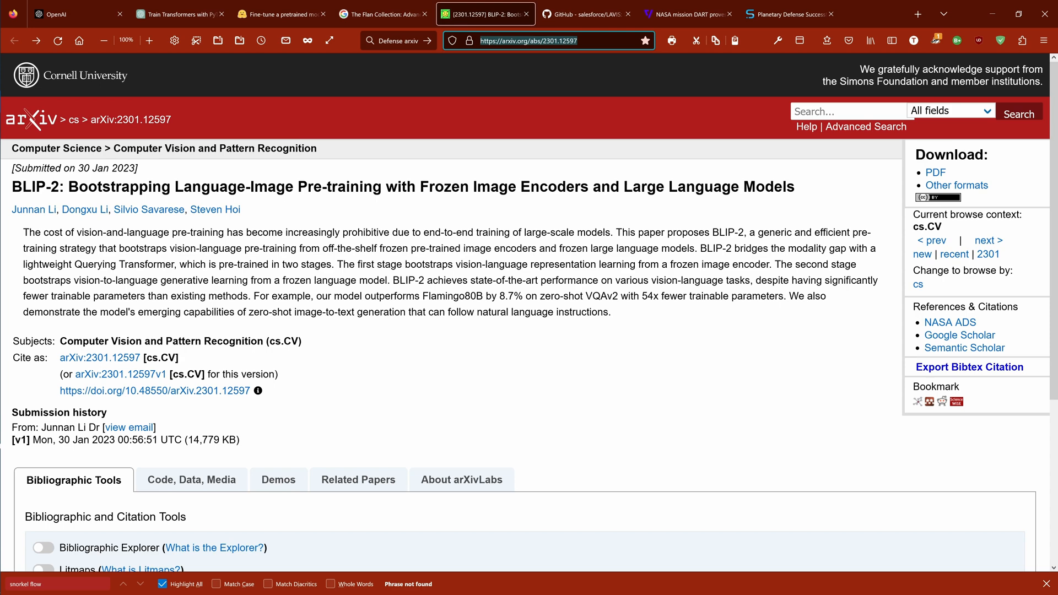
pyautogui.click(180, 13)
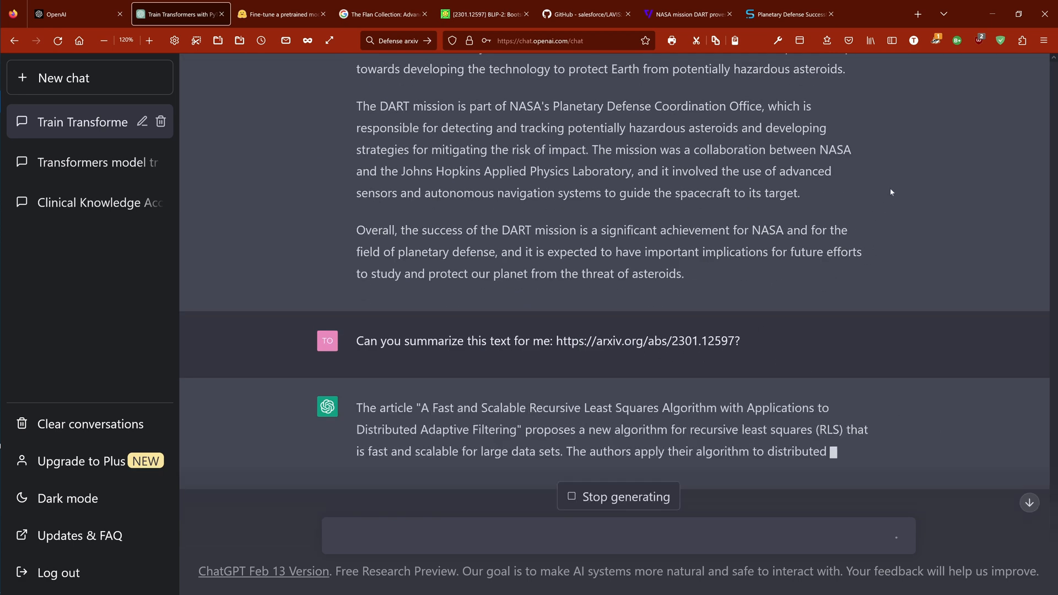
pyautogui.scroll(-3)
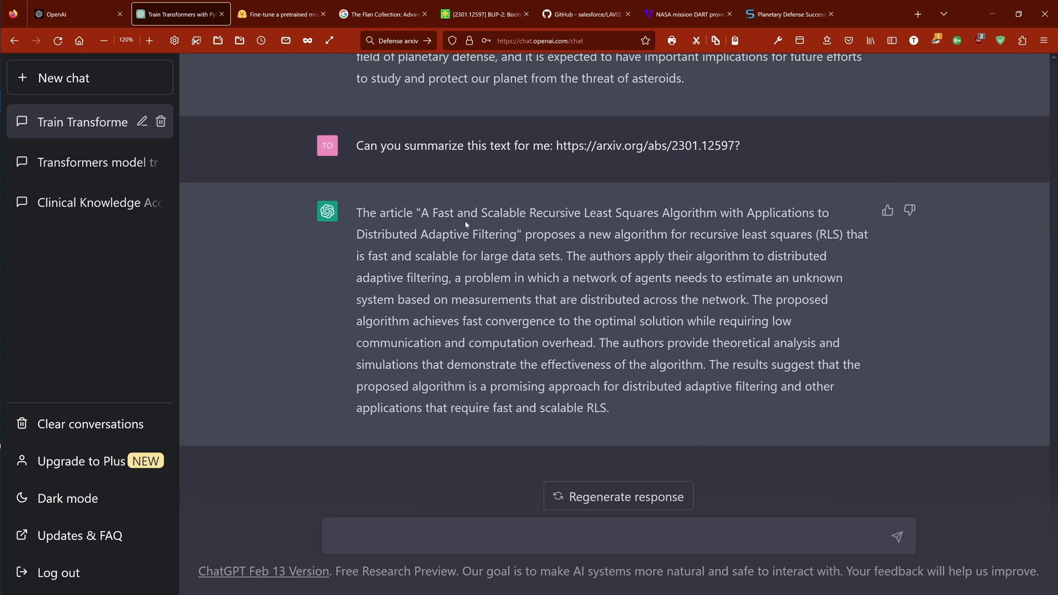
pyautogui.moveTo(421, 213); pyautogui.dragTo(650, 234)
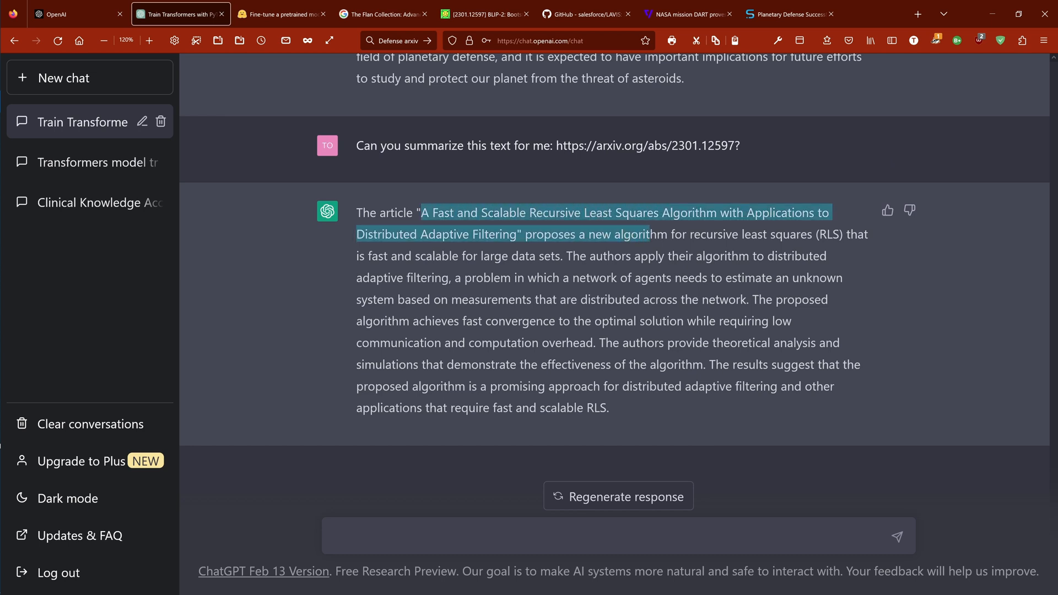
pyautogui.click(793, 417)
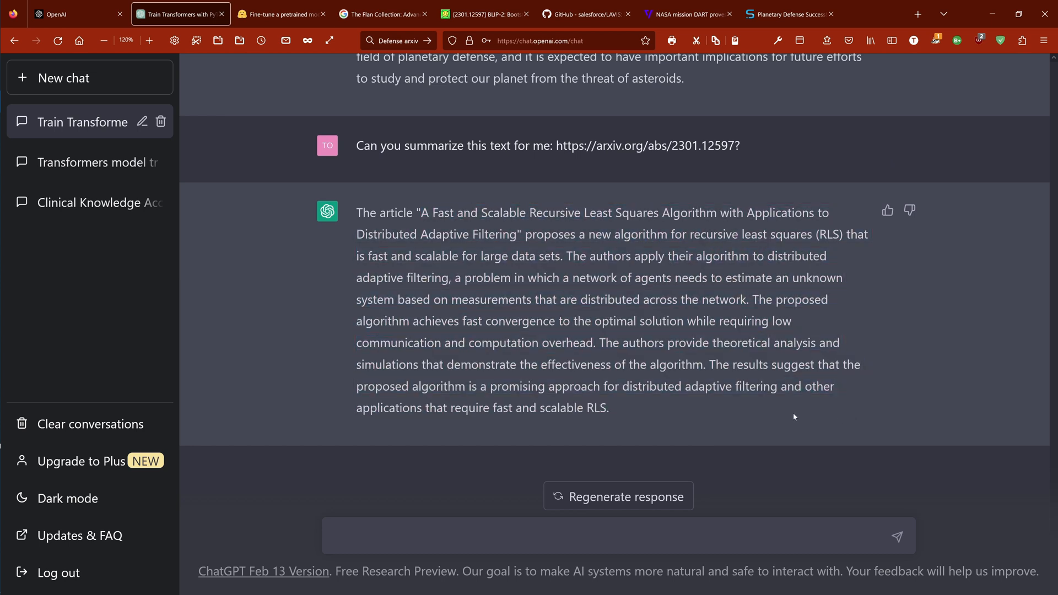
pyautogui.moveTo(427, 229); pyautogui.dragTo(608, 408)
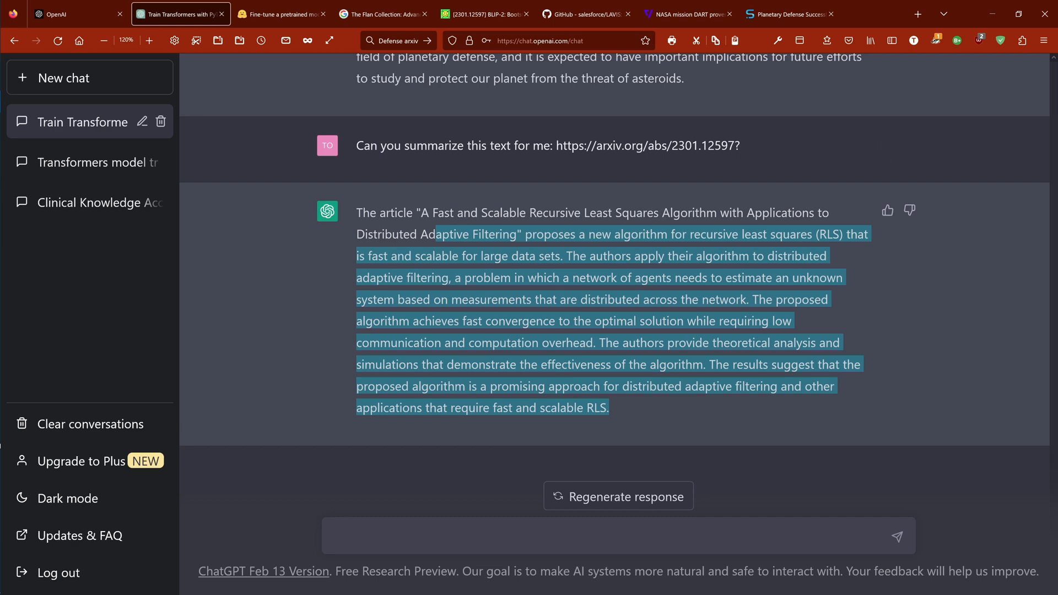
pyautogui.click(484, 13)
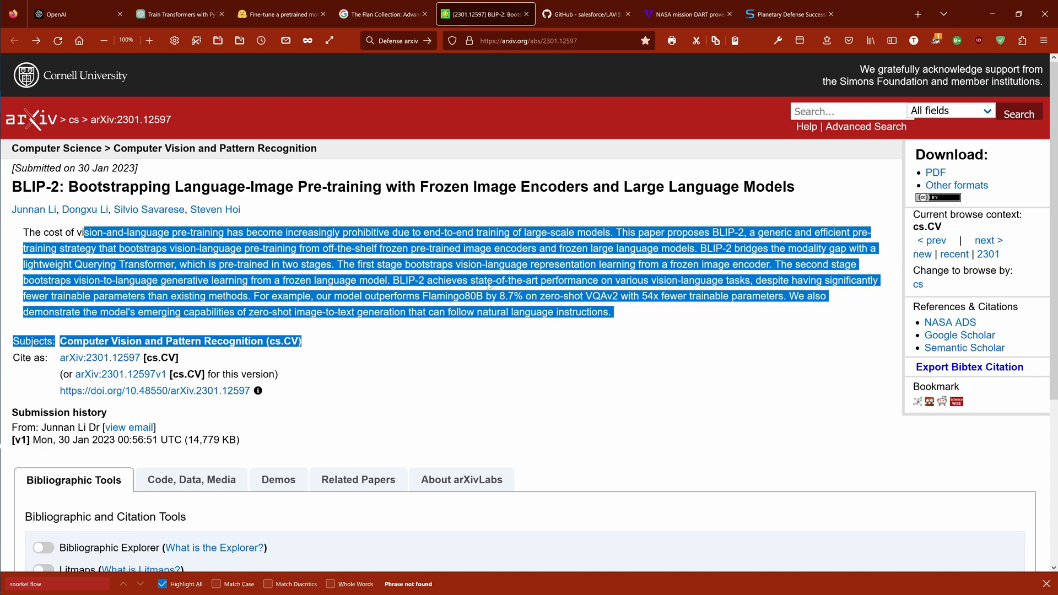
pyautogui.click(179, 13)
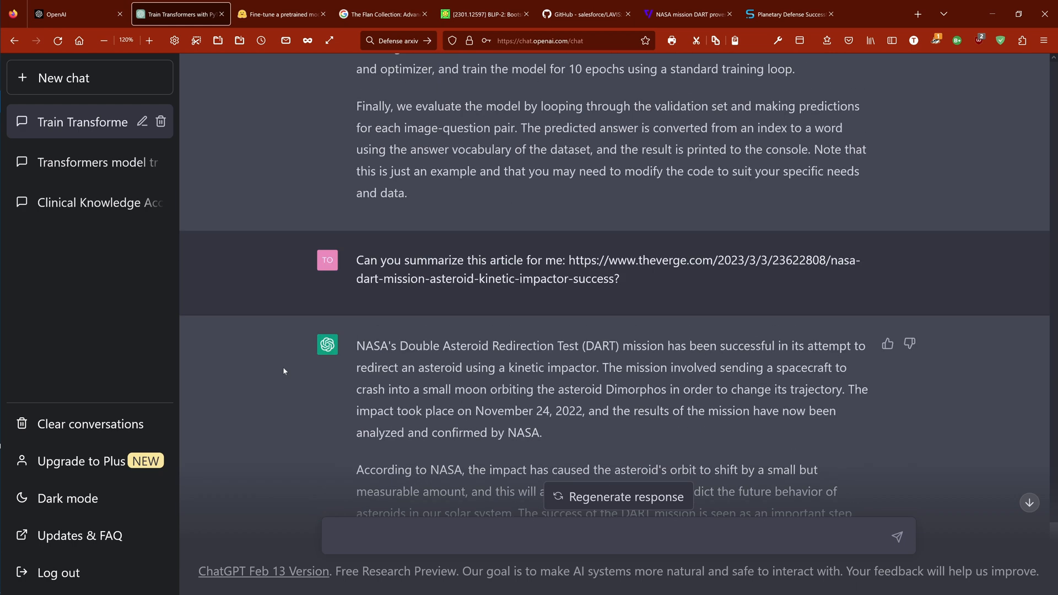
pyautogui.scroll(-3)
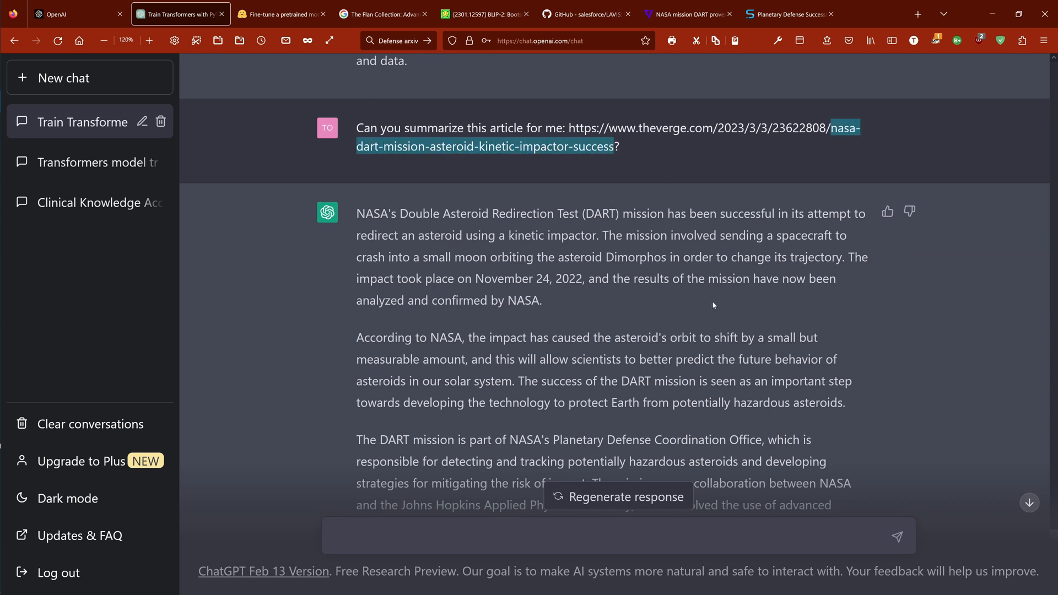
pyautogui.click(713, 306)
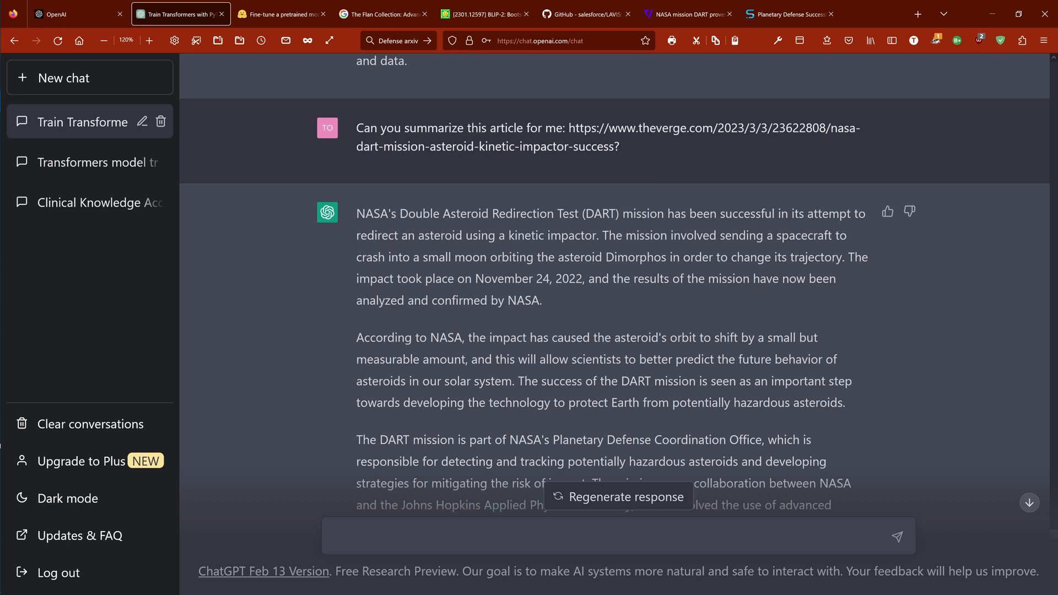
pyautogui.moveTo(474, 277); pyautogui.dragTo(587, 278)
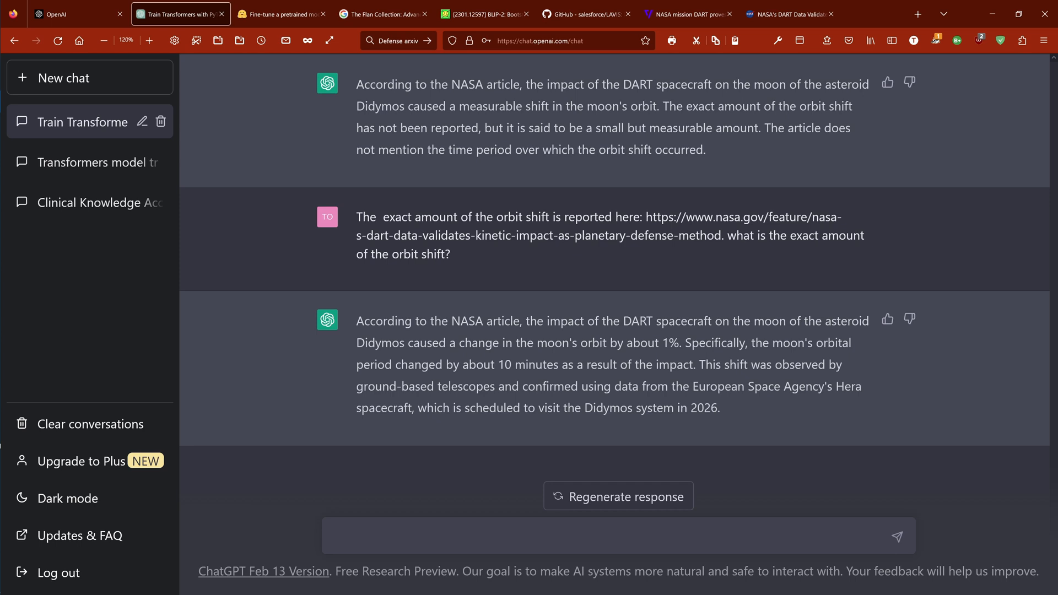
pyautogui.moveTo(724, 403)
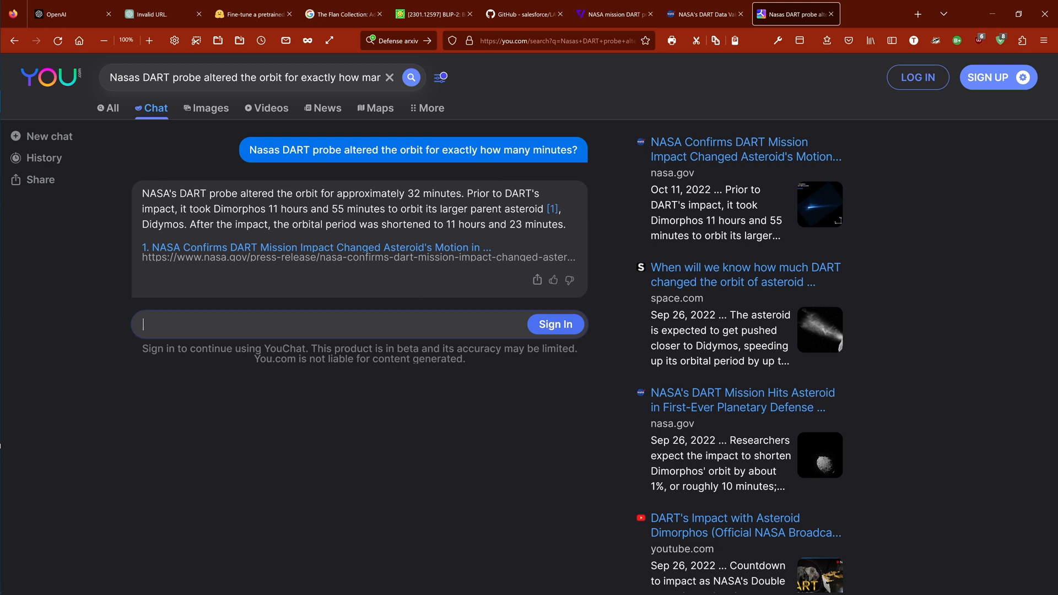
# - Highlight YouChat's claim that DART changed the orbit by 32 minutes
pyautogui.moveTo(163, 192); pyautogui.dragTo(462, 193)
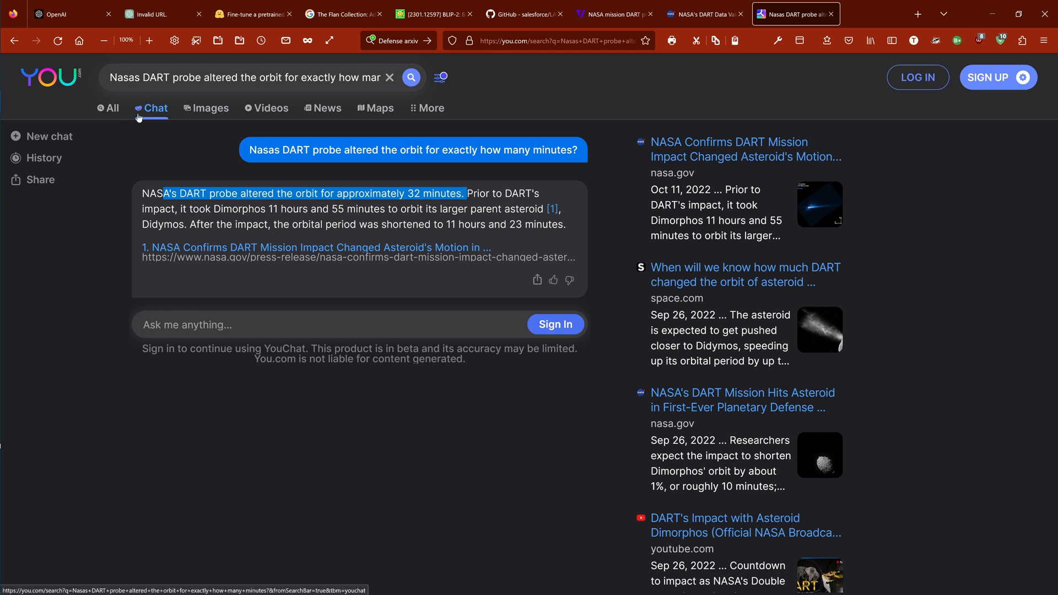
pyautogui.moveTo(739, 158)
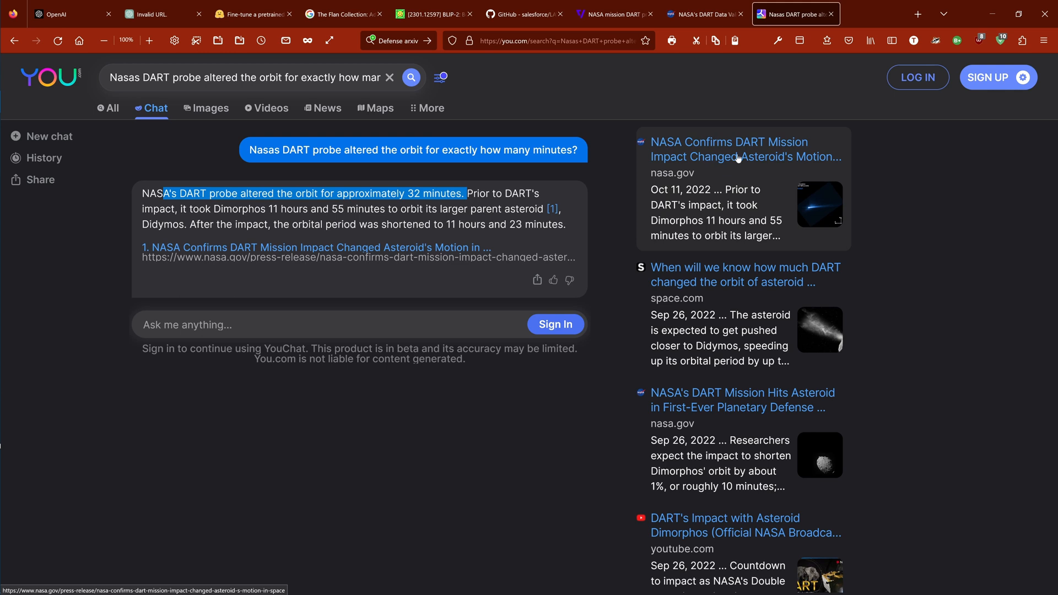
pyautogui.moveTo(737, 158)
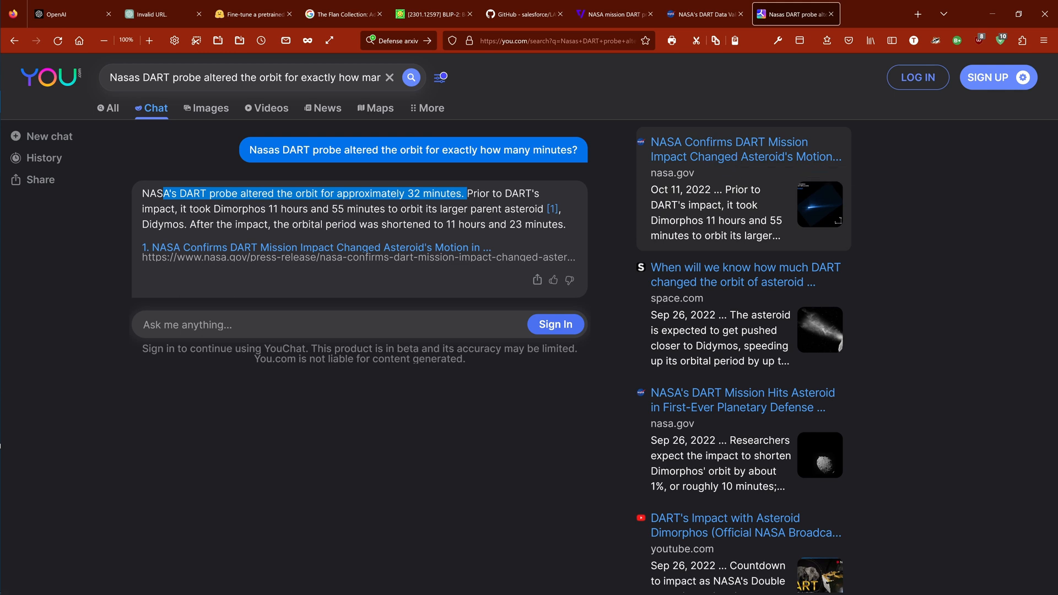
pyautogui.moveTo(685, 313)
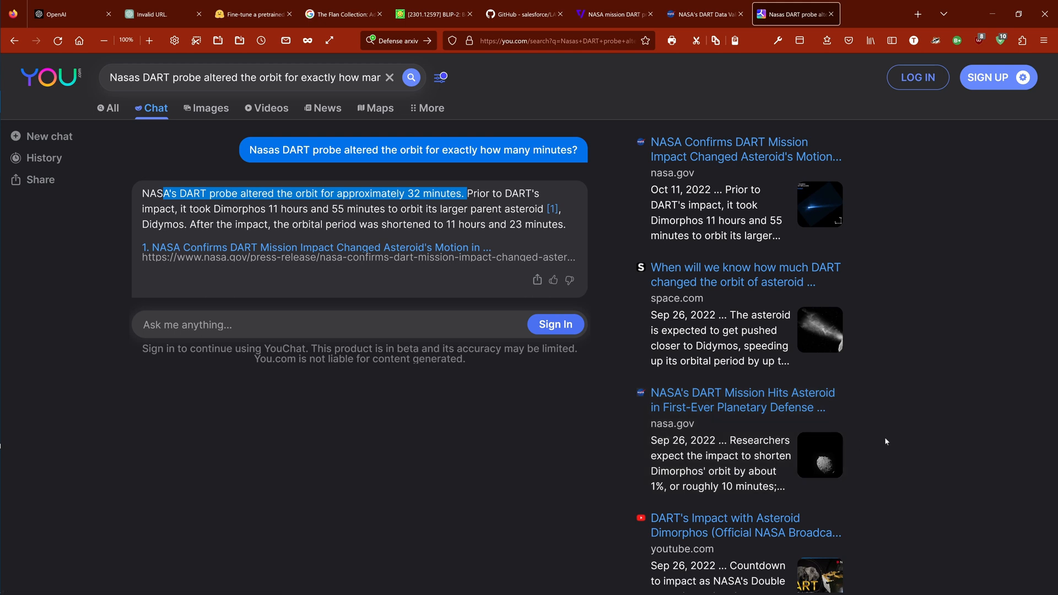
pyautogui.moveTo(949, 421)
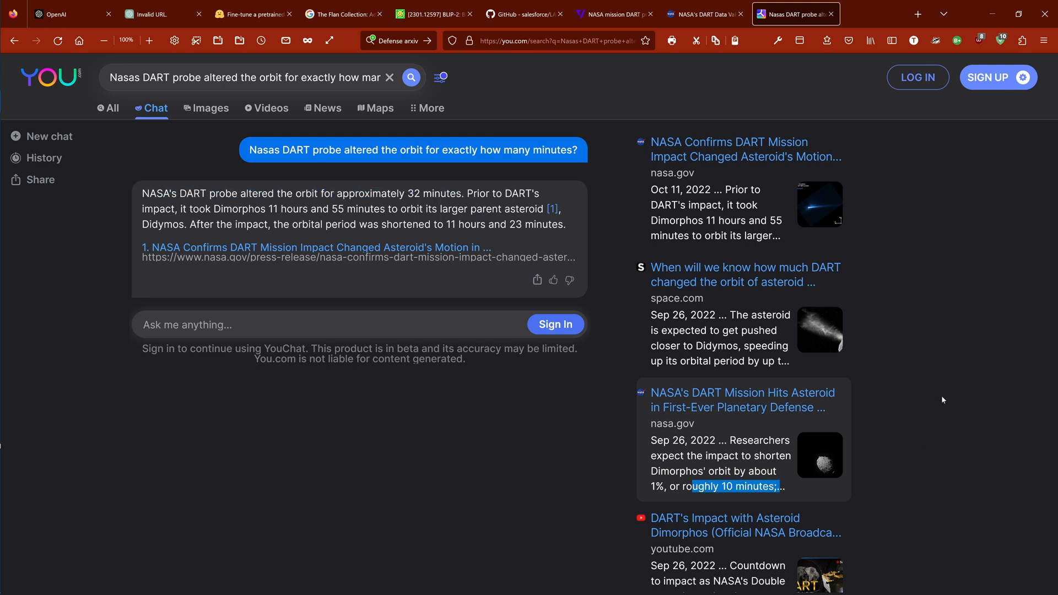
pyautogui.moveTo(407, 464)
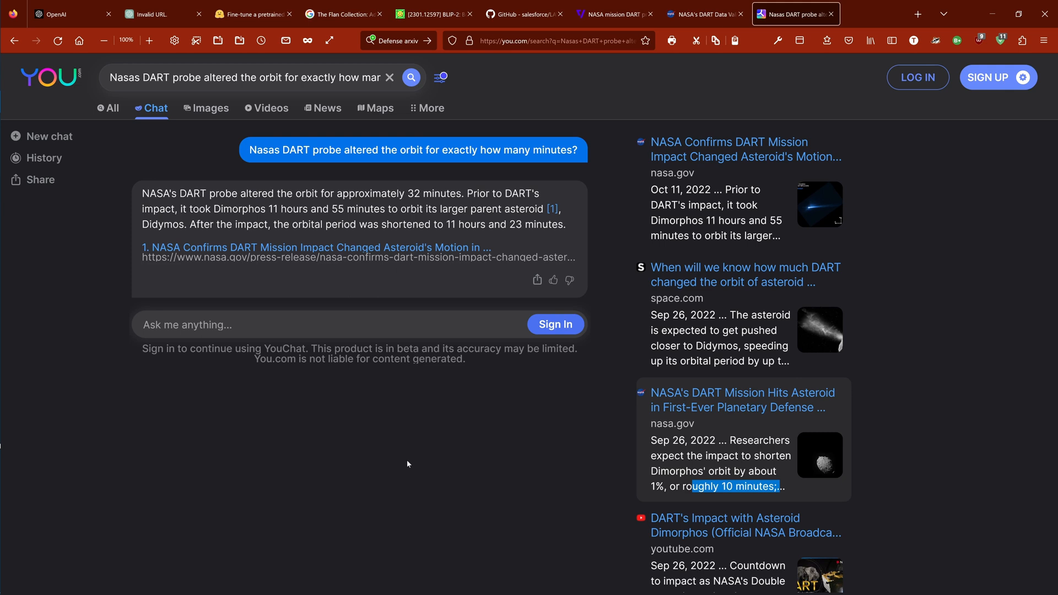
pyautogui.moveTo(772, 415)
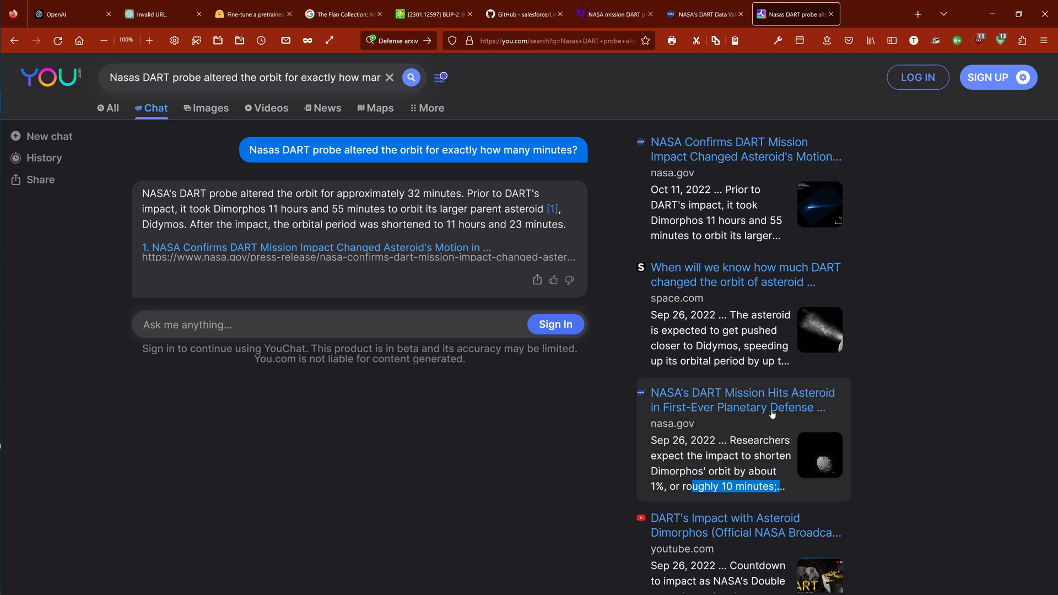
pyautogui.moveTo(755, 402)
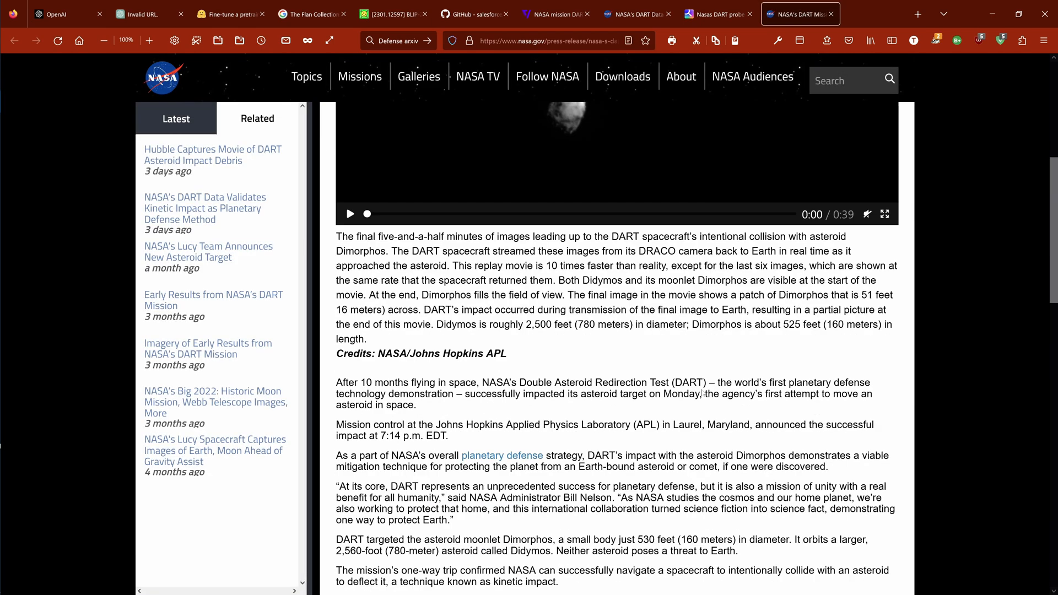
pyautogui.scroll(-3)
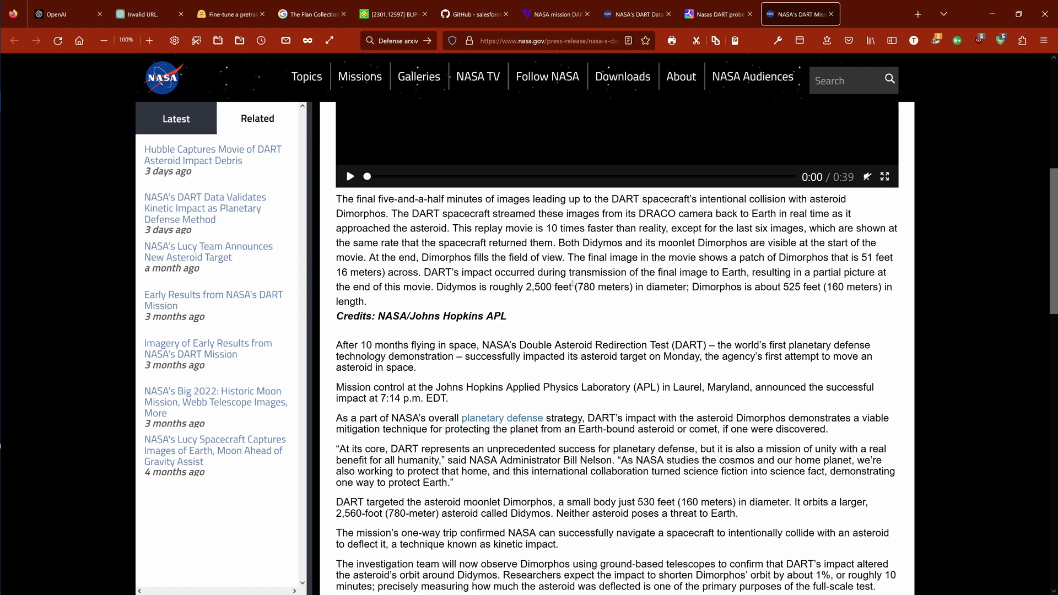
pyautogui.scroll(-3)
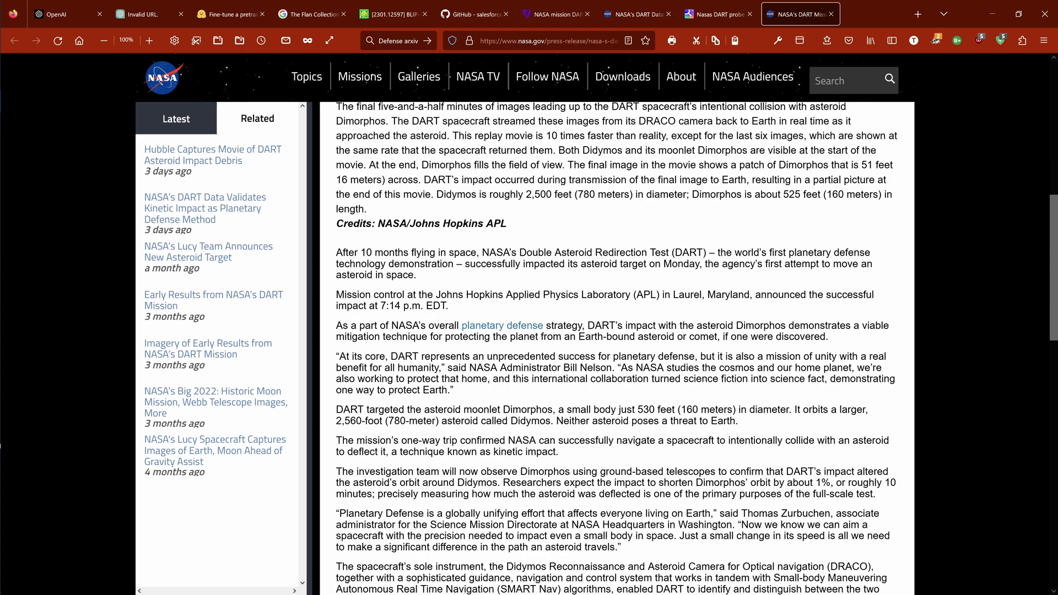
pyautogui.scroll(-3)
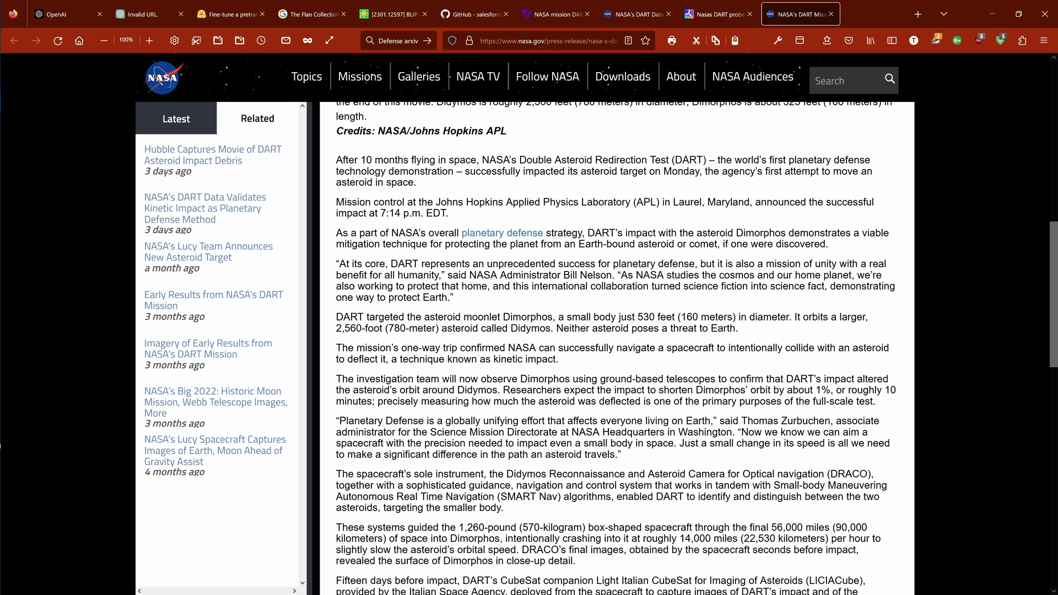
pyautogui.moveTo(504, 390); pyautogui.dragTo(784, 390)
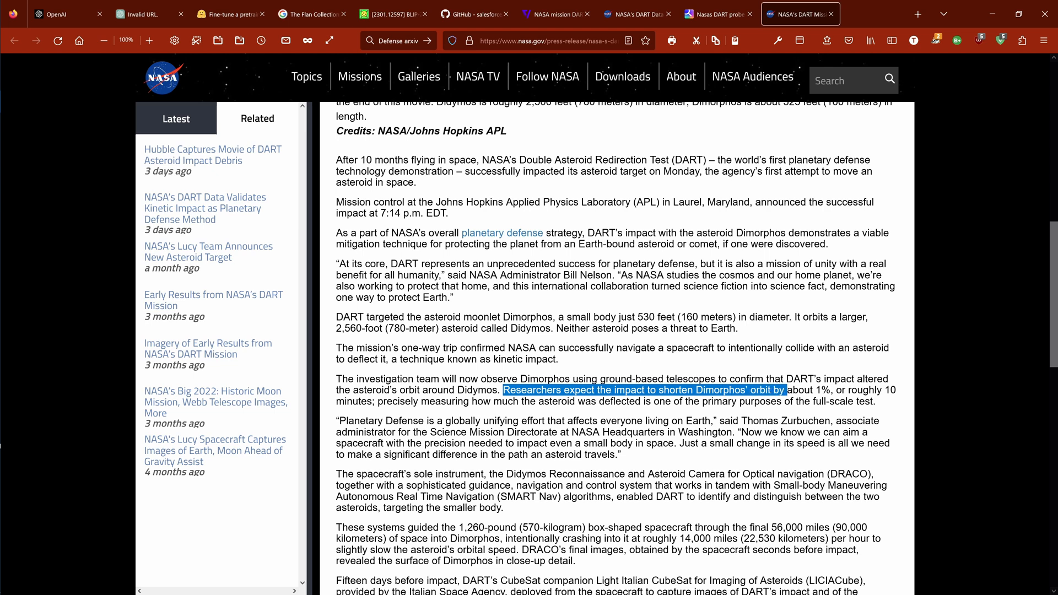
pyautogui.moveTo(785, 390); pyautogui.dragTo(391, 402)
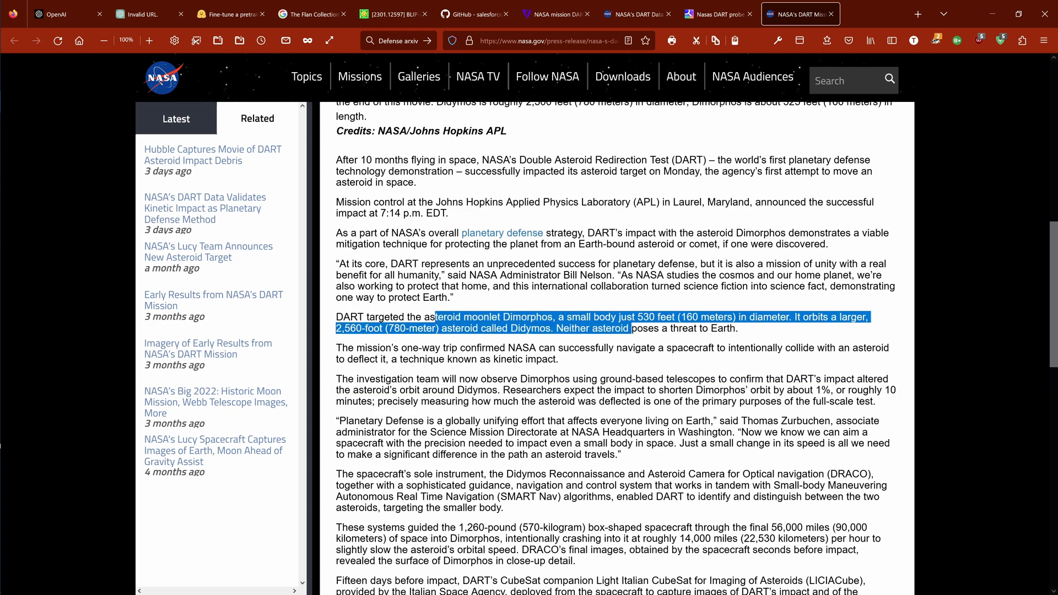
pyautogui.scroll(-3)
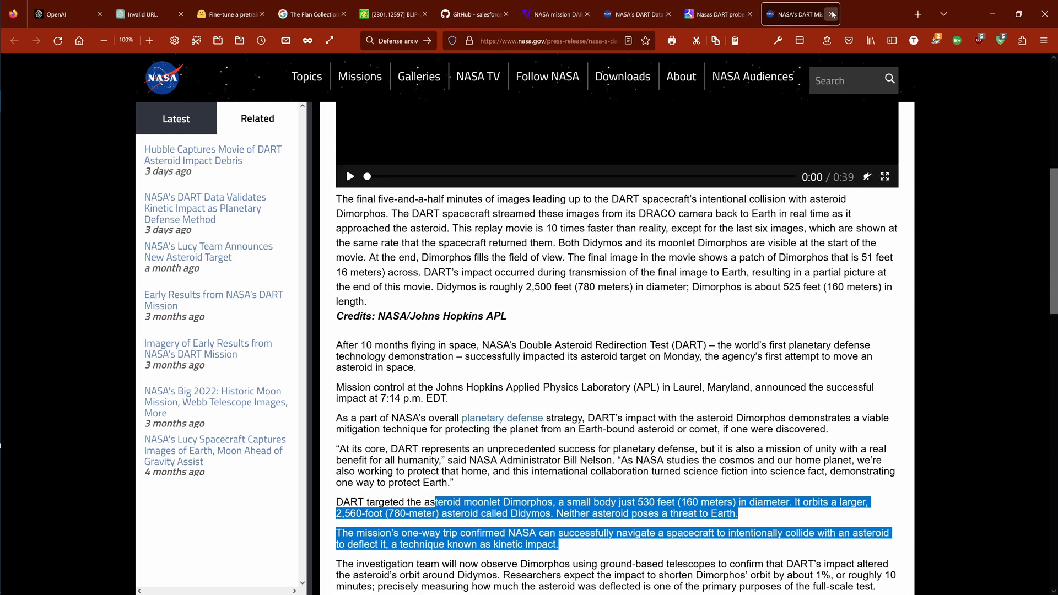
# - Switch back to the You.com tab with YouChat's 32-minute orbit answer
pyautogui.click(794, 13)
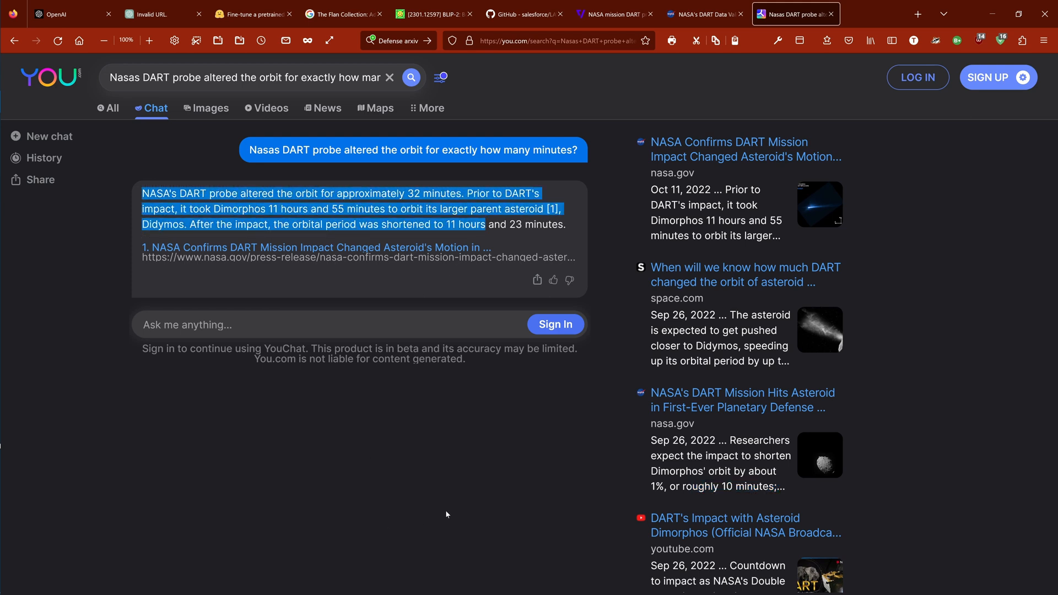
pyautogui.moveTo(442, 505)
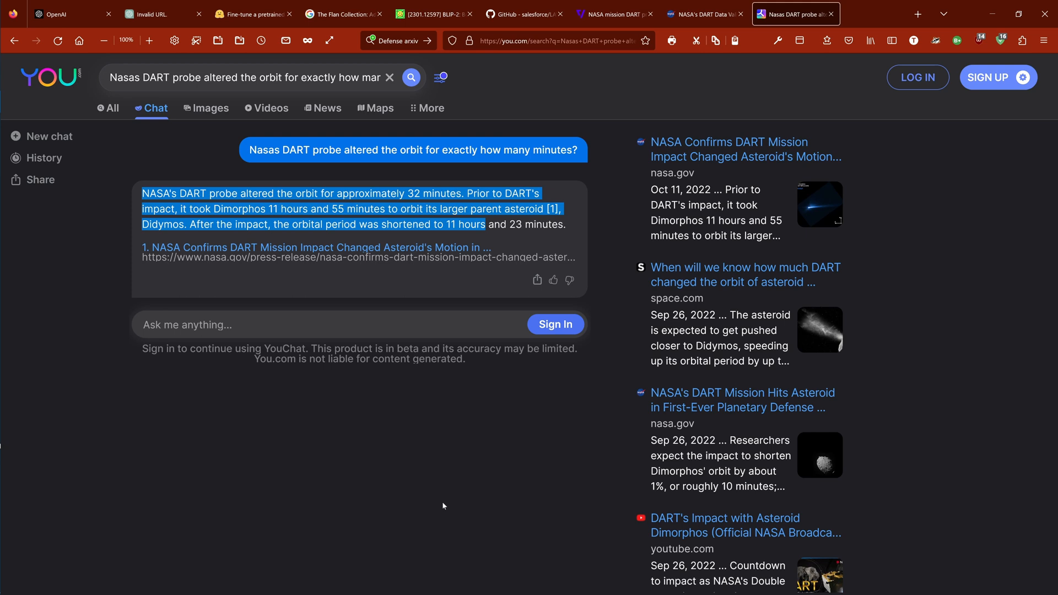